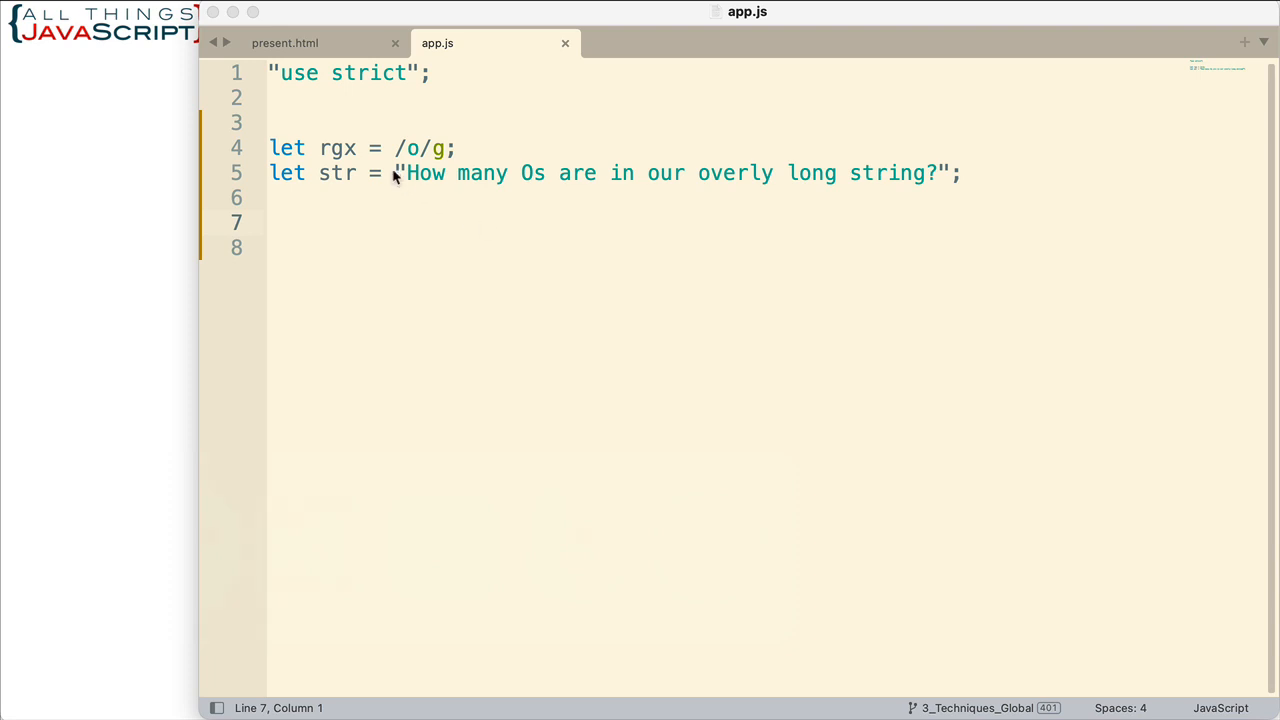
mouse_move(348, 160)
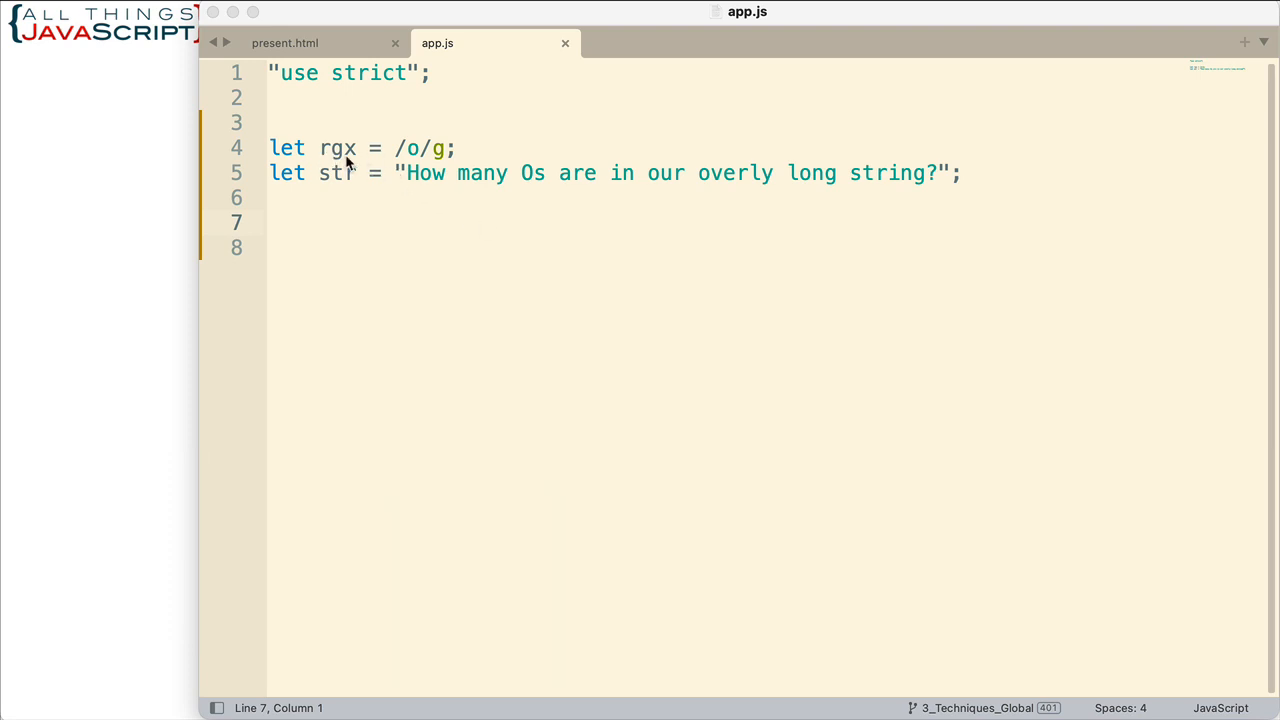
mouse_move(344, 160)
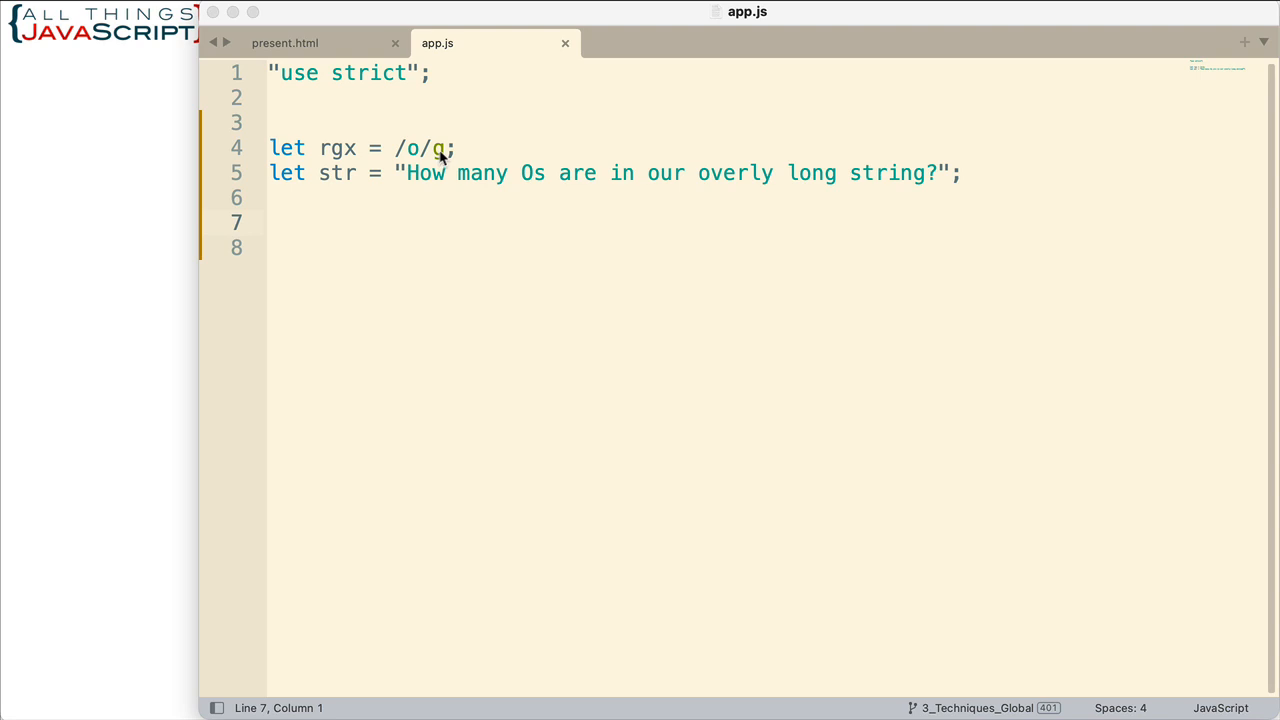
mouse_move(442, 158)
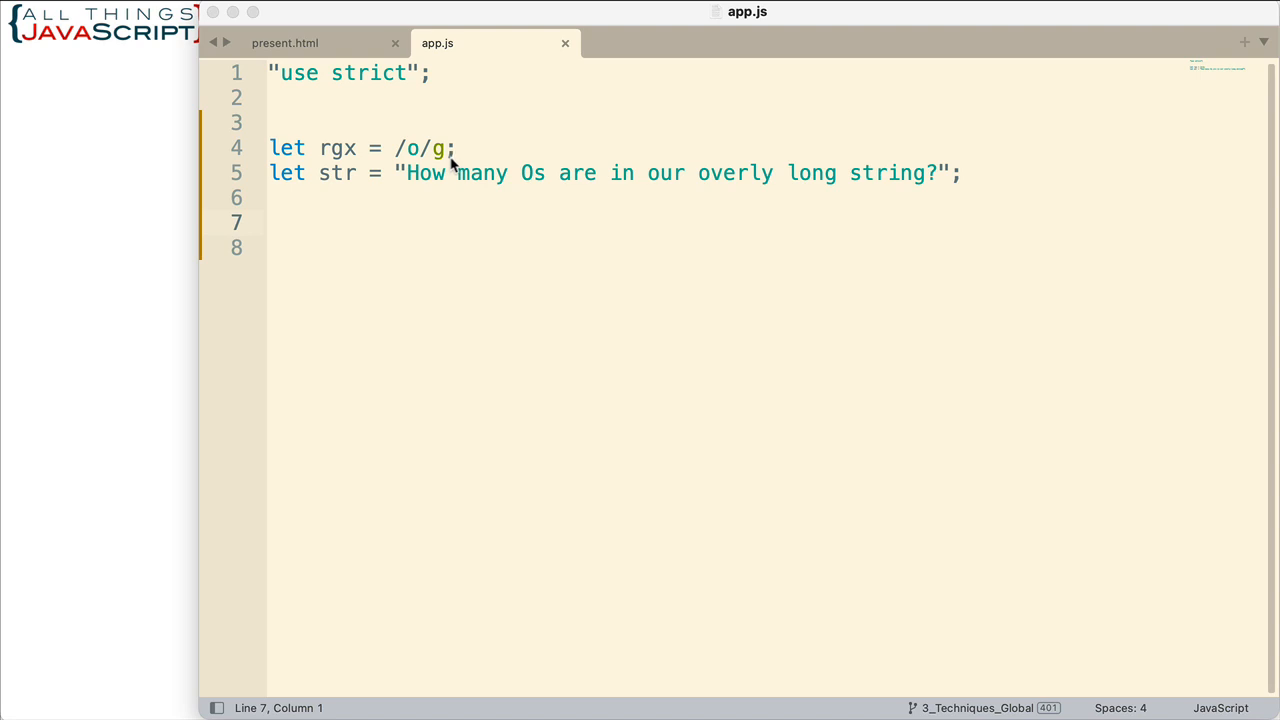
mouse_move(448, 204)
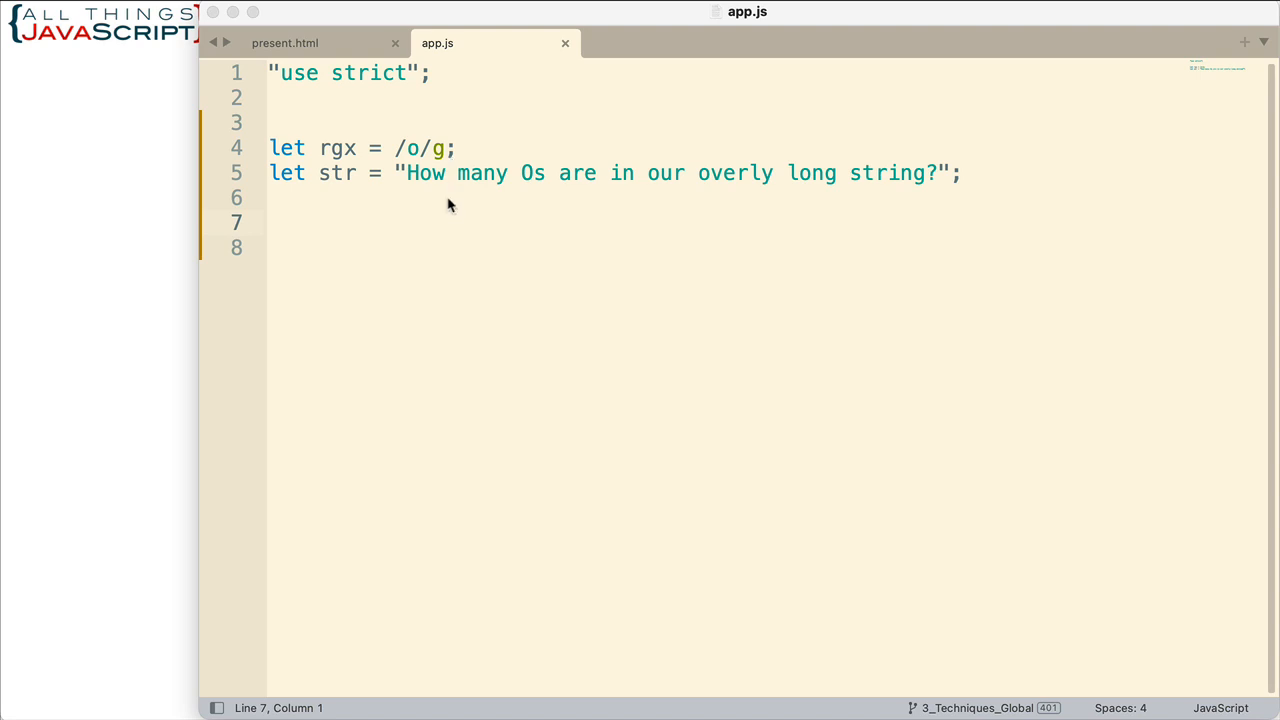
mouse_move(448, 238)
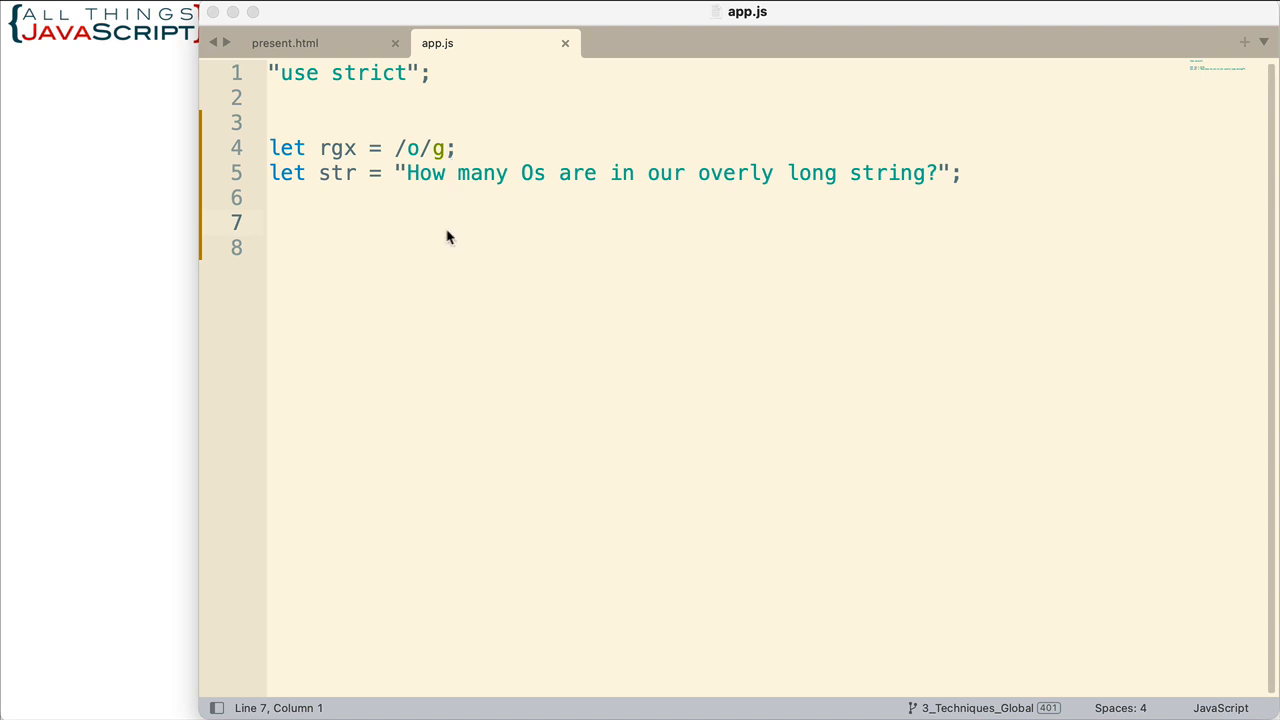
mouse_move(440, 156)
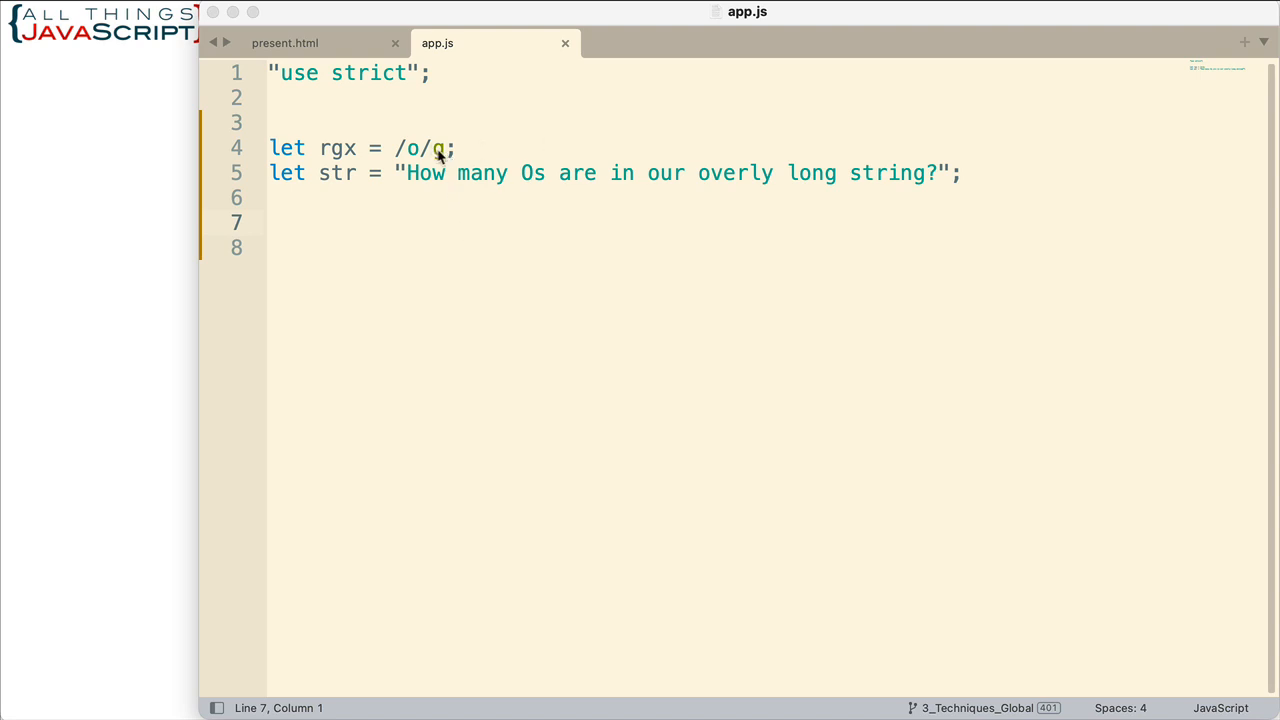
Write console.log(rgx.exec(str)) on line 7, completing rgx from the suggestion.
type("g")
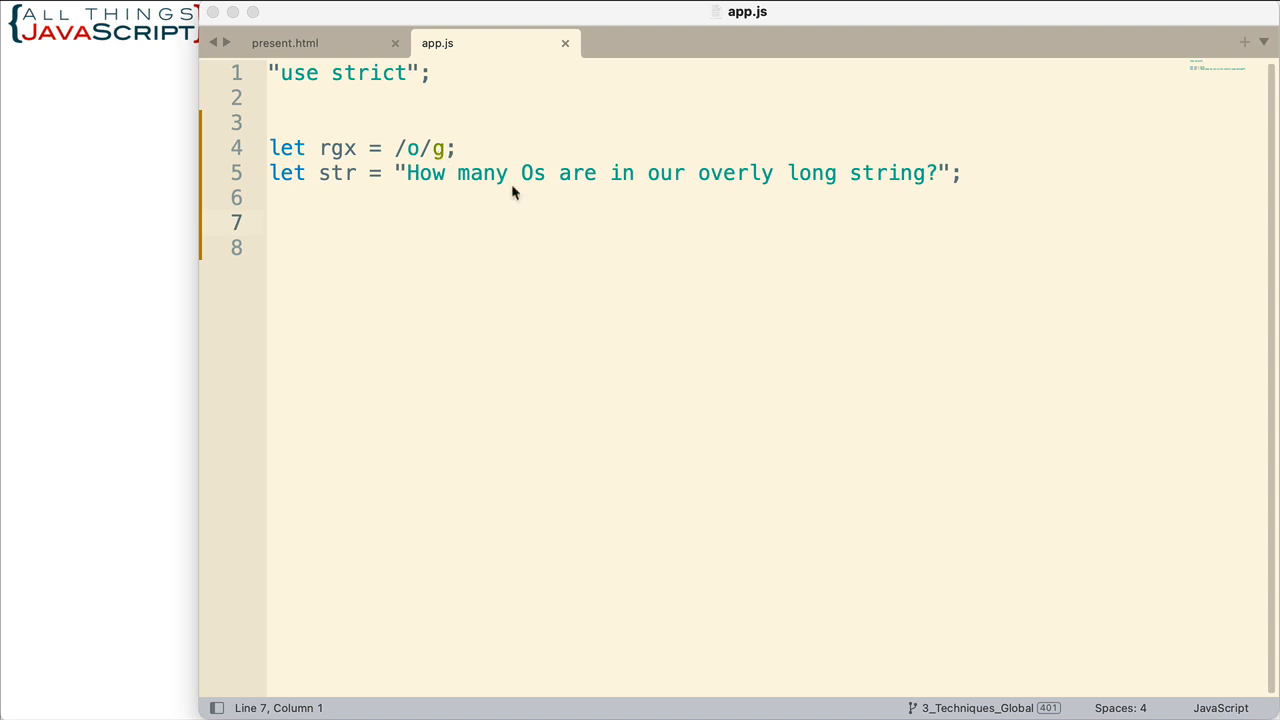
mouse_move(322, 238)
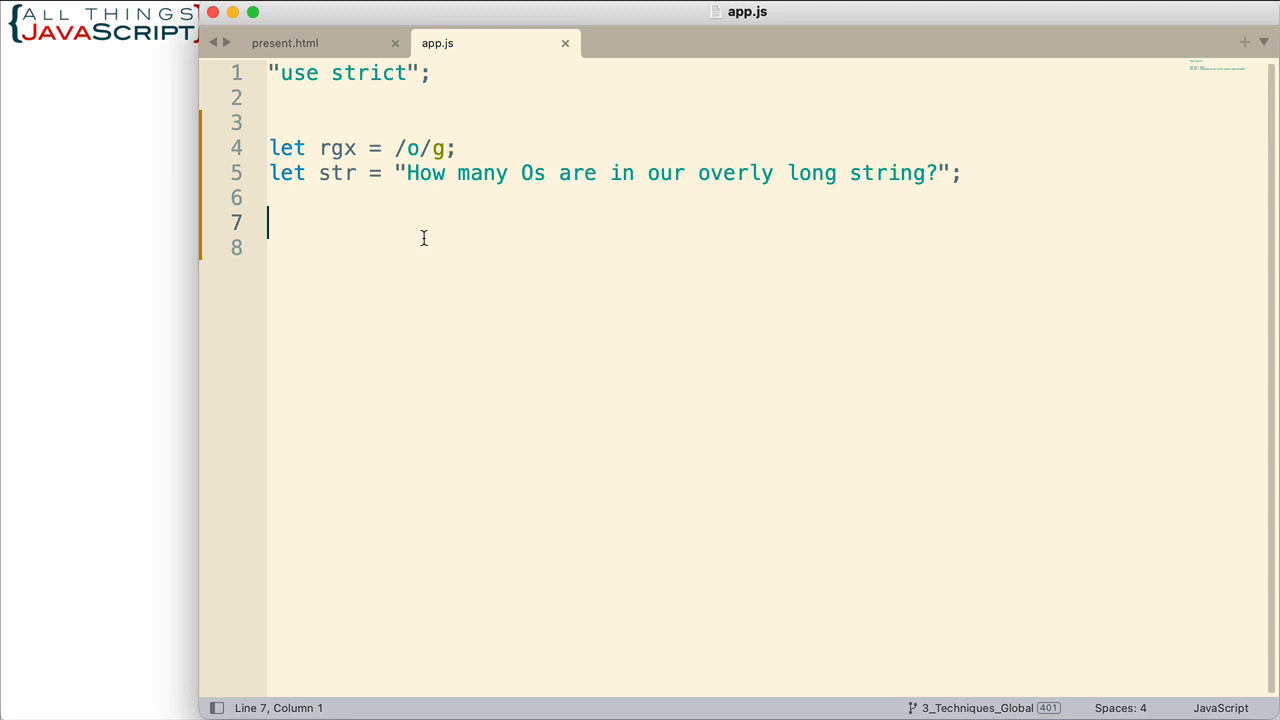
type("console.")
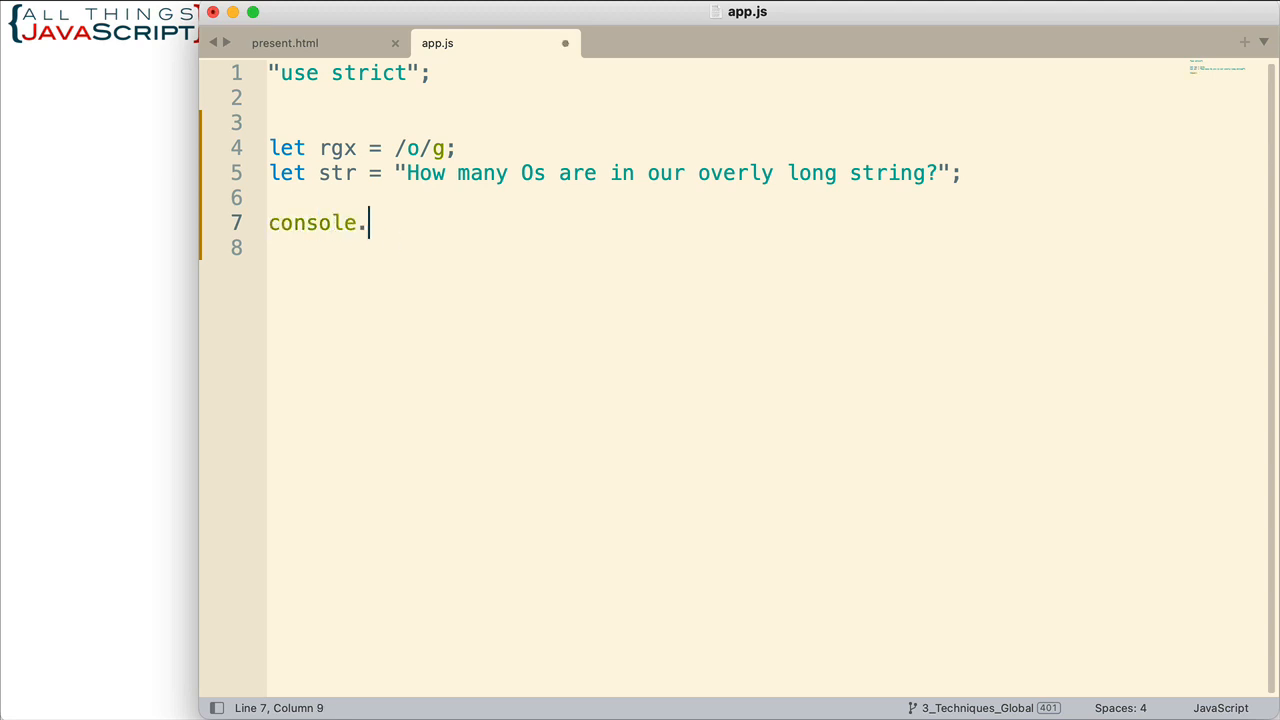
type("log")
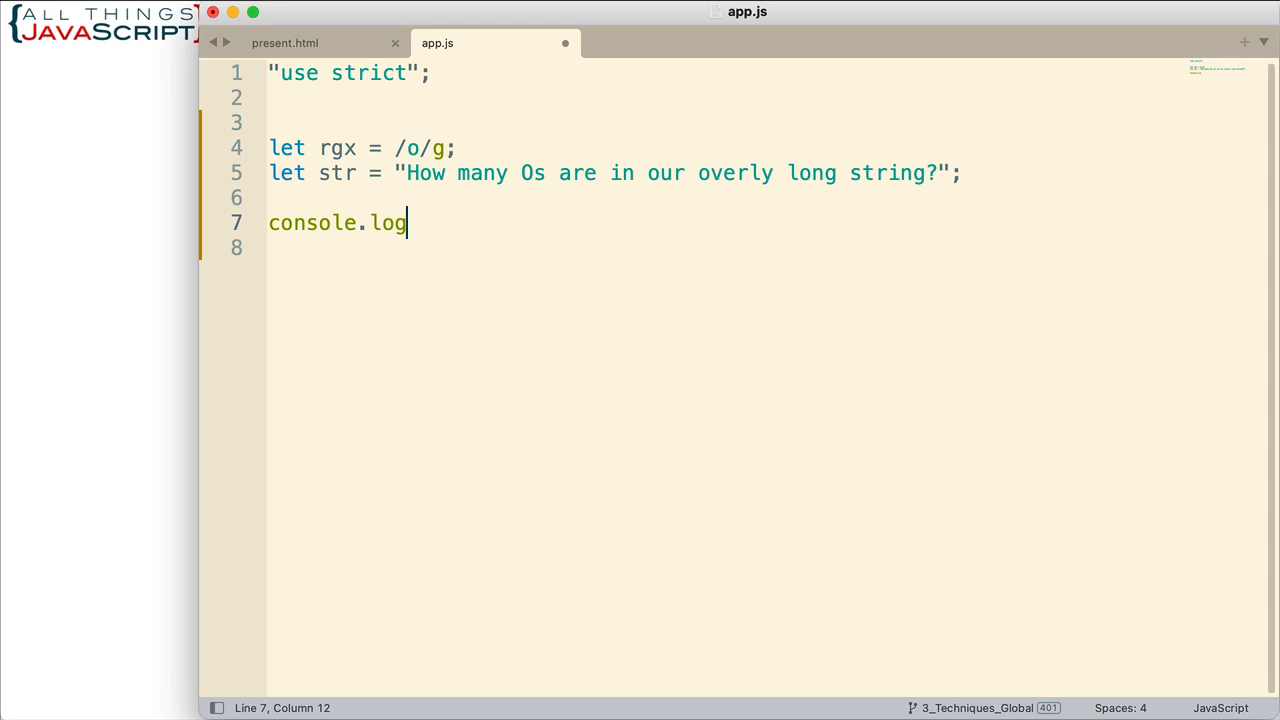
type("(rg")
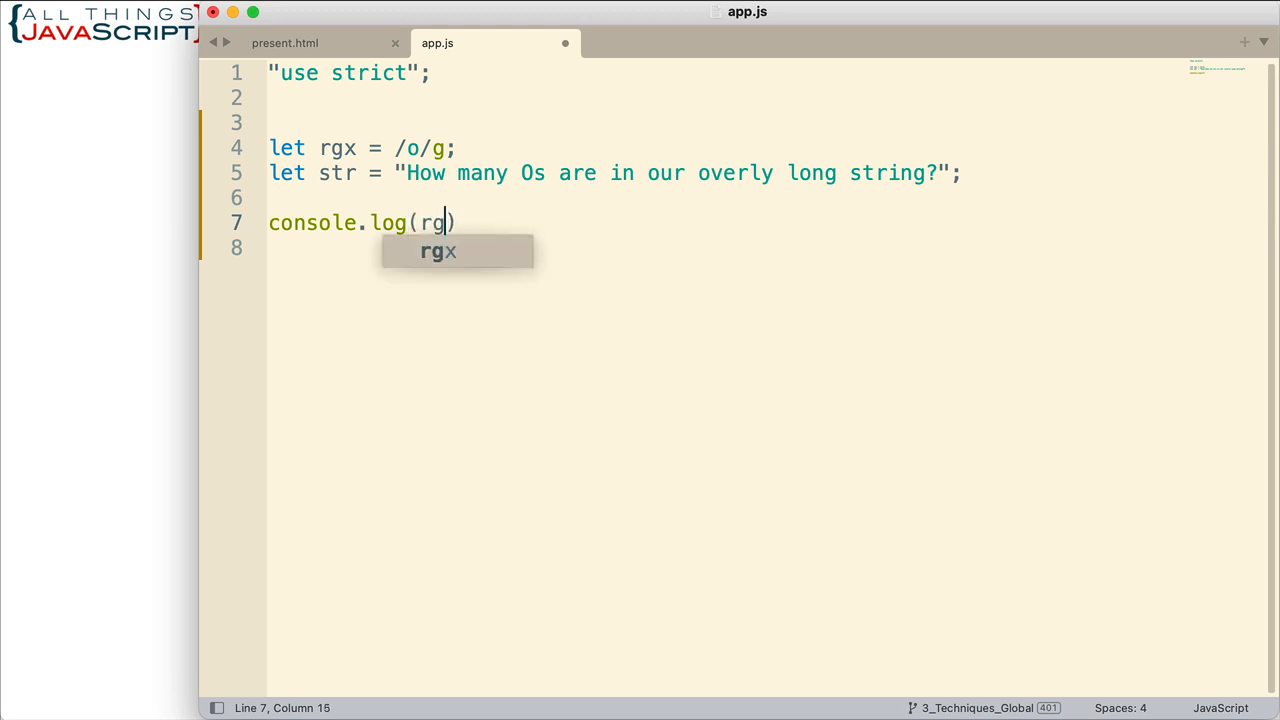
key("Tab")
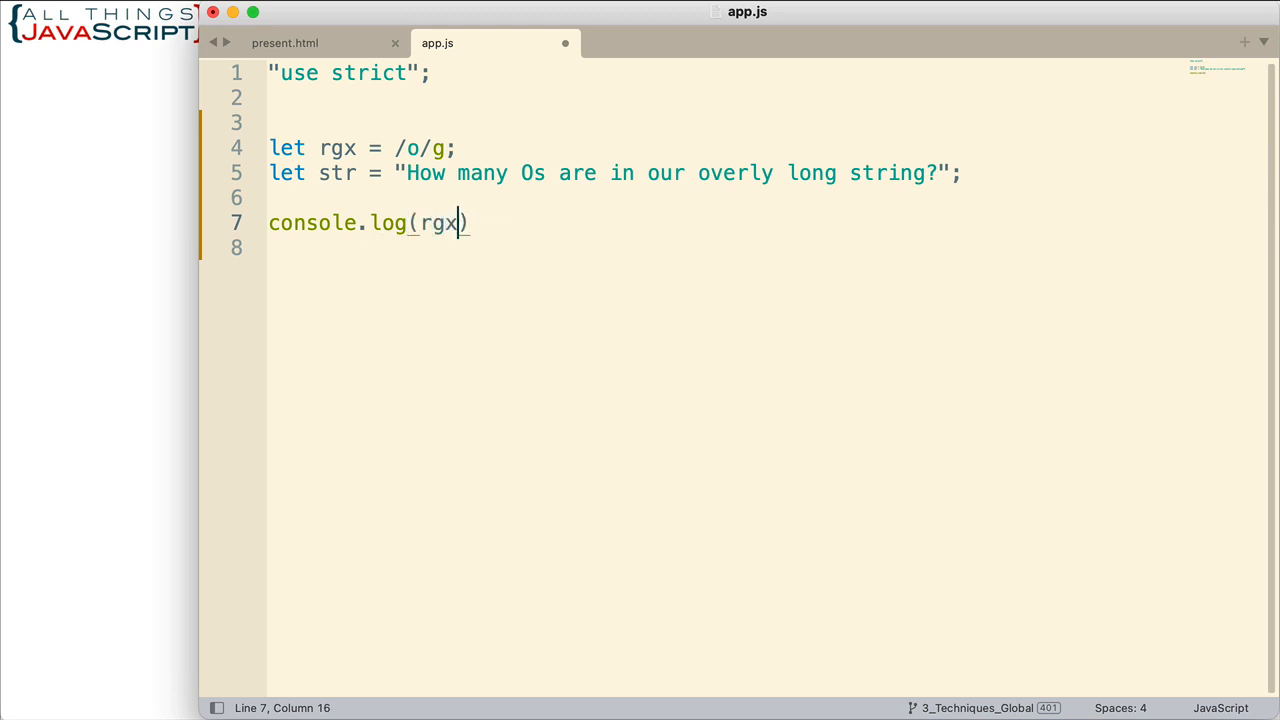
type(".exec")
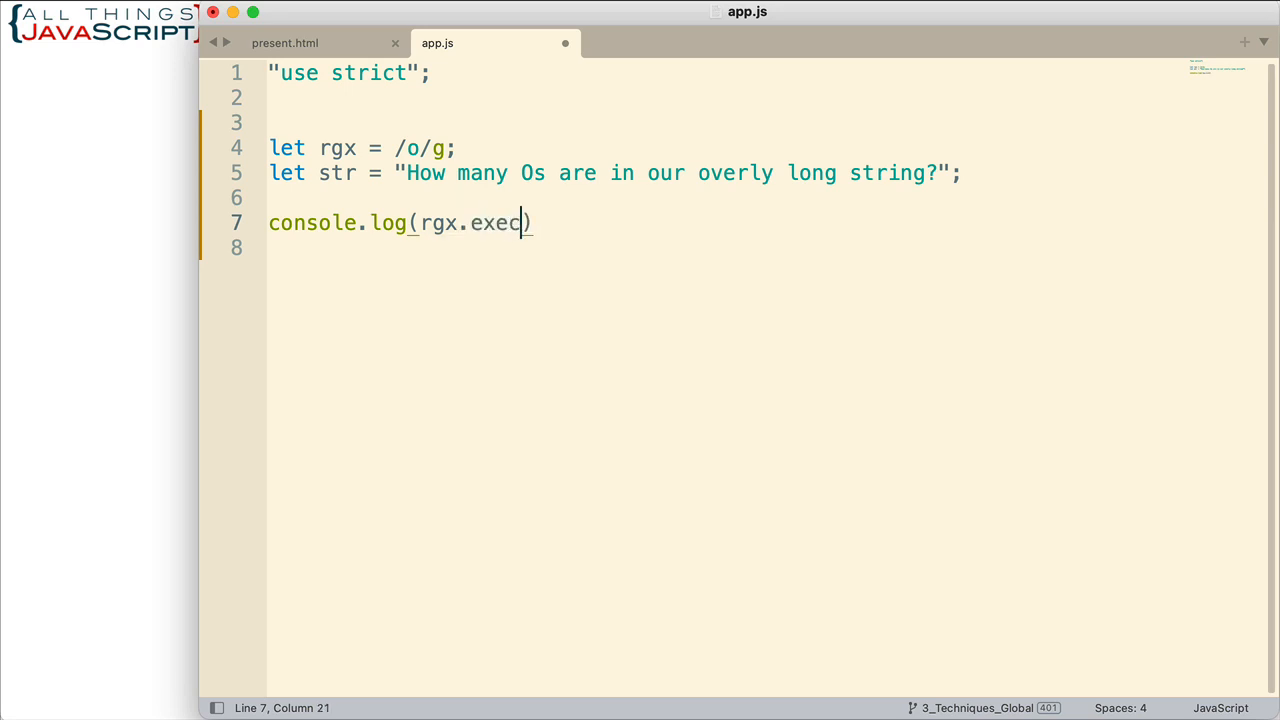
type("(")
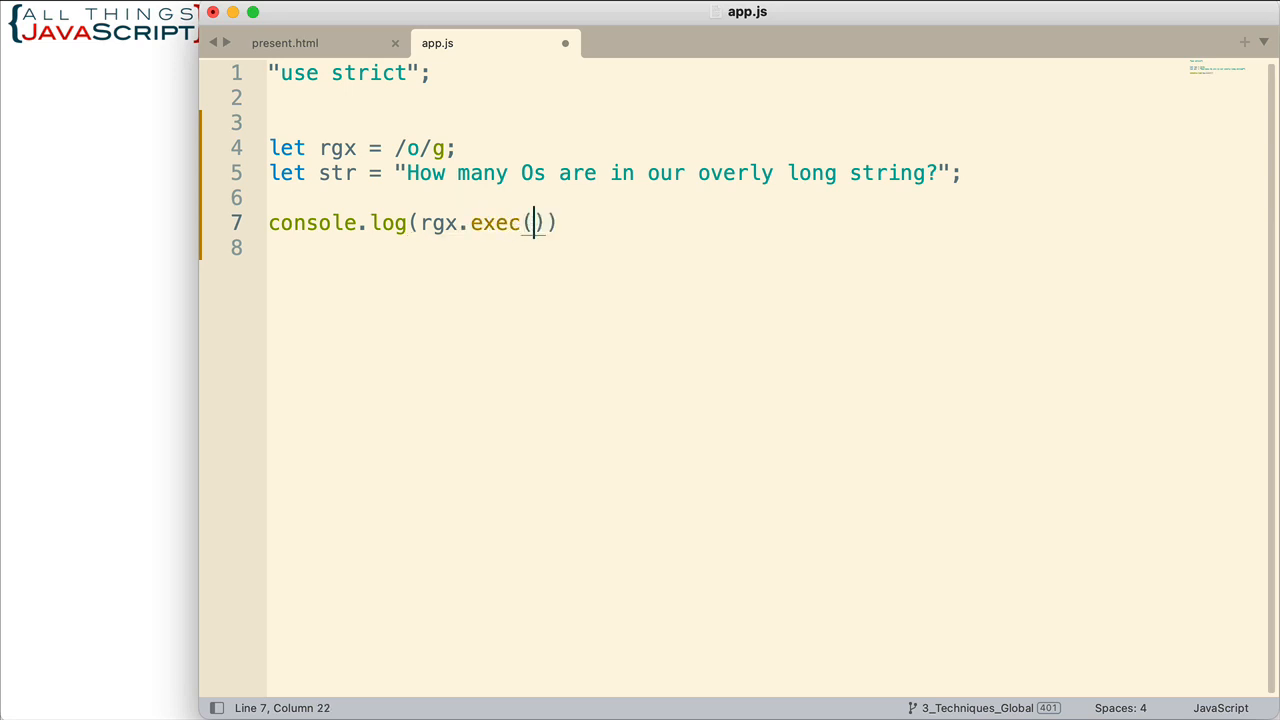
type("str")
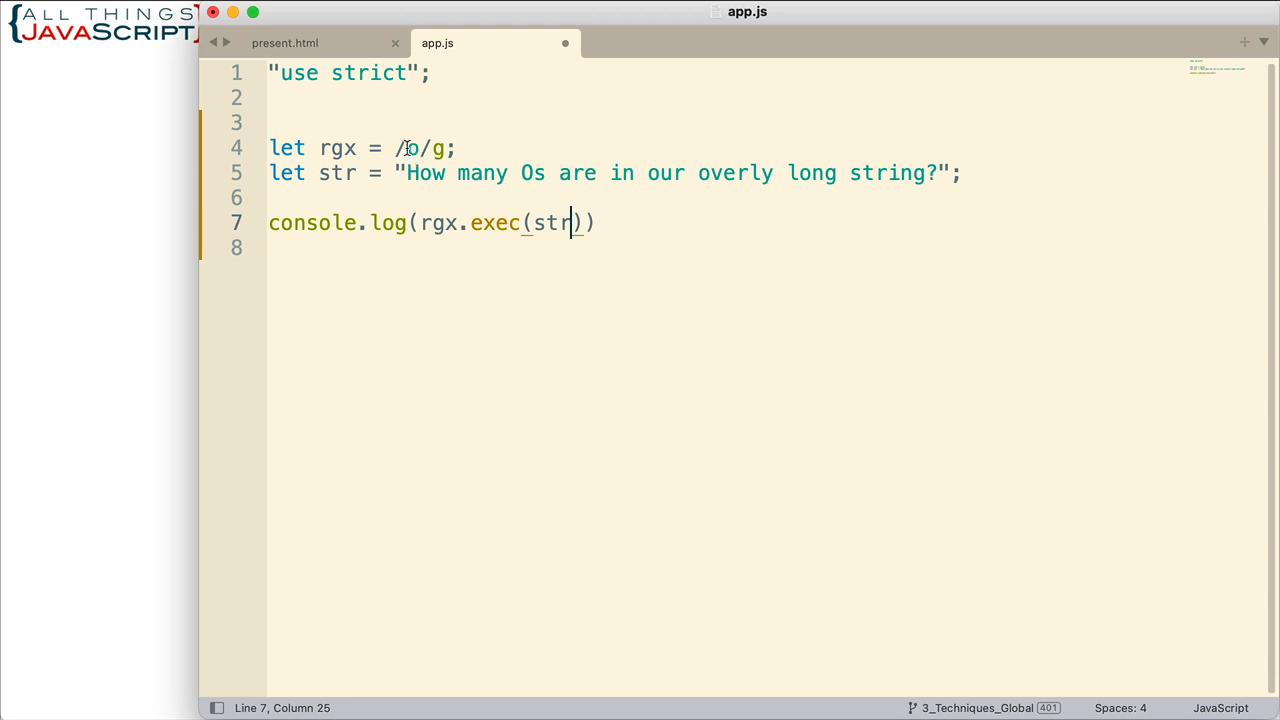
Check the g flag on the regex, finish the line with a semicolon and save app.js.
double_click(412, 148)
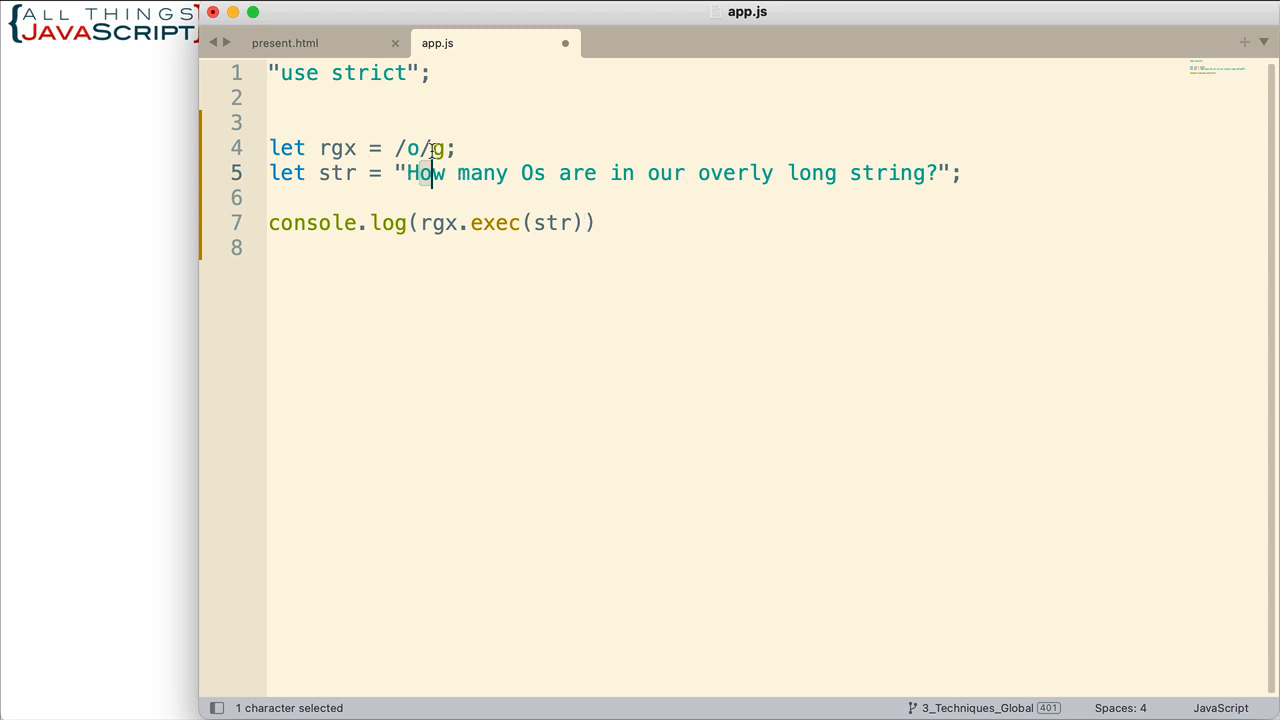
left_click(596, 222)
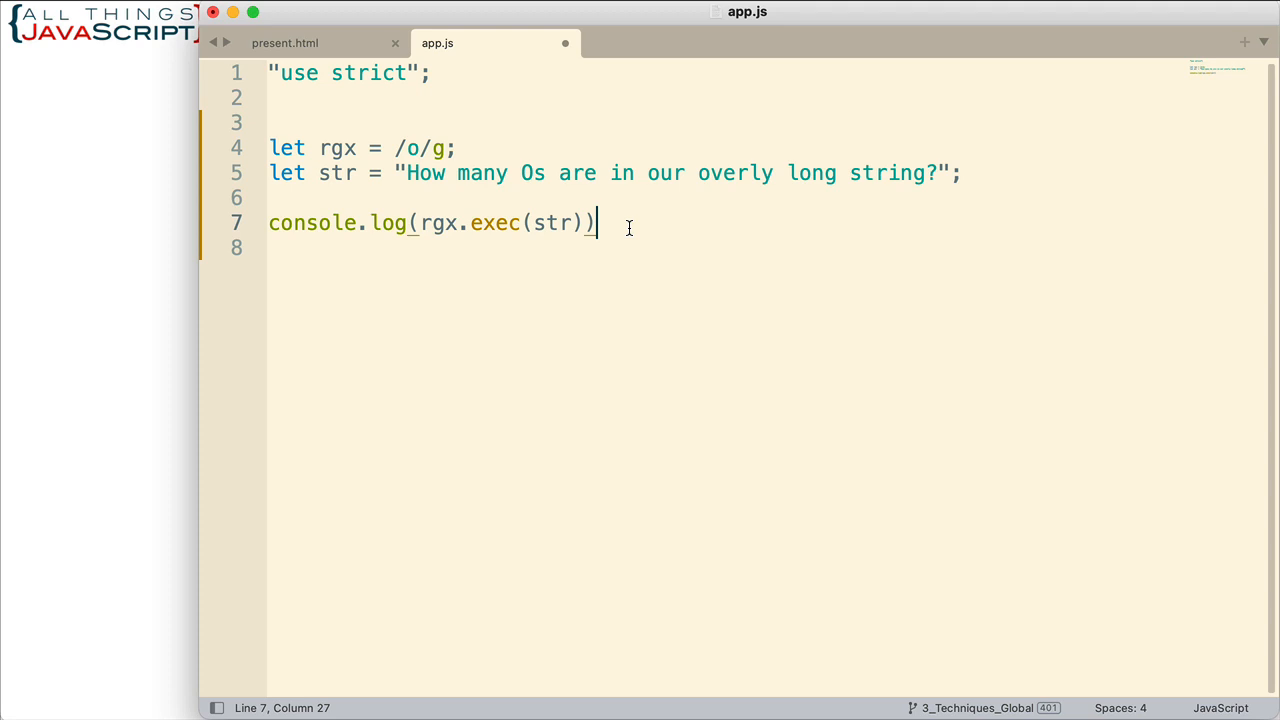
type(";")
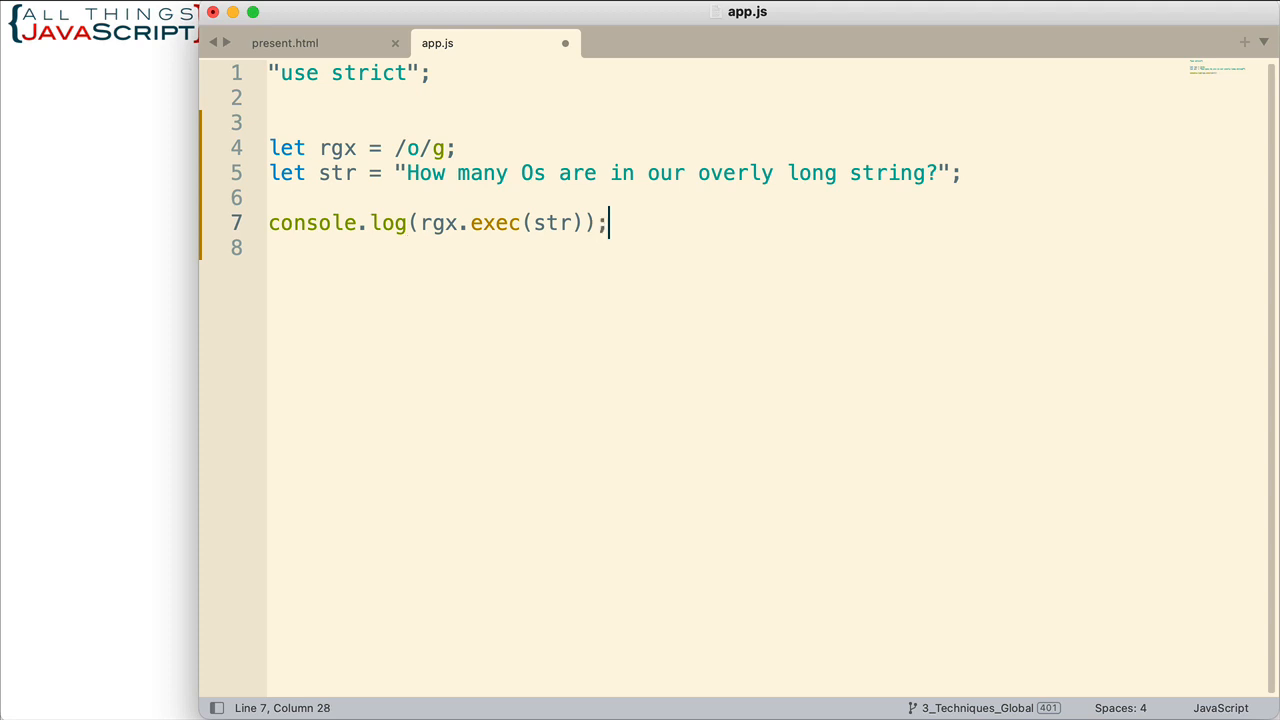
key("cmd+s")
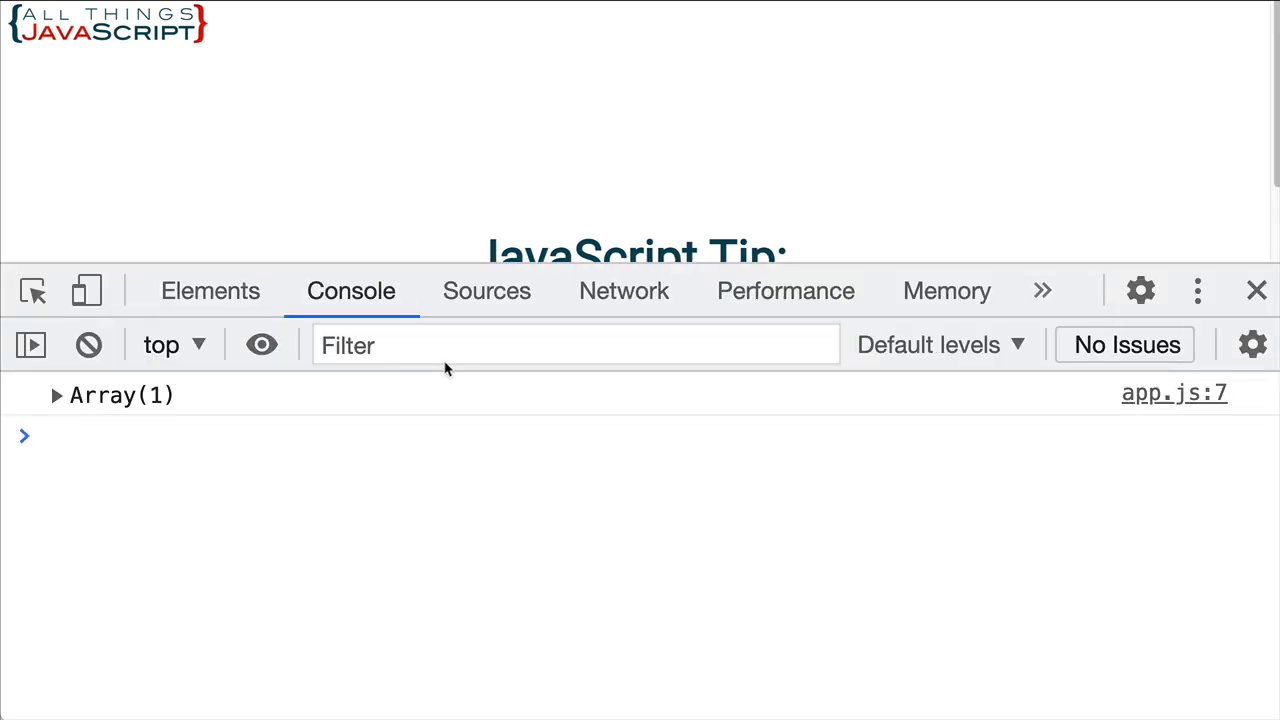
mouse_move(56, 396)
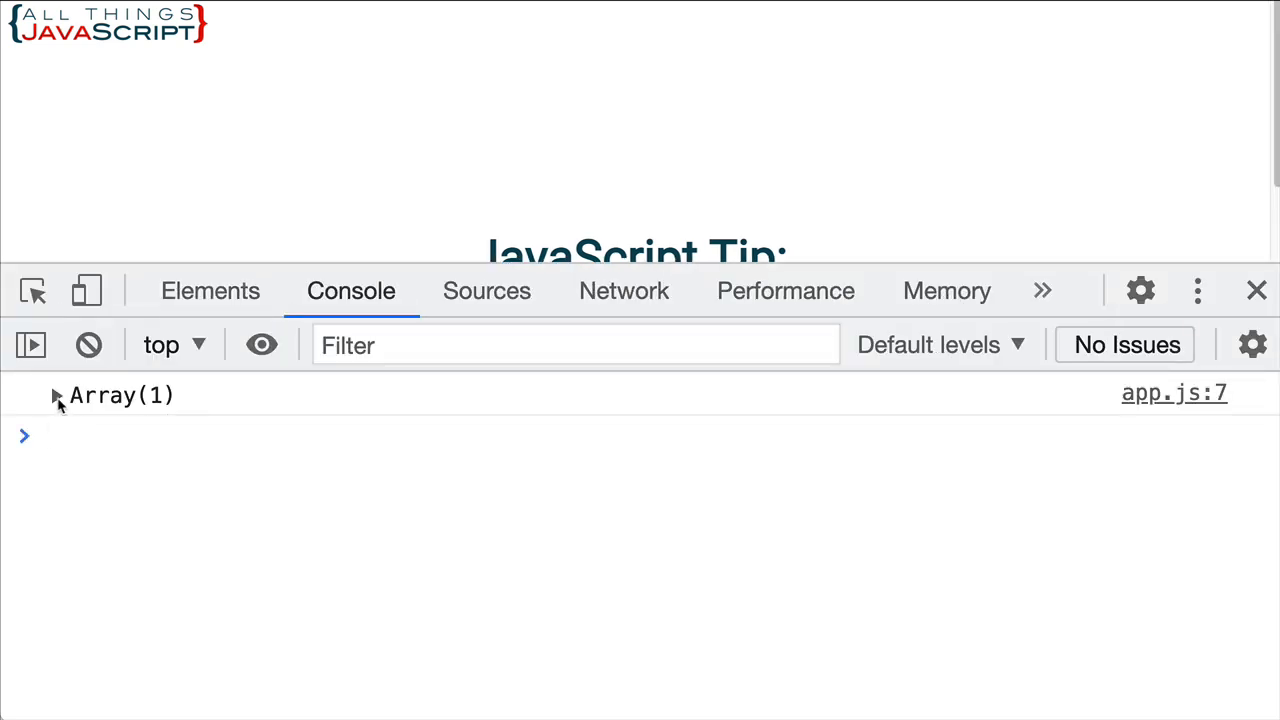
Expand the logged Array(1) to show the match "o" at index 1.
left_click(56, 396)
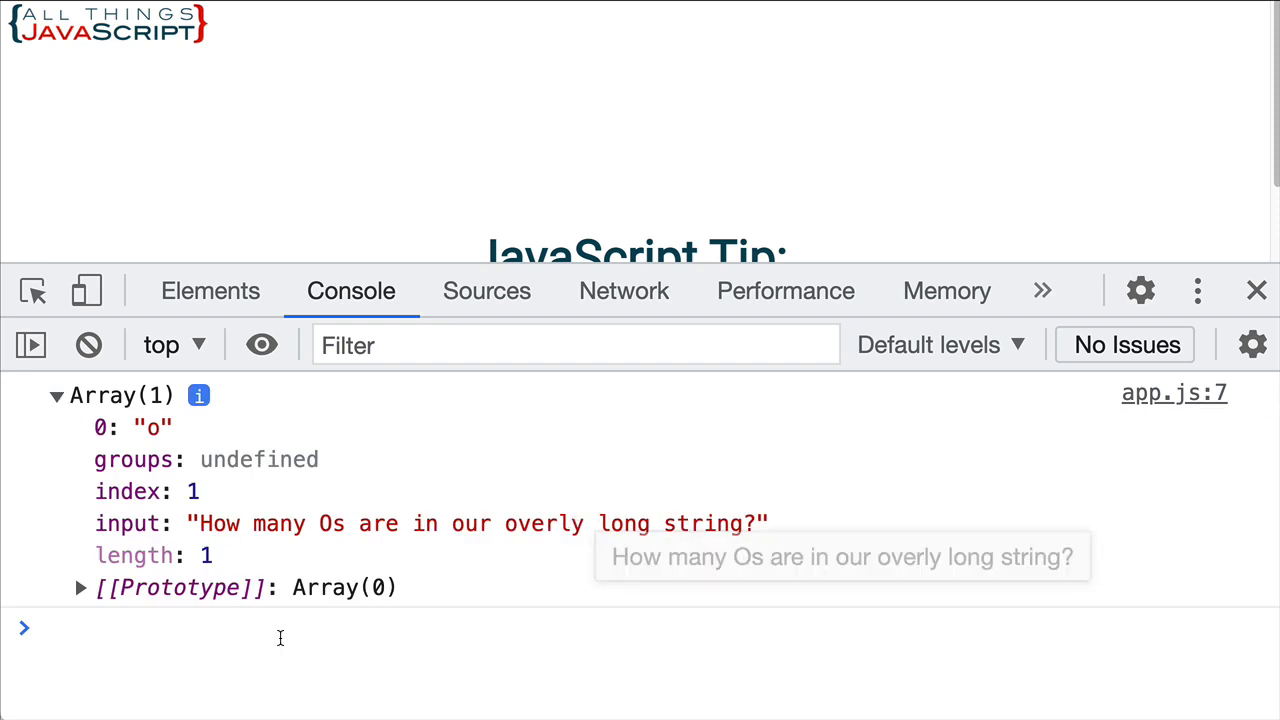
mouse_move(110, 444)
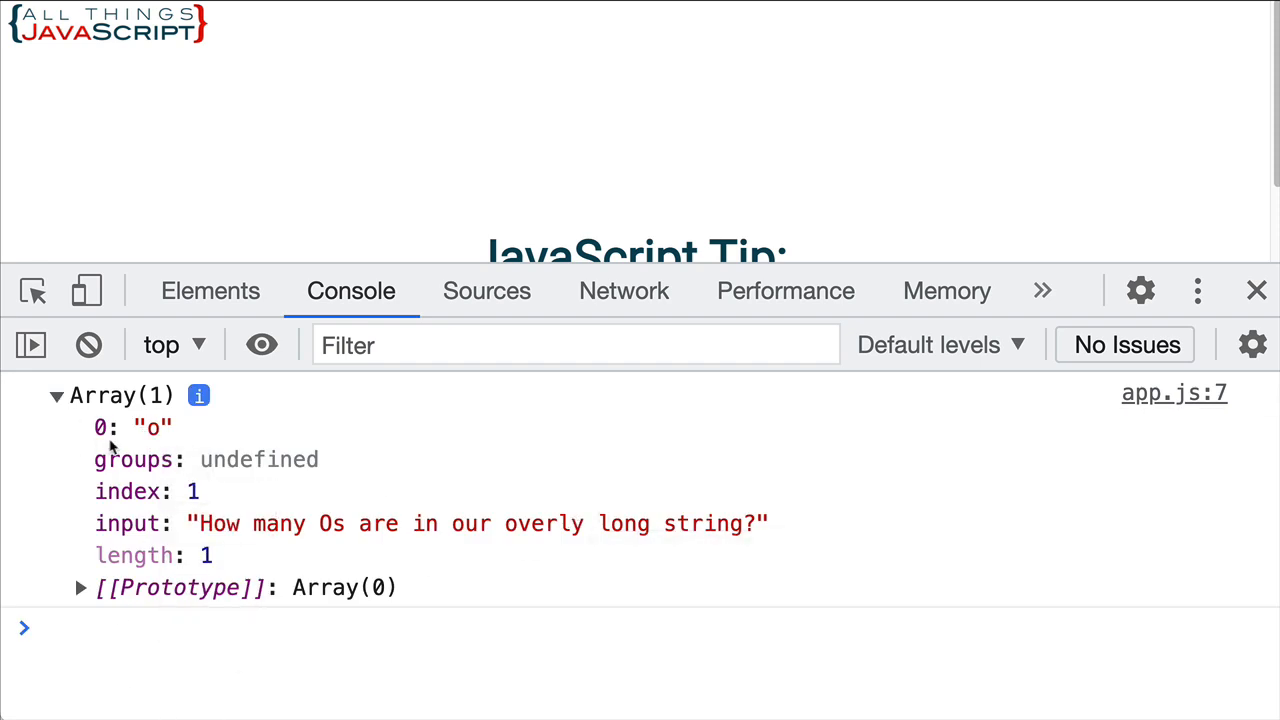
mouse_move(144, 438)
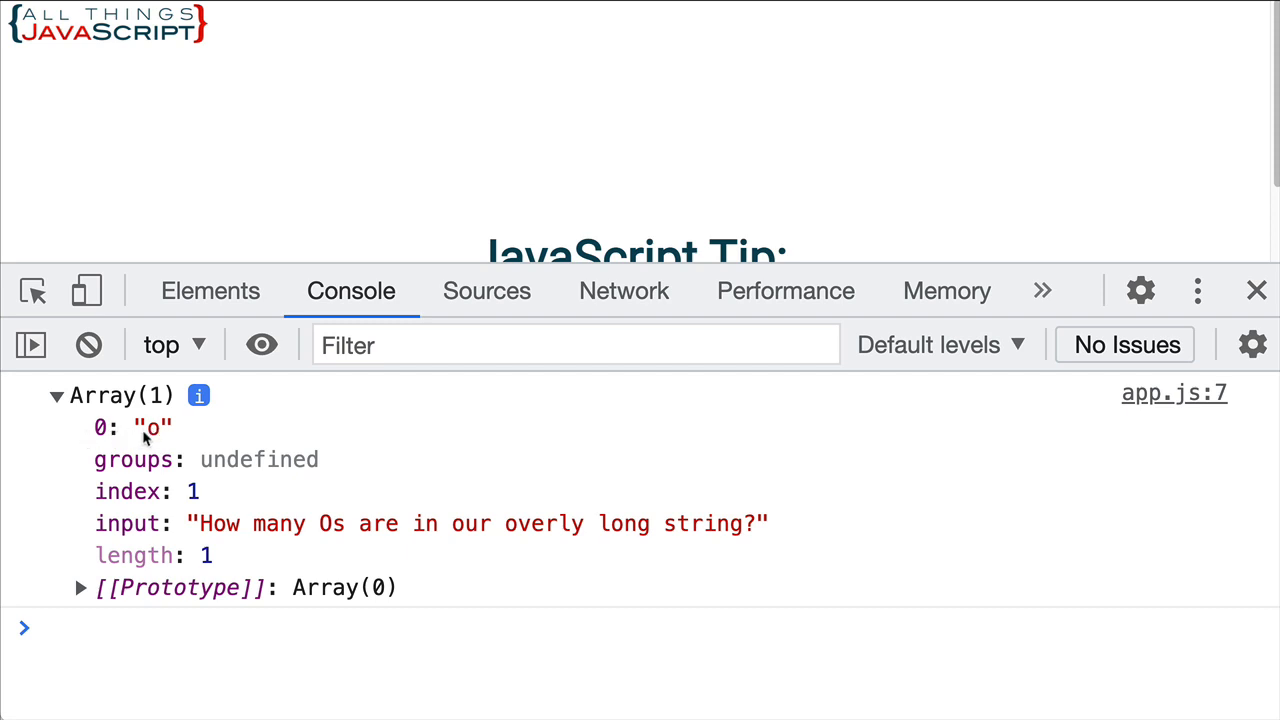
mouse_move(156, 428)
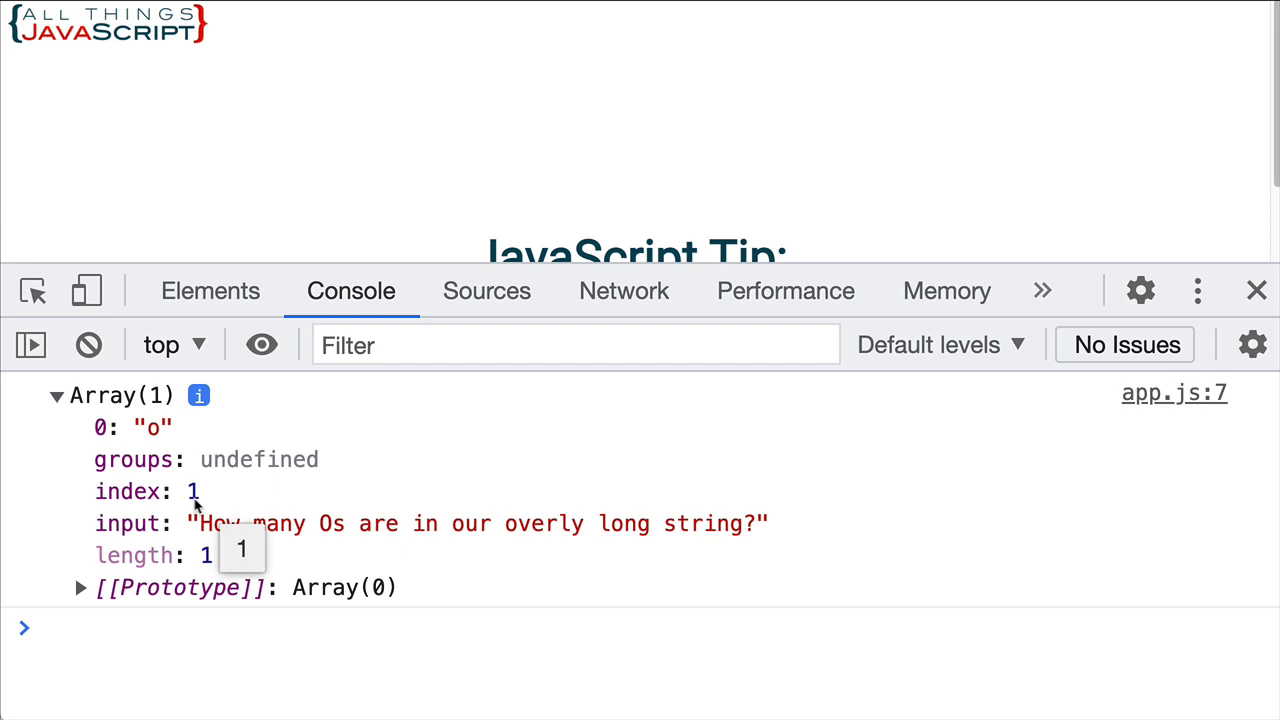
mouse_move(204, 532)
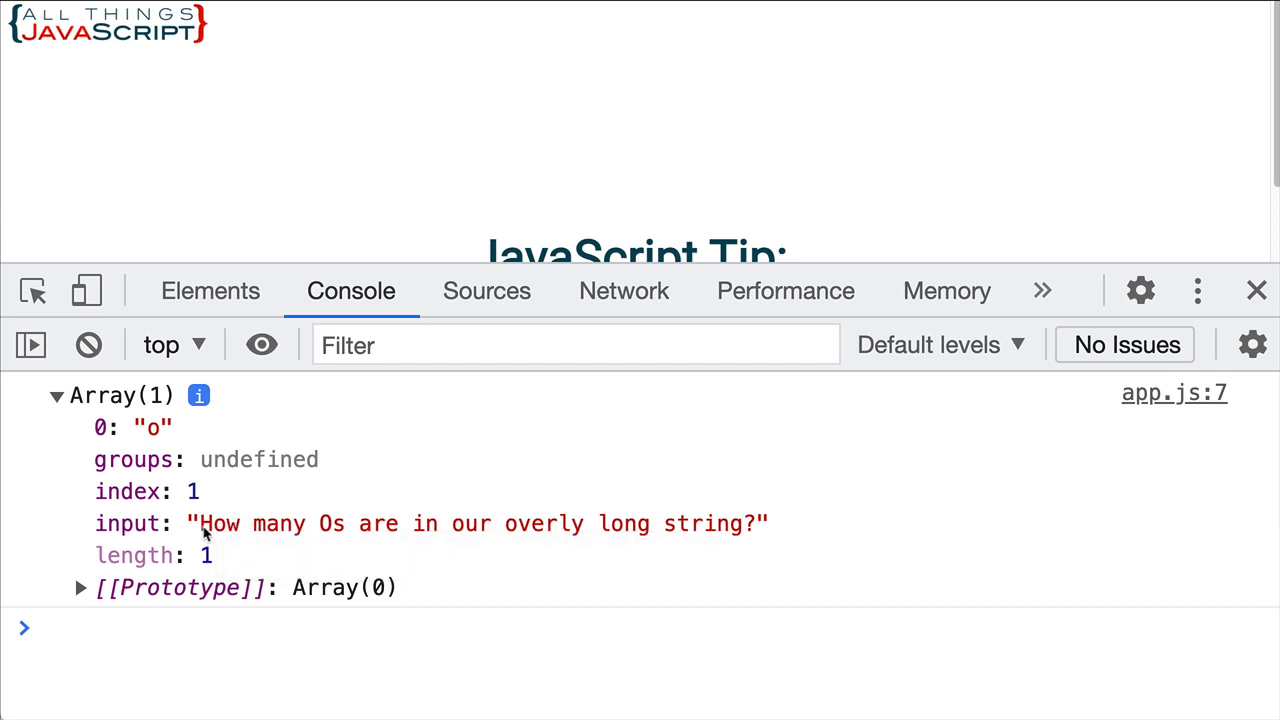
mouse_move(214, 524)
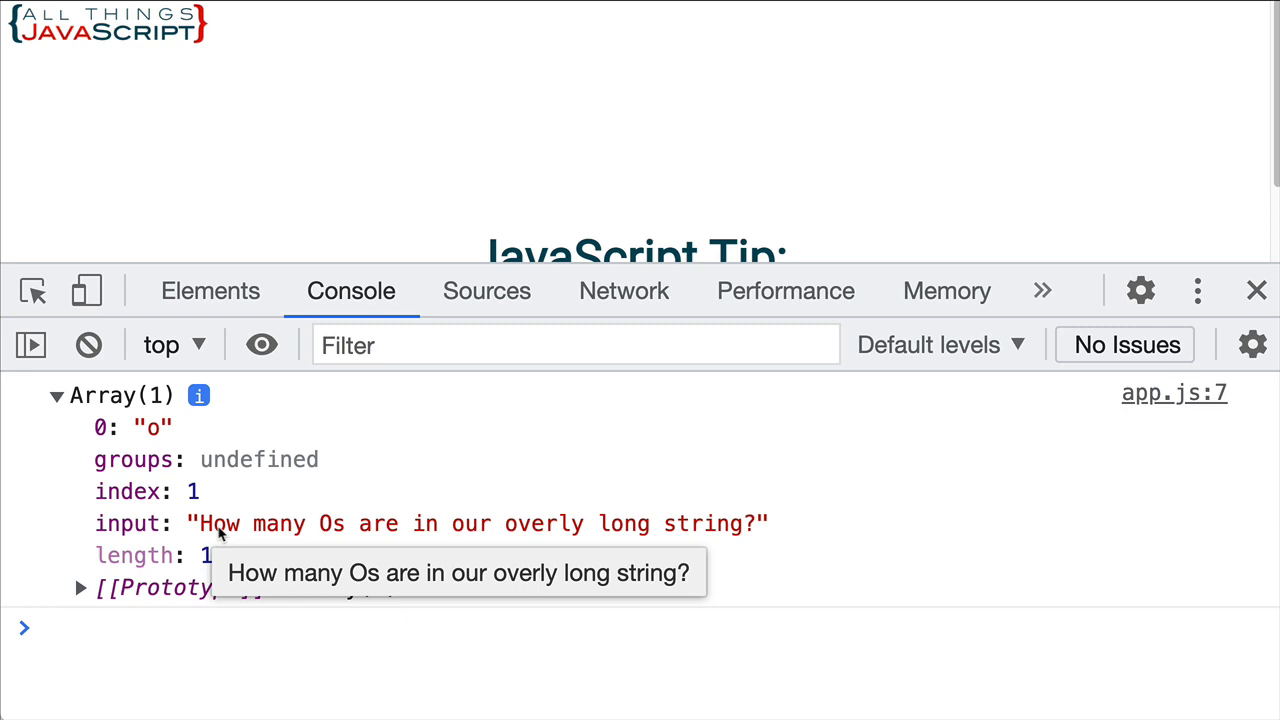
mouse_move(182, 512)
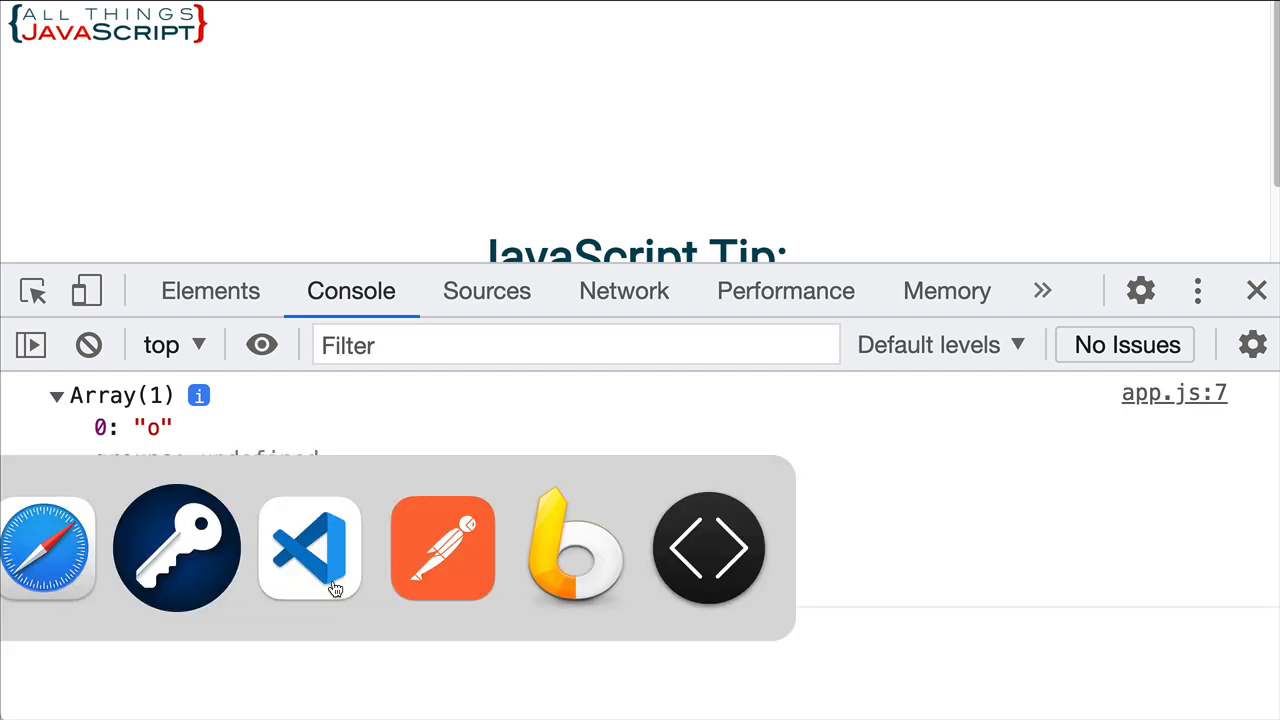
Add console.log(rgx.lastindex); on line 8 and save app.js.
left_click(308, 548)
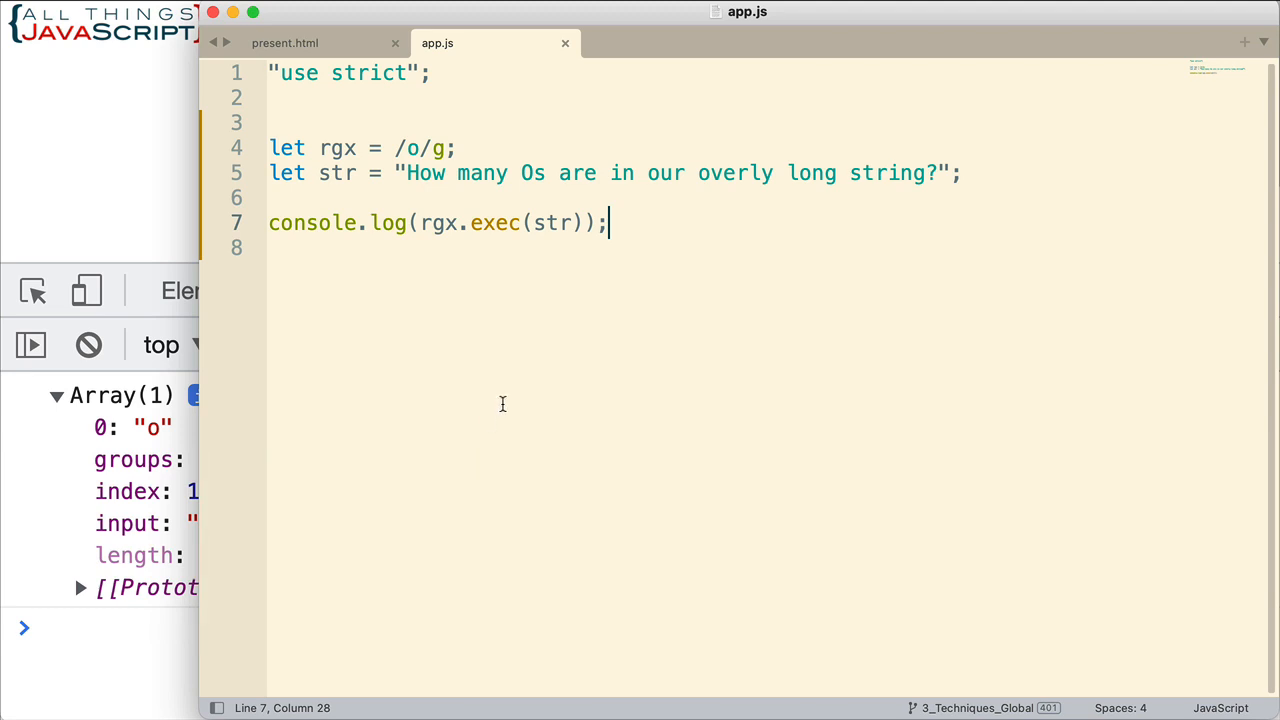
type("console.log(")
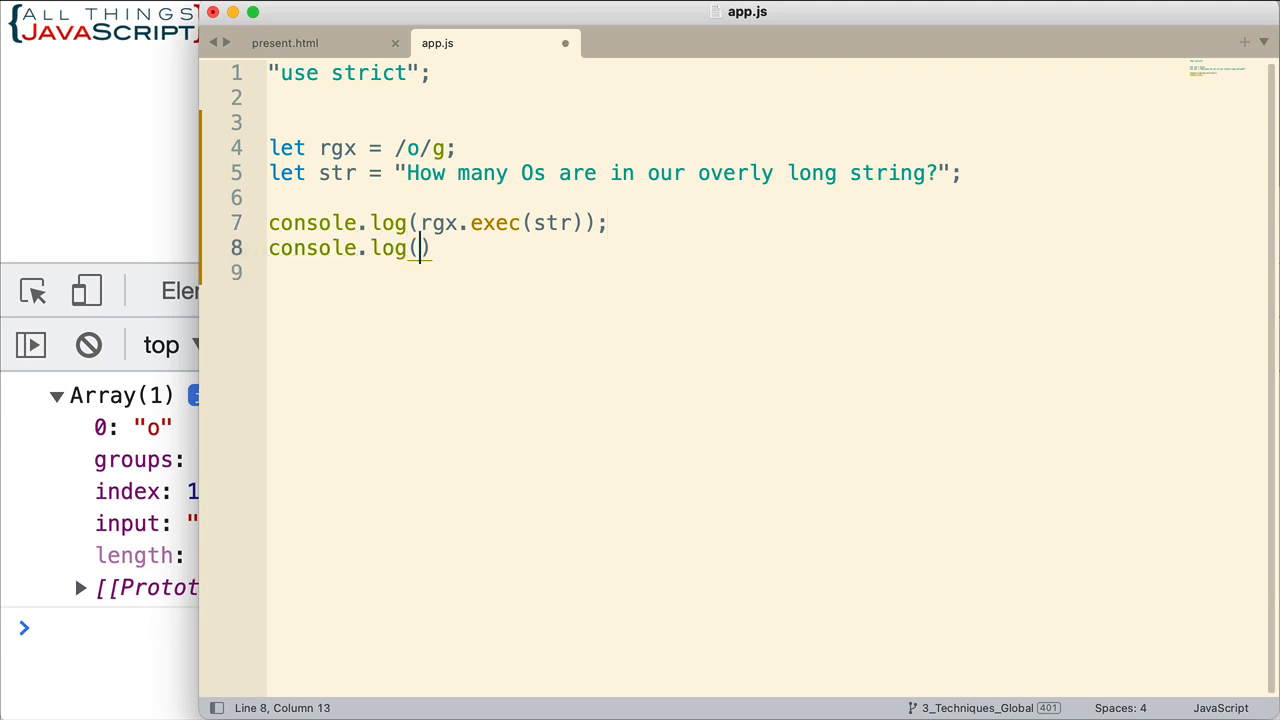
type("rgx")
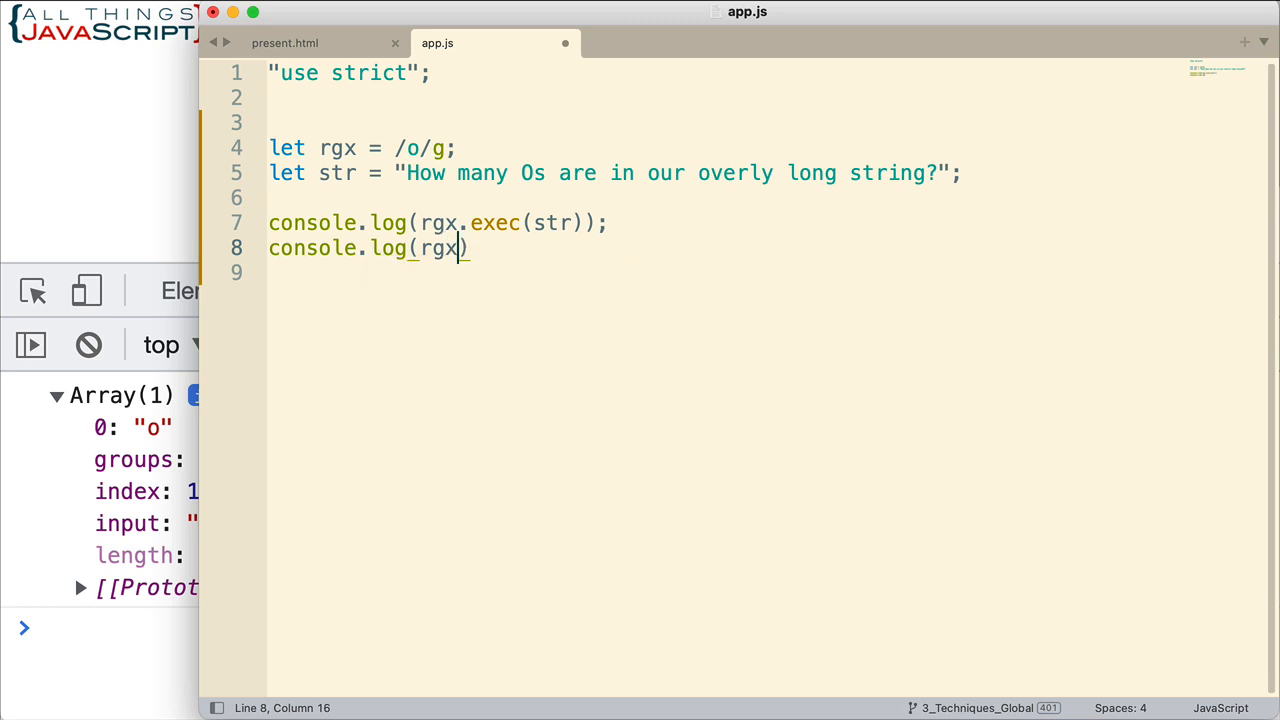
type(".last")
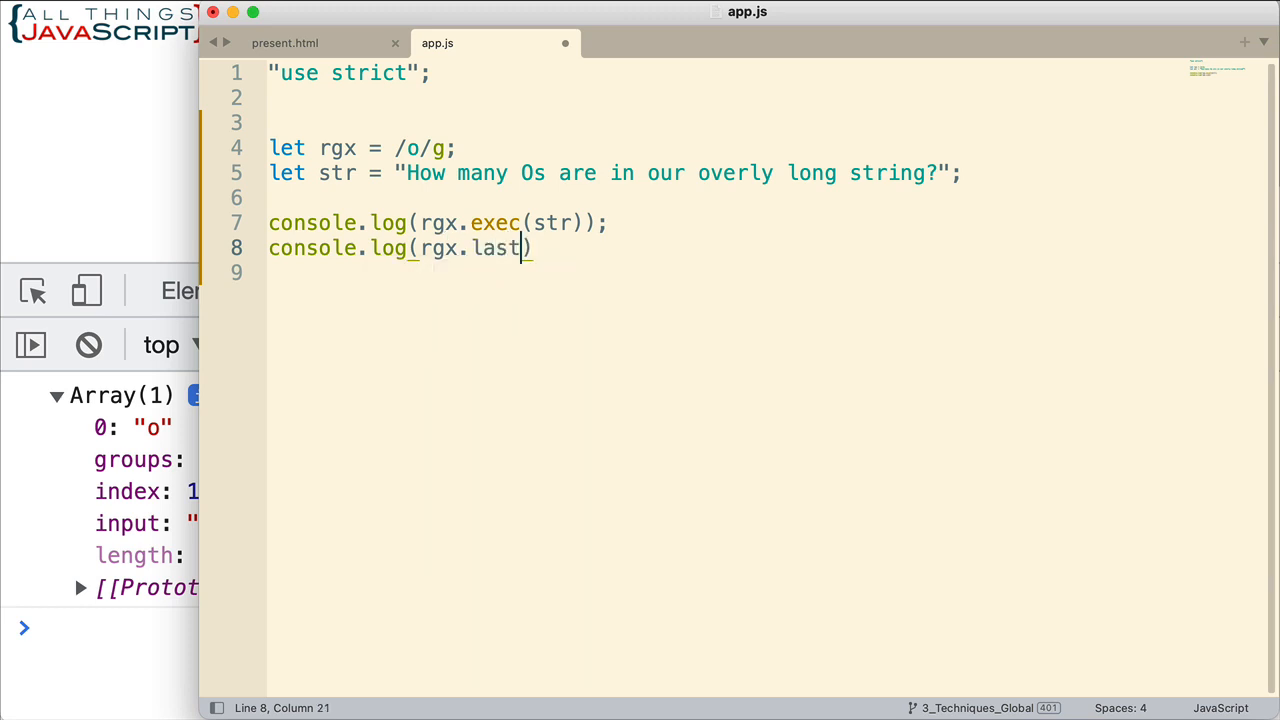
type("index")
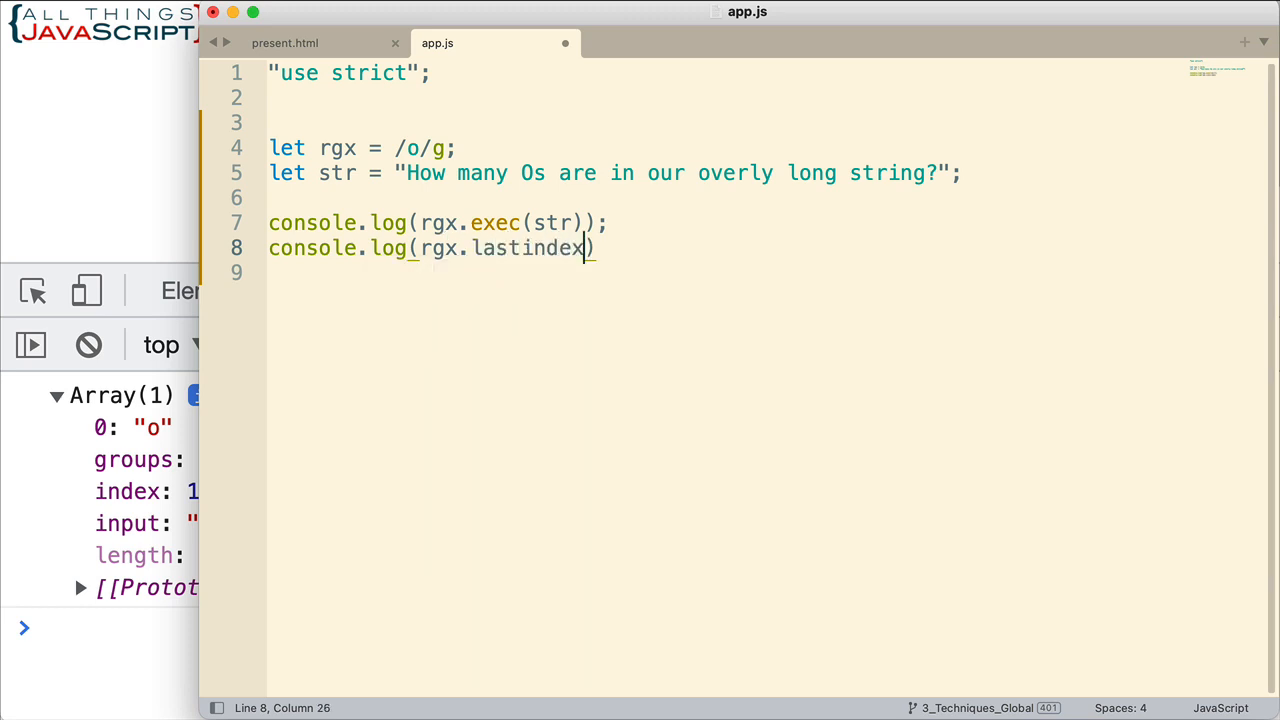
mouse_move(602, 248)
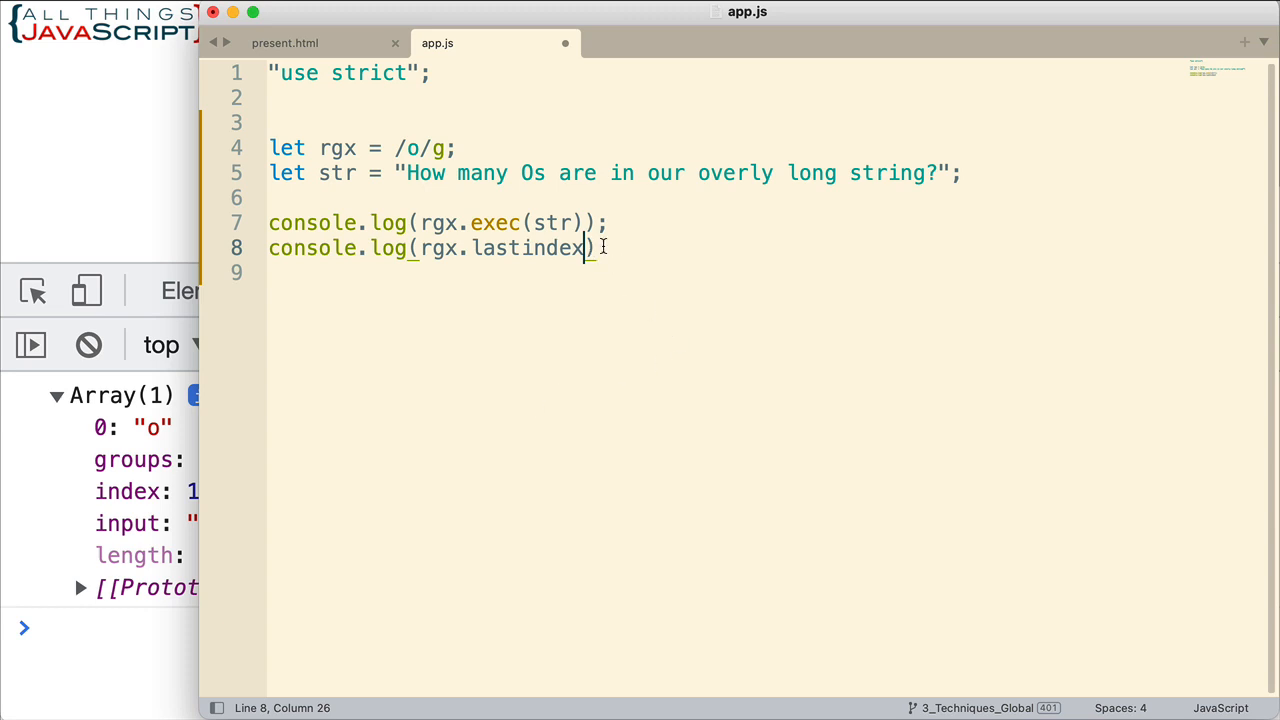
type(";")
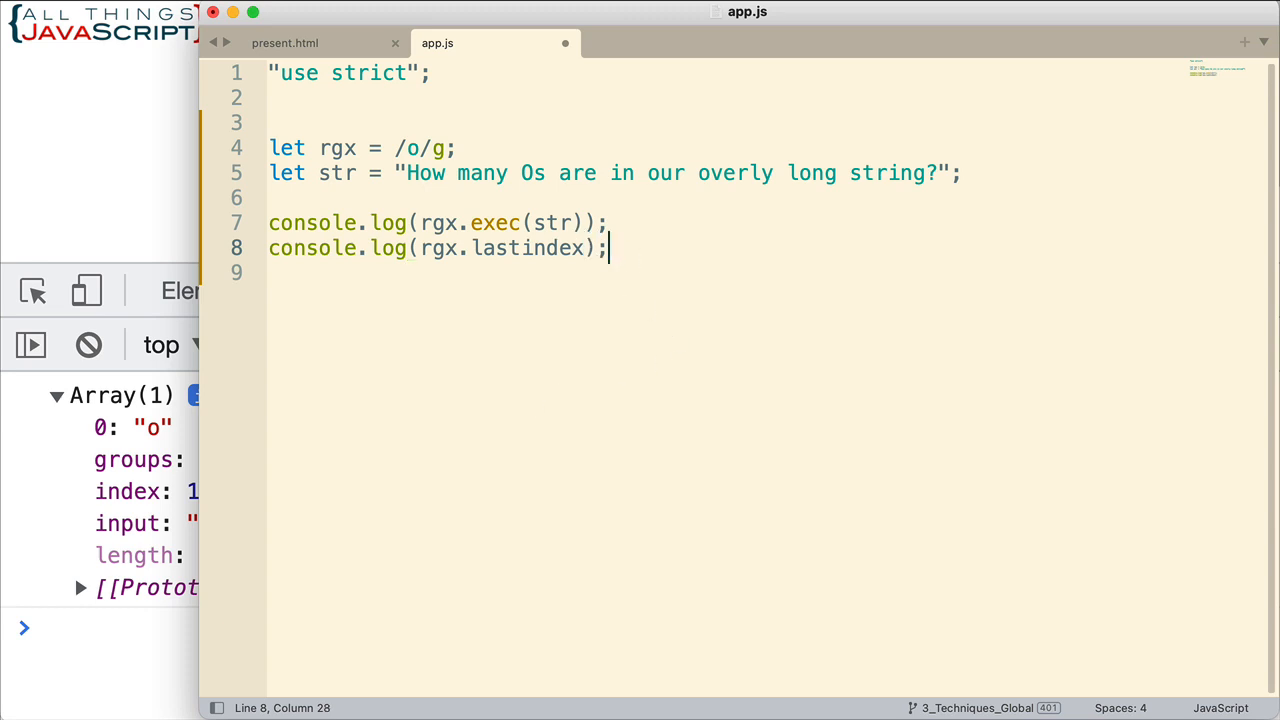
key("cmd+s")
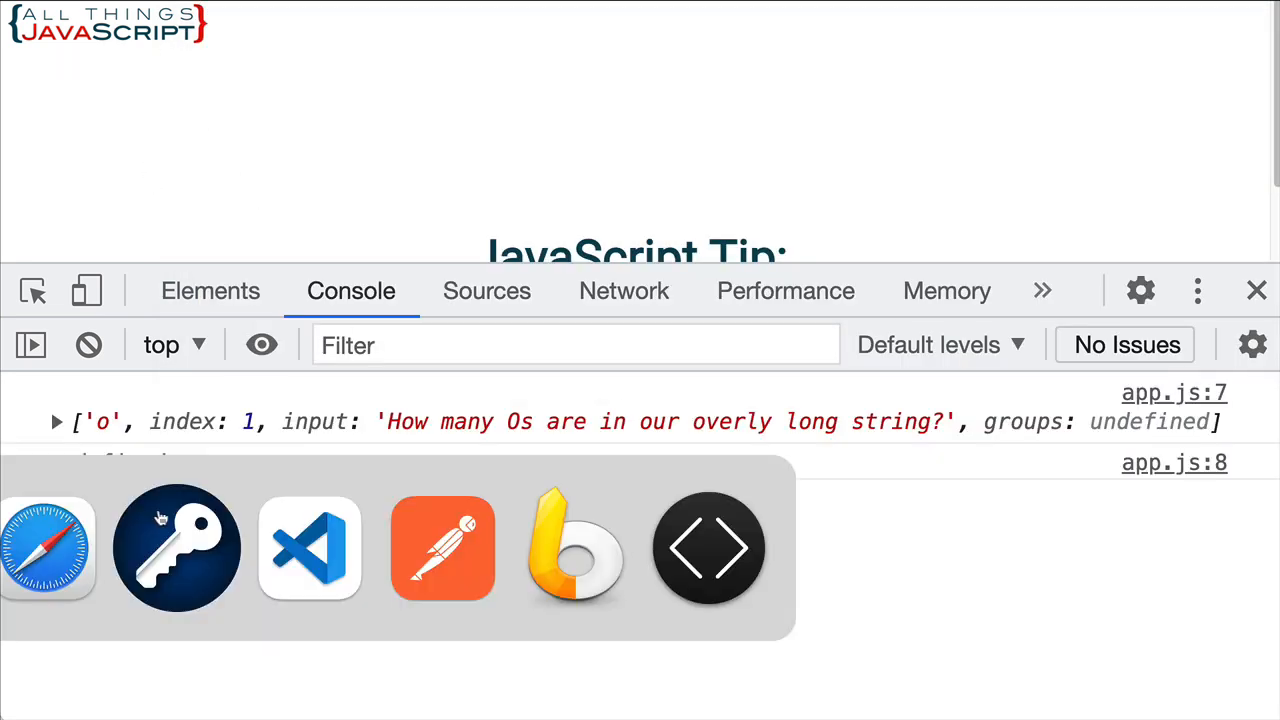
Correct the spelling to lastIndex, save, and expand the first match's details in the console.
left_click(308, 548)
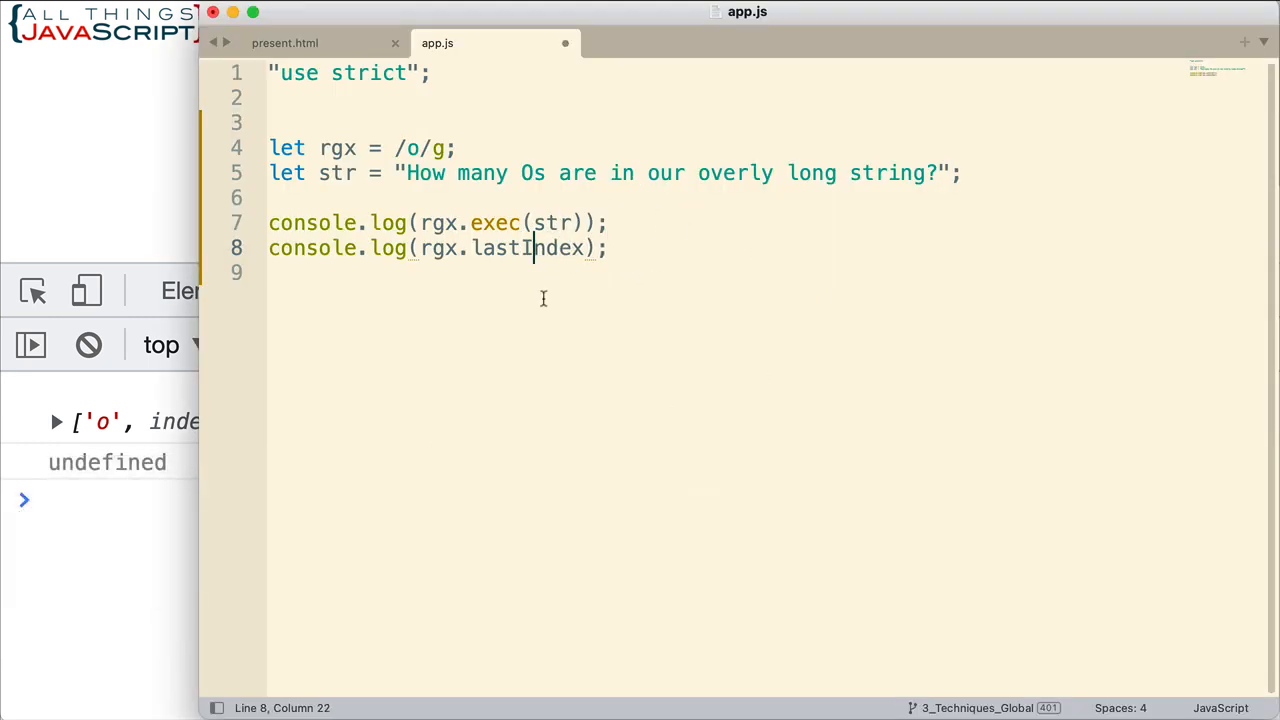
key("cmd+s")
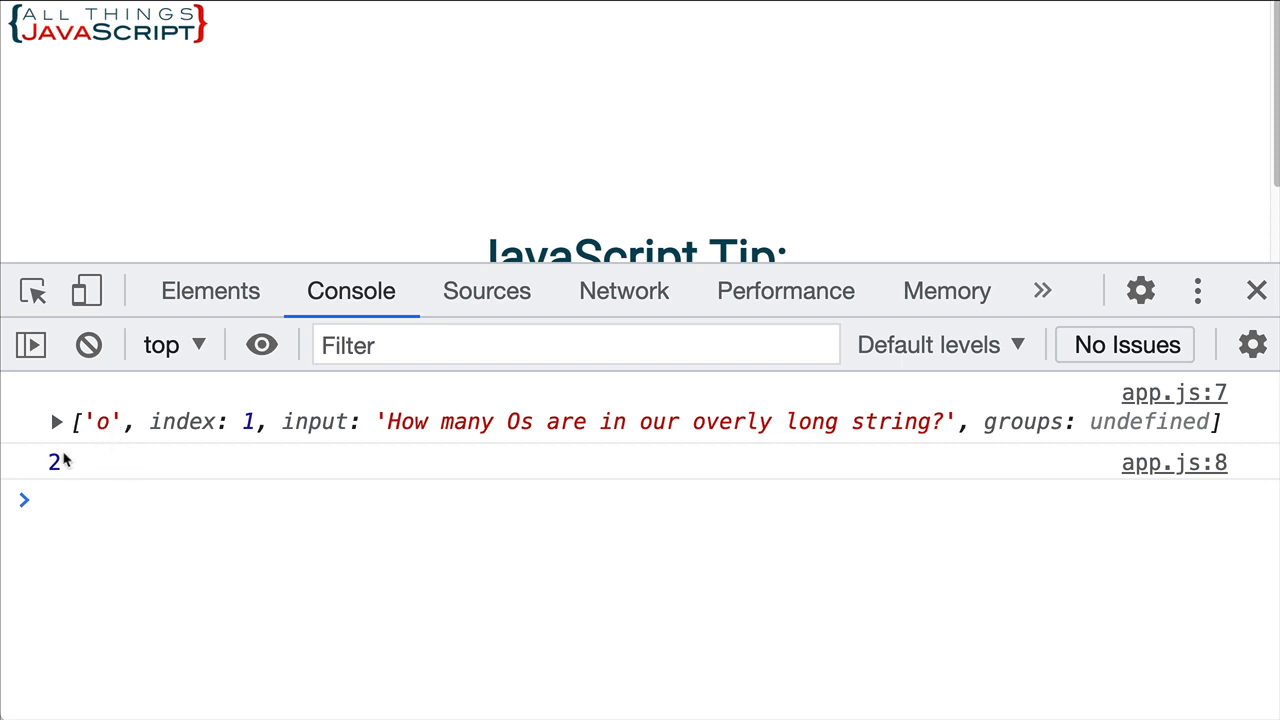
mouse_move(60, 476)
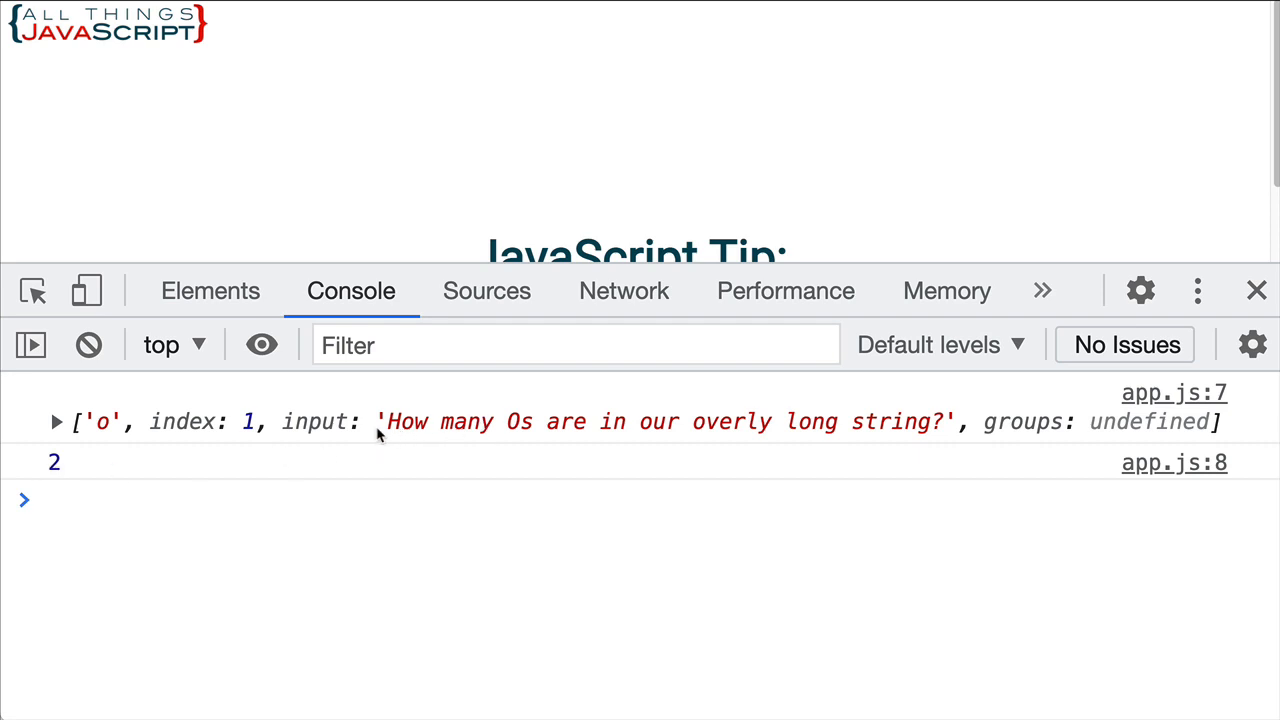
mouse_move(422, 428)
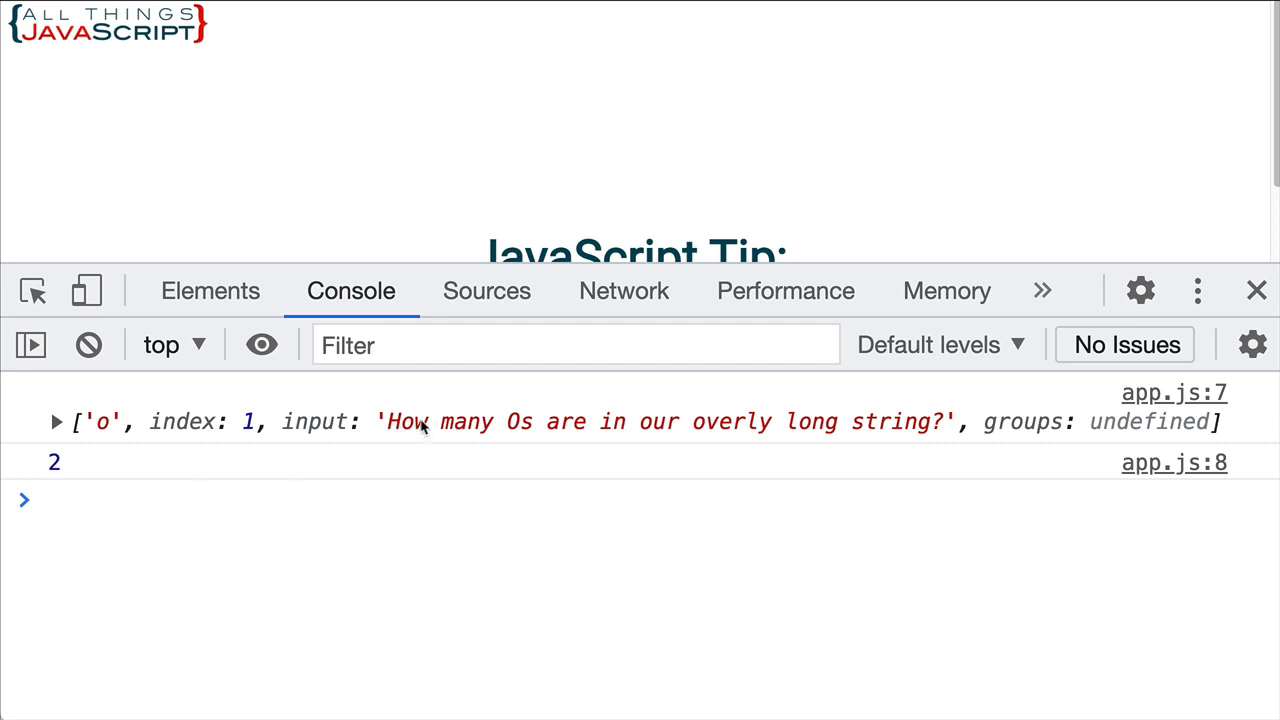
left_click(56, 420)
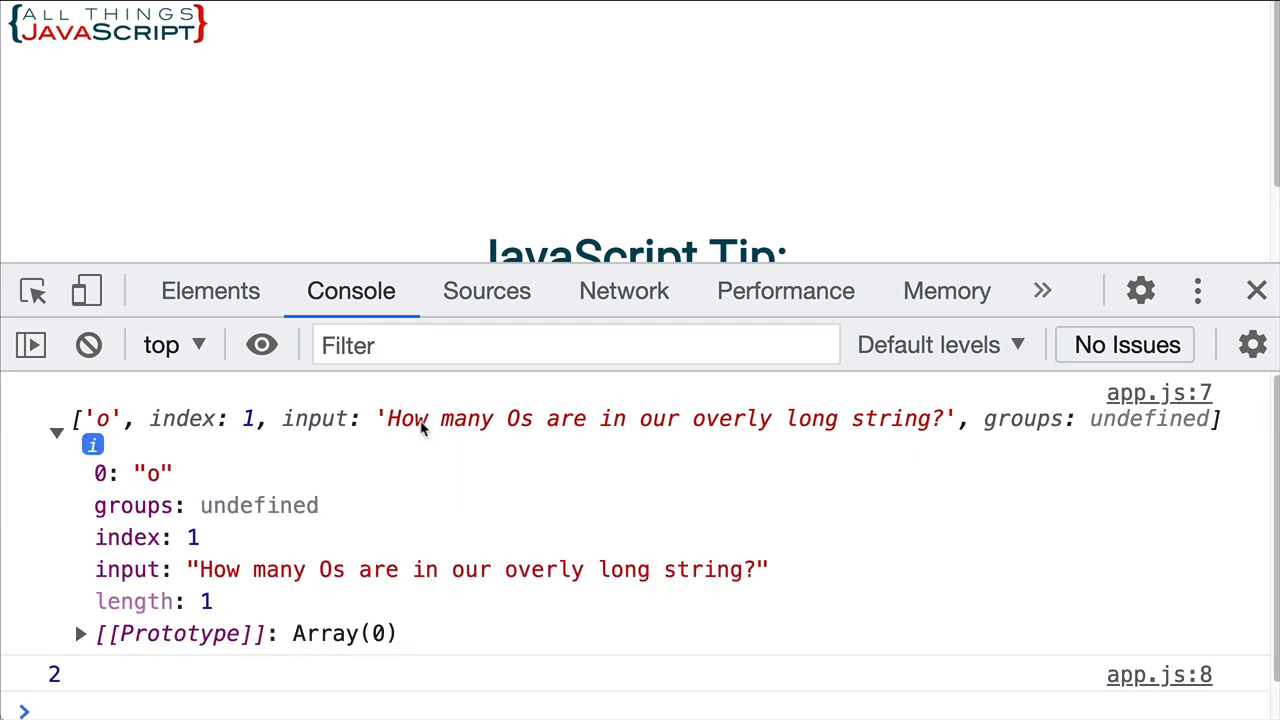
mouse_move(412, 448)
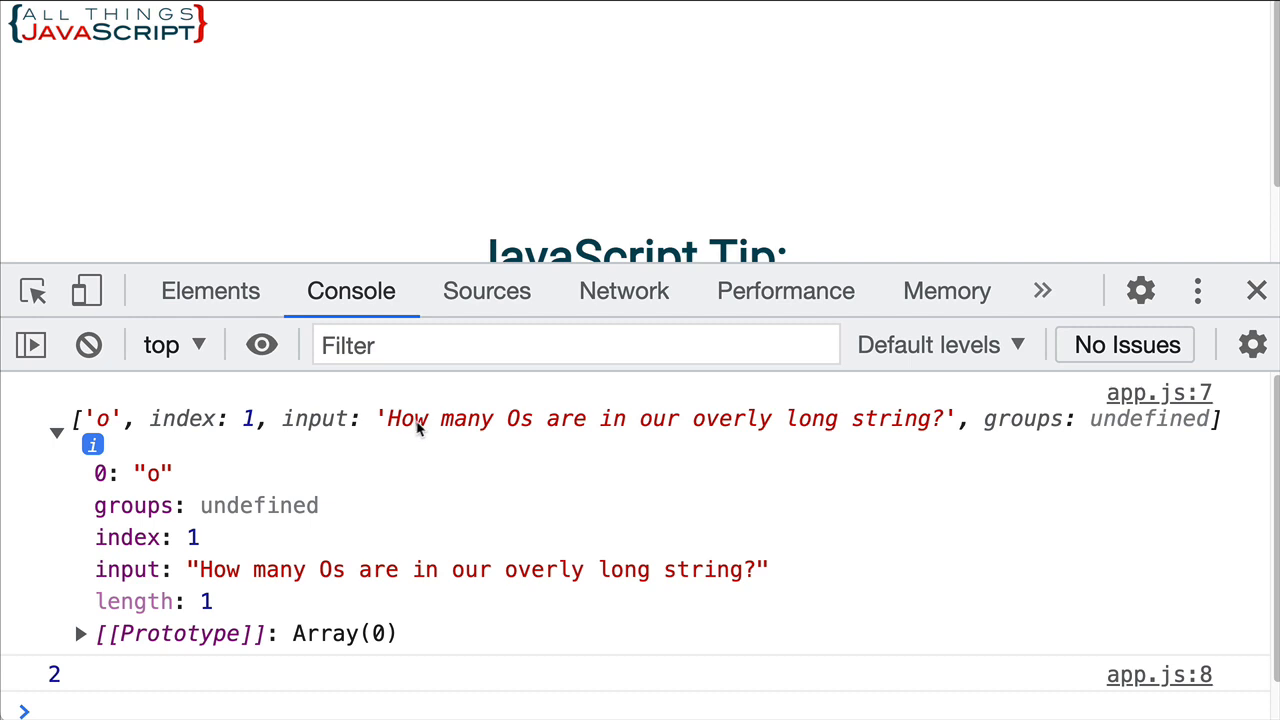
mouse_move(570, 440)
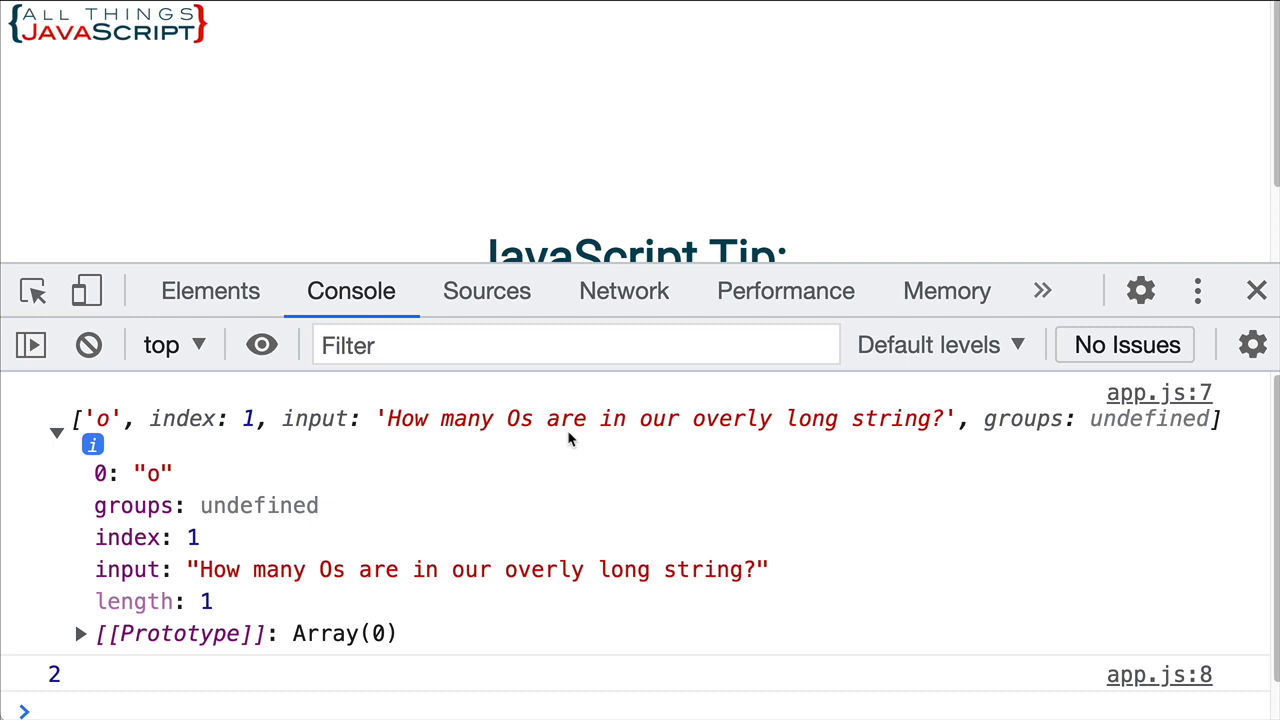
mouse_move(408, 452)
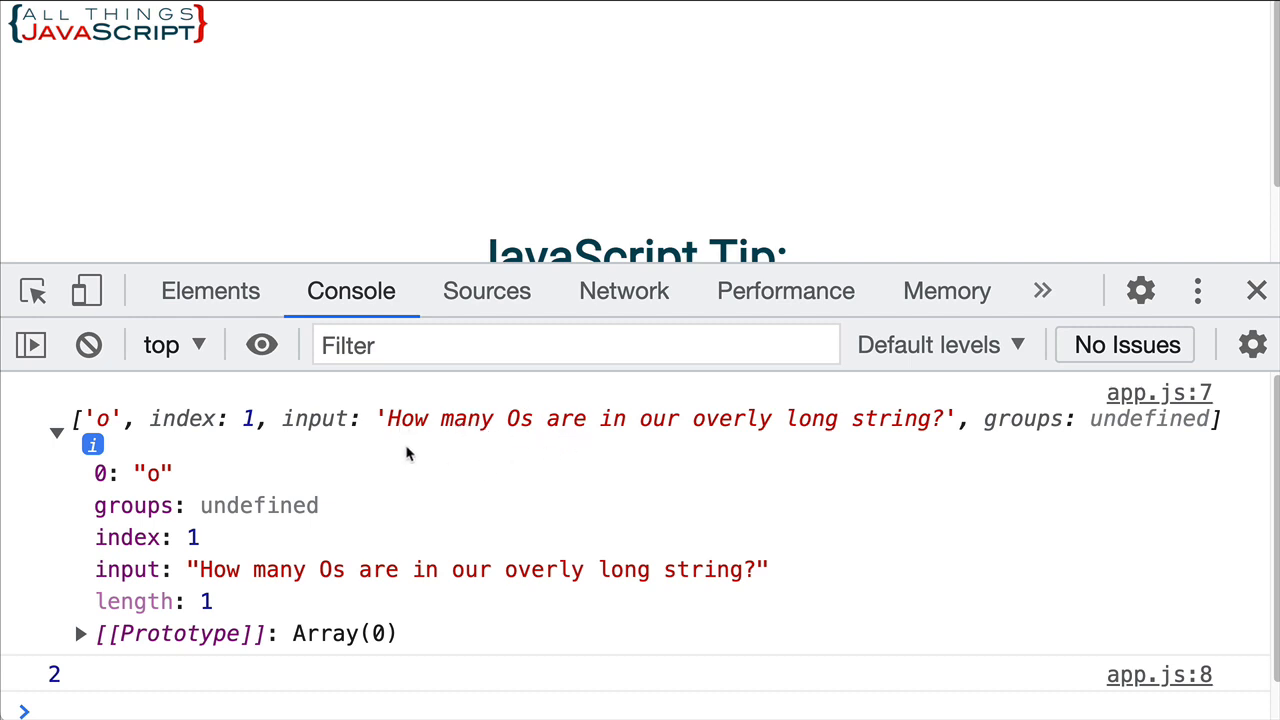
mouse_move(420, 432)
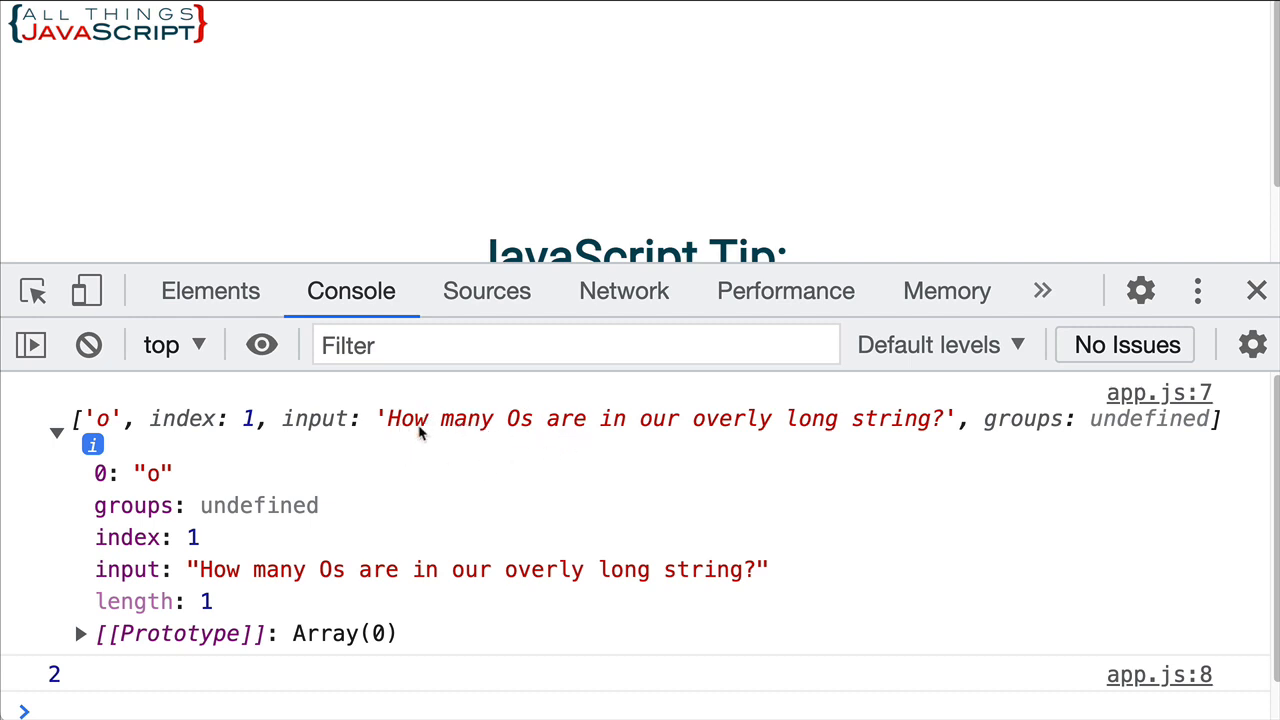
mouse_move(176, 450)
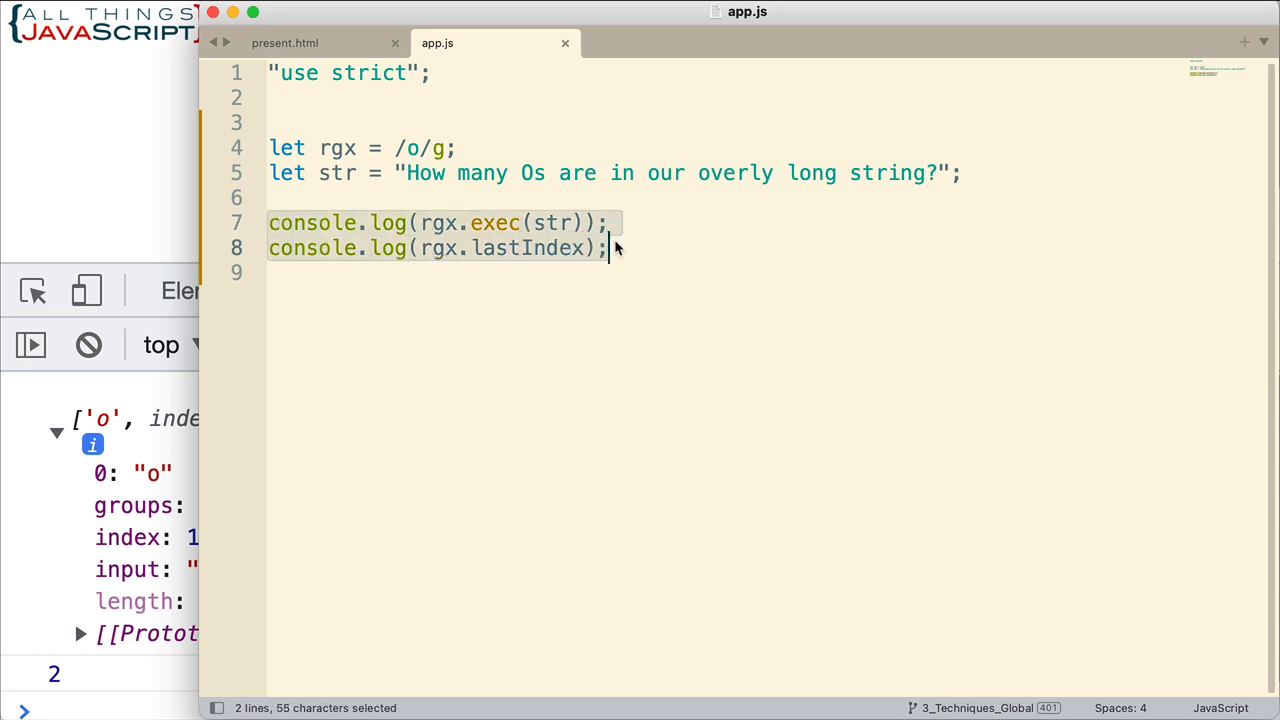
Comment out the two console.log lines and move to the blank lines below.
key("cmd+/")
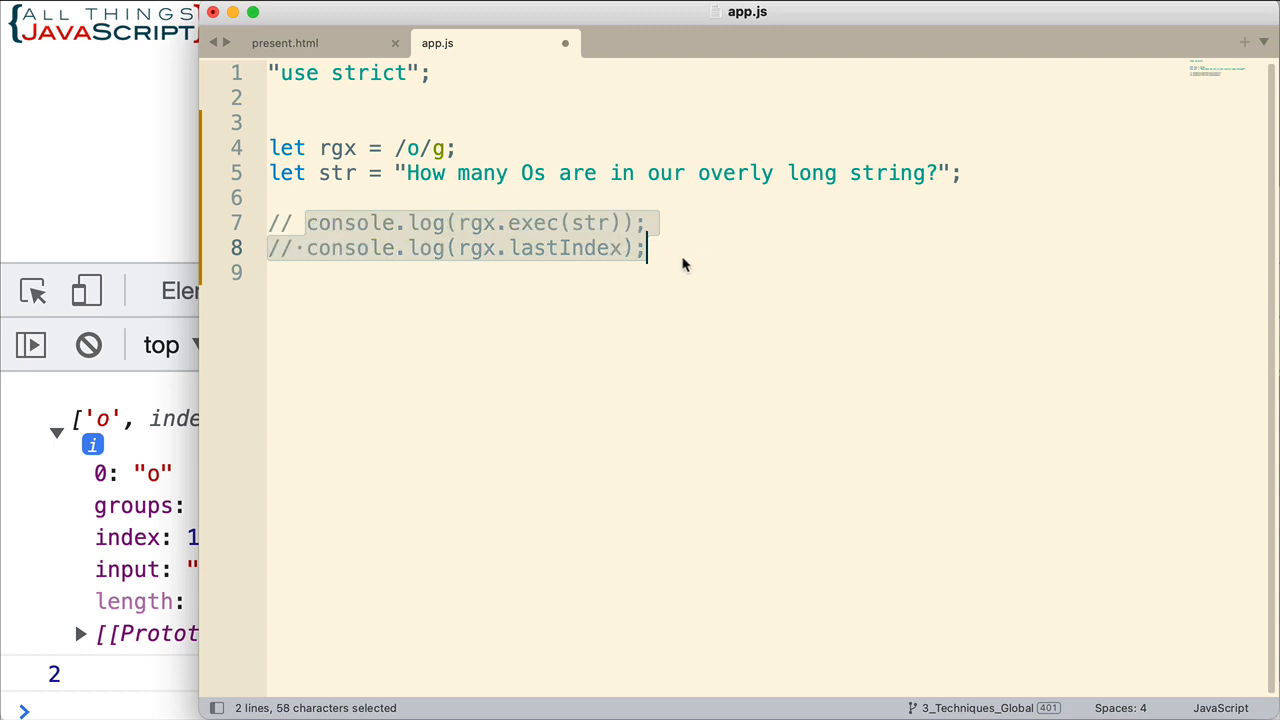
left_click(664, 248)
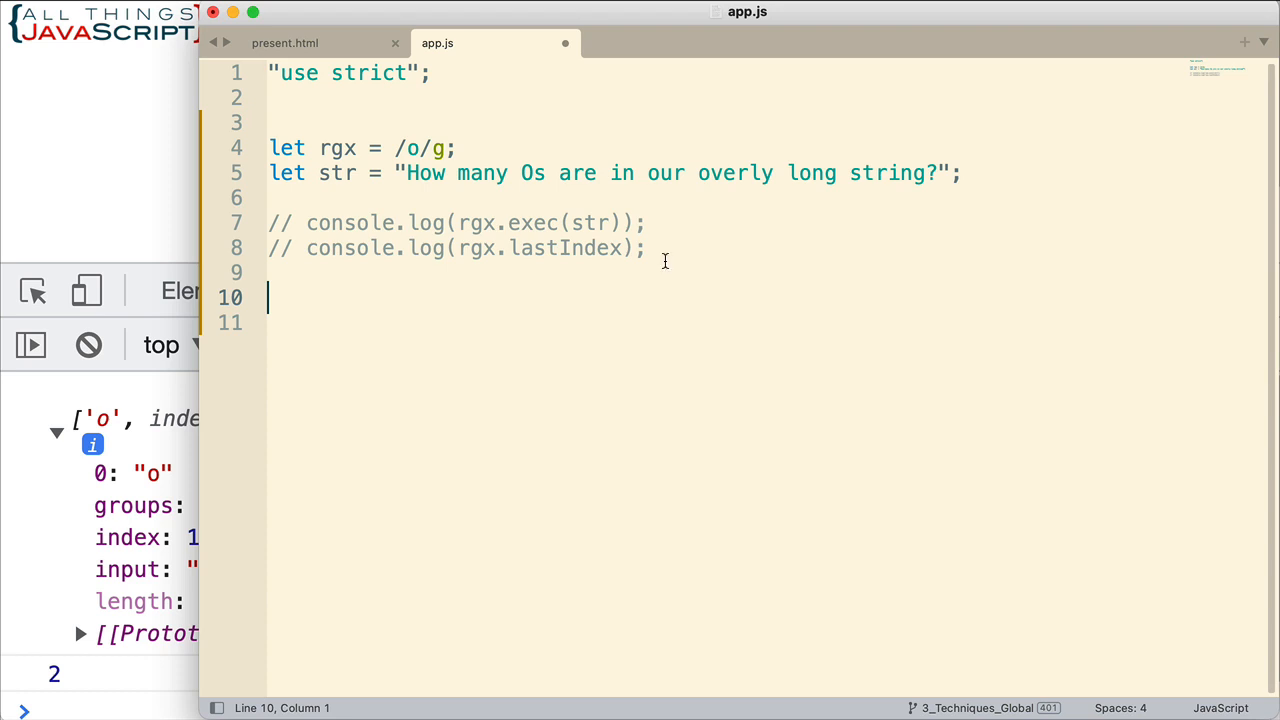
mouse_move(436, 260)
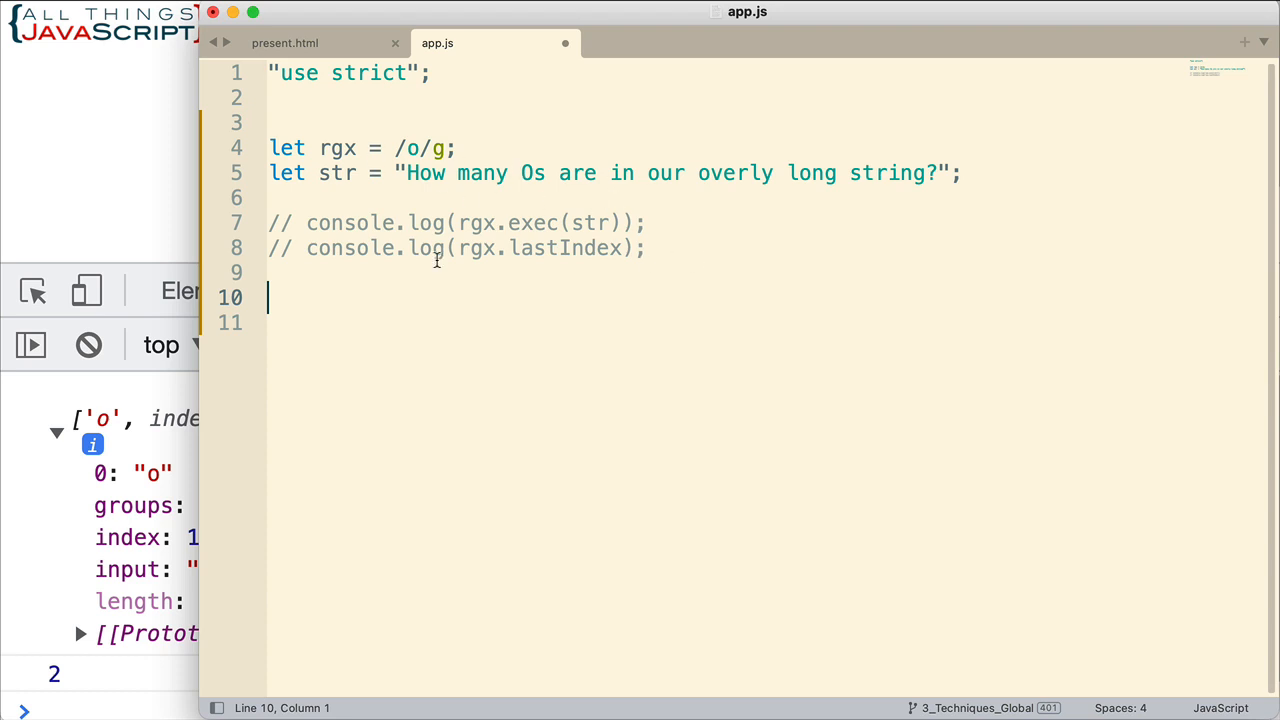
mouse_move(418, 400)
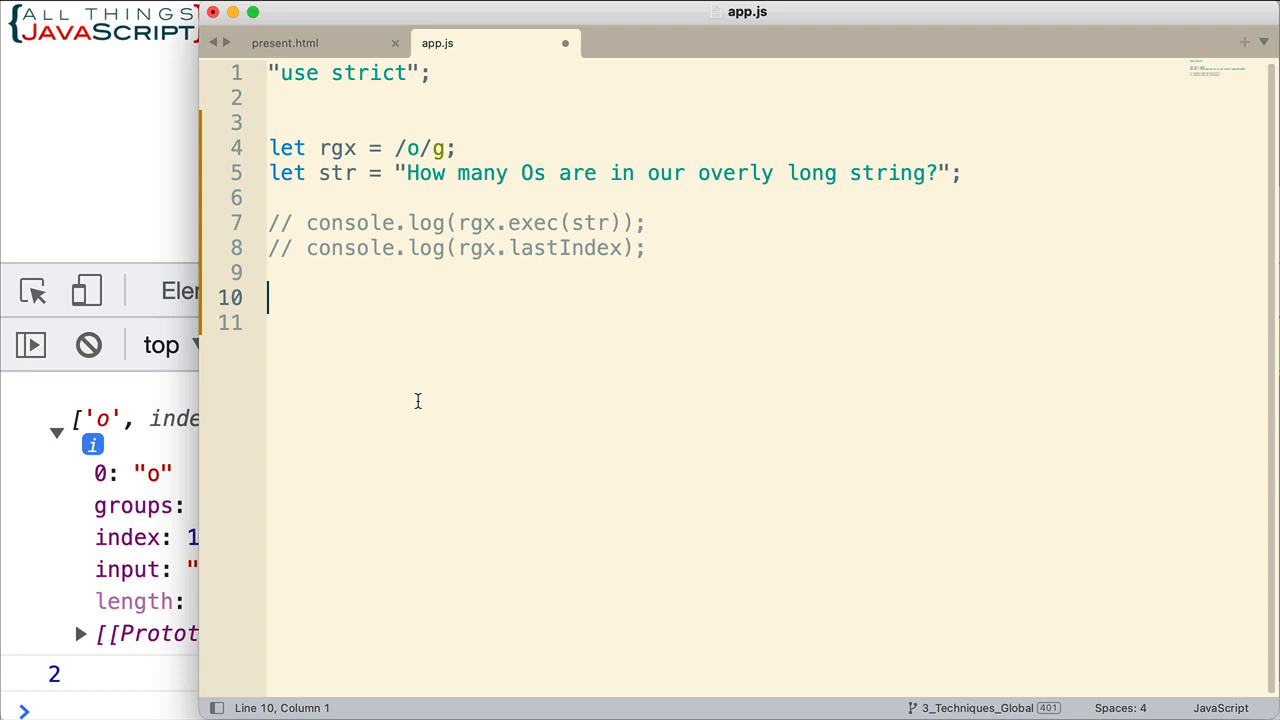
Declare let theArray; and let cnt = 0; on lines 10–11 and begin the while line.
type("let")
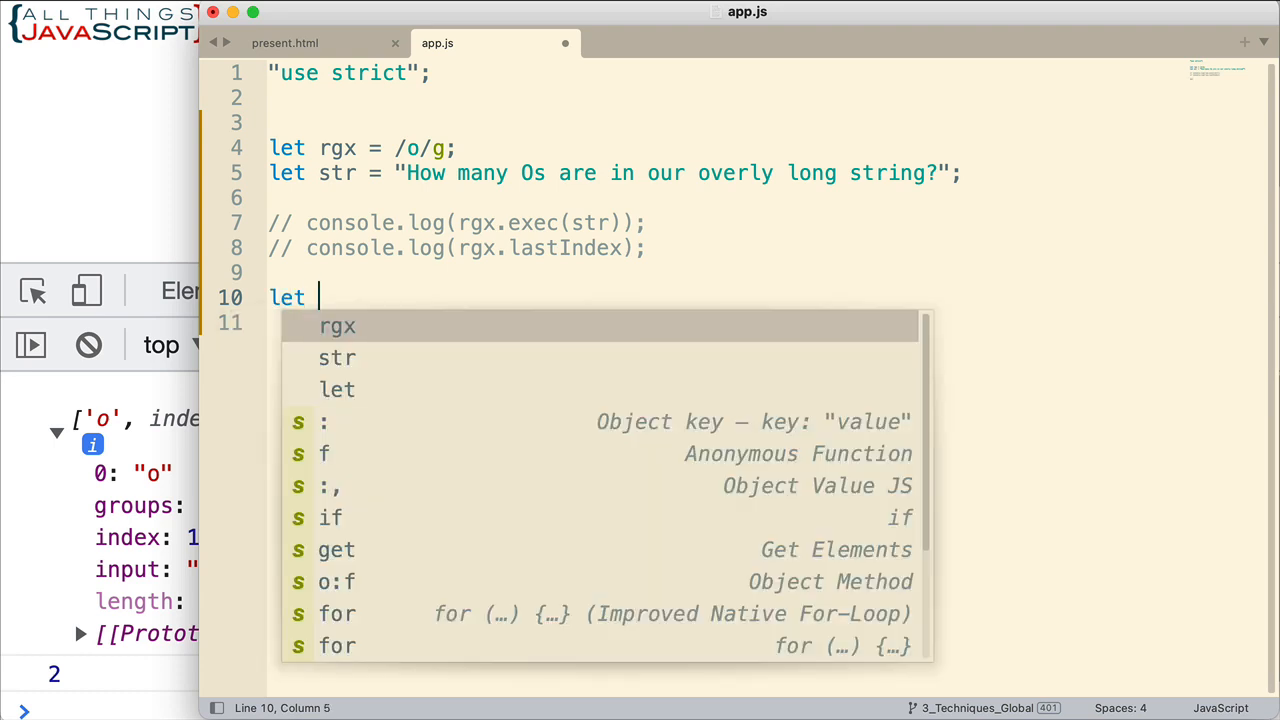
type("theA")
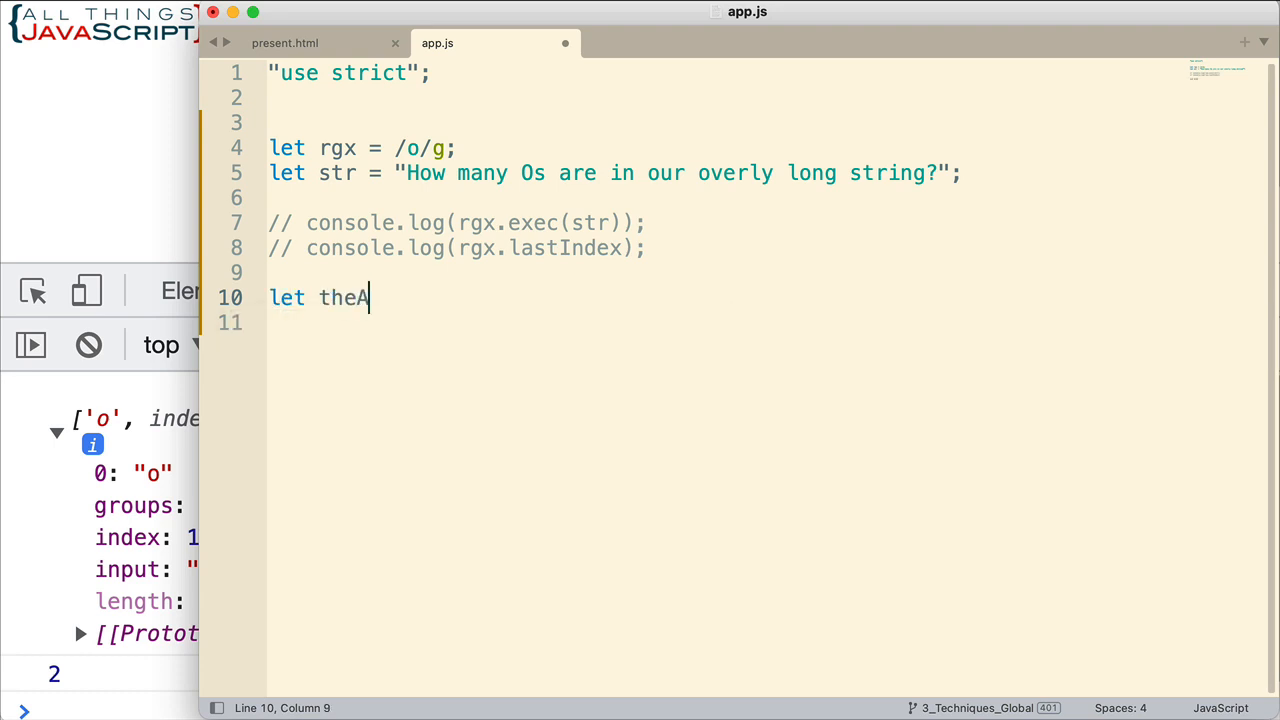
type("rray;")
left_click(724, 324)
type("let c")
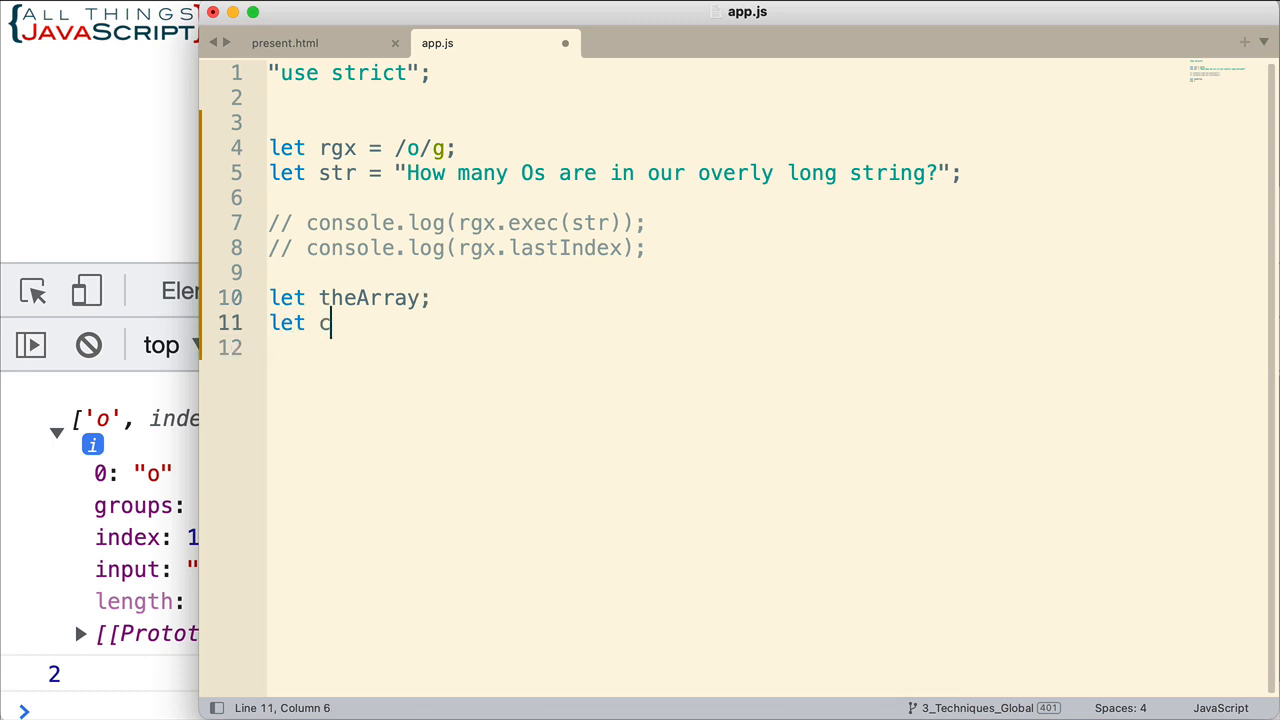
type("nt =")
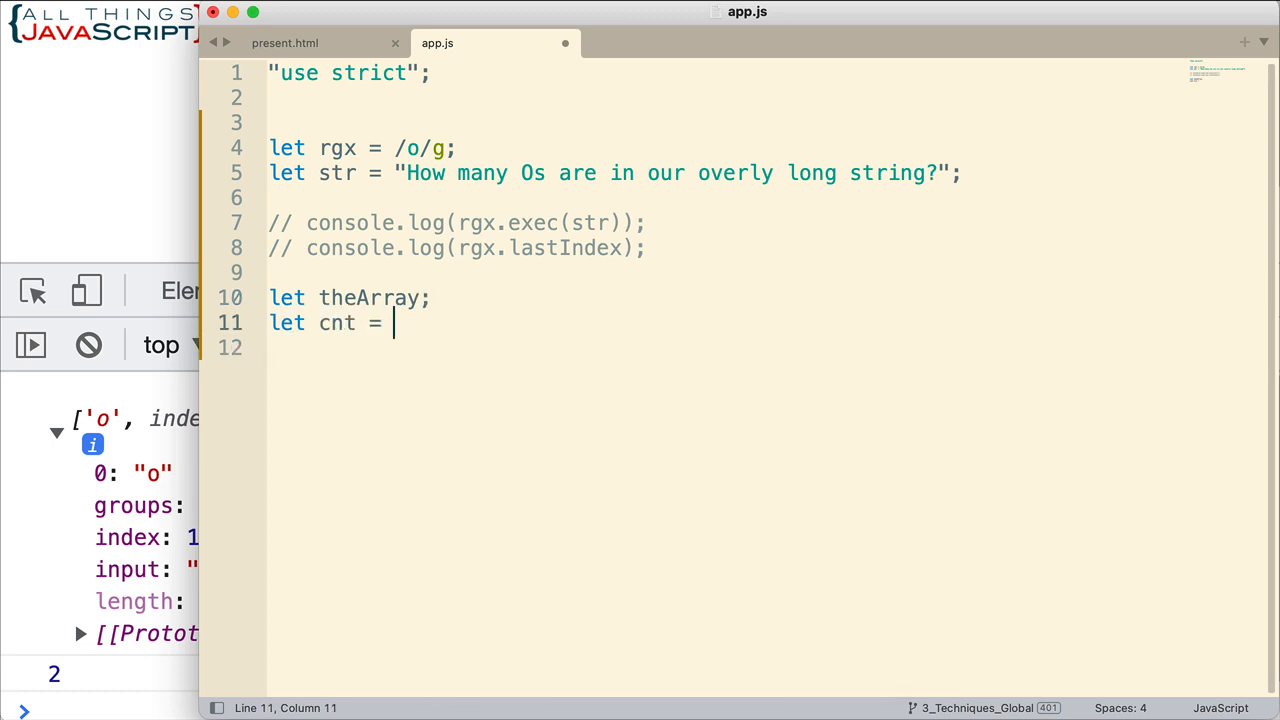
type("0;")
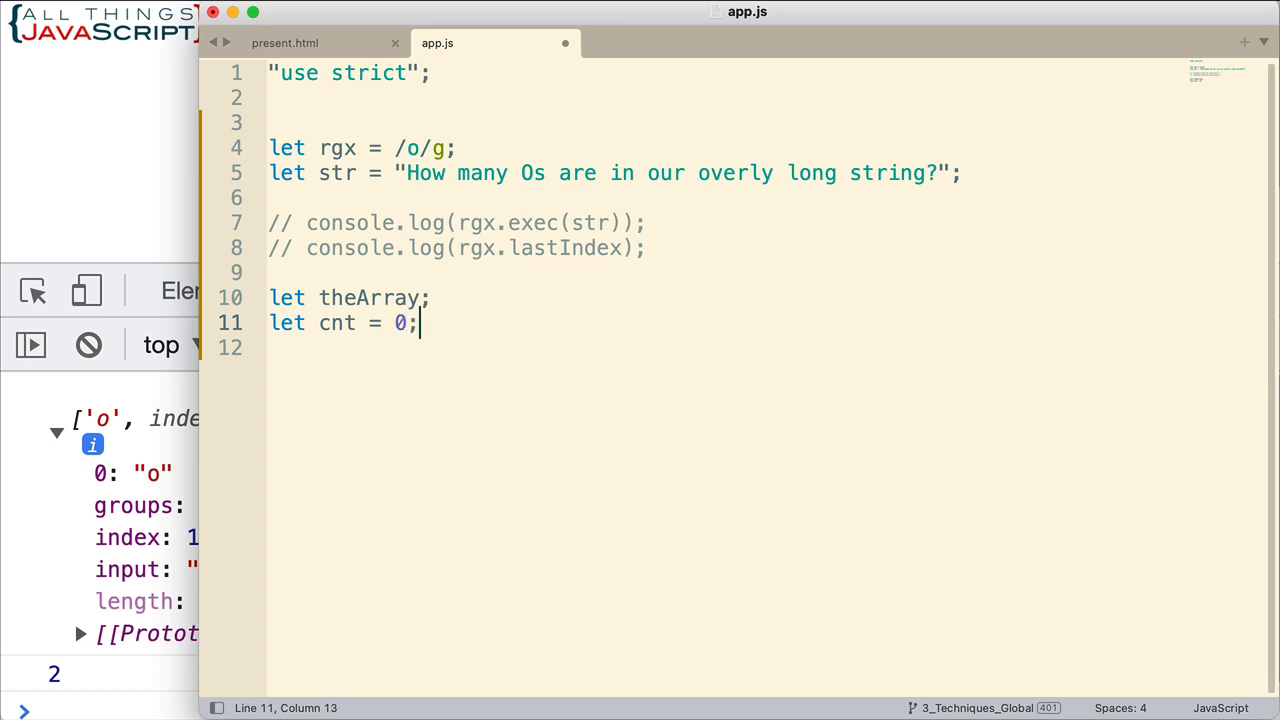
type("W")
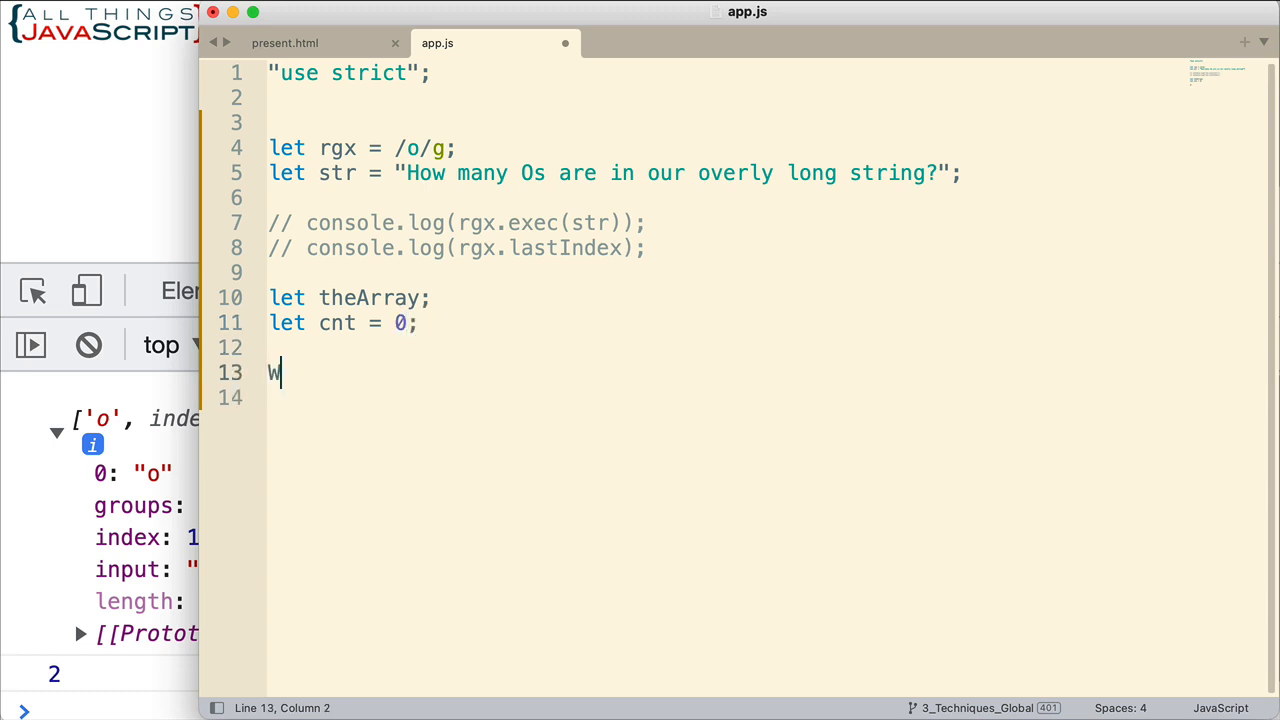
Write the while condition (theArray = rgx.exec(str)) on line 13.
type("hile")
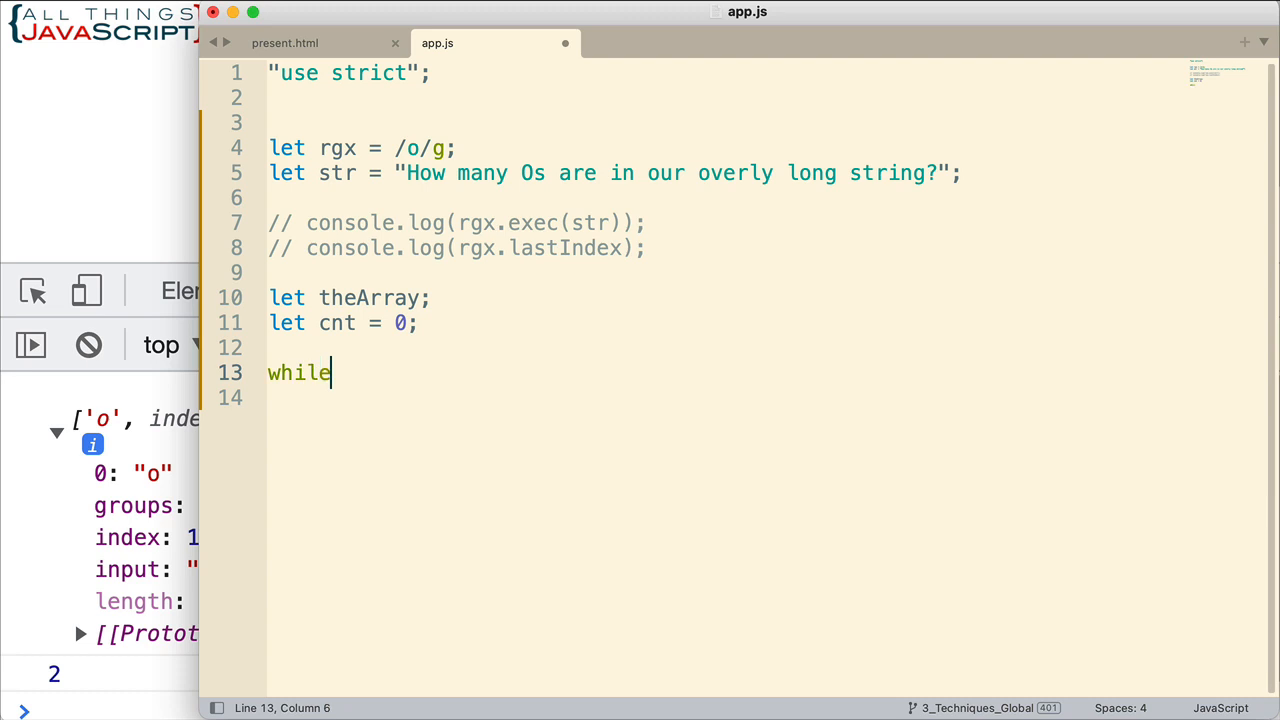
type("()")
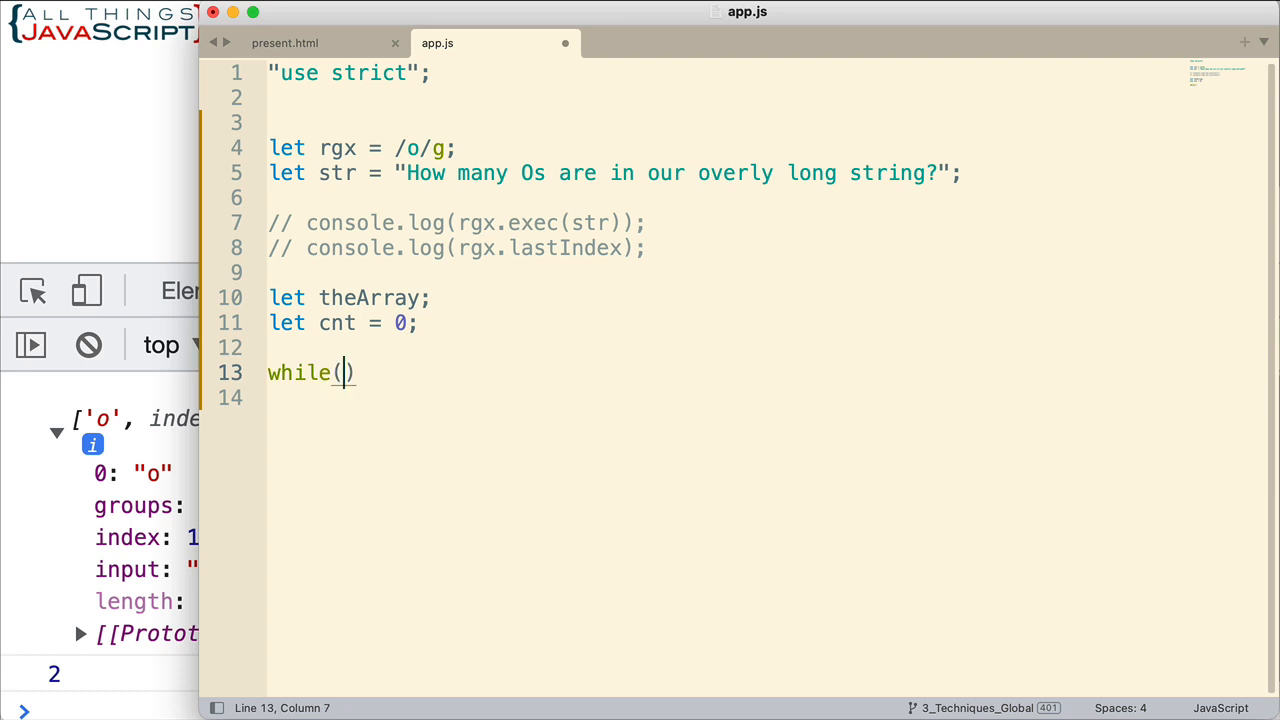
type("(")
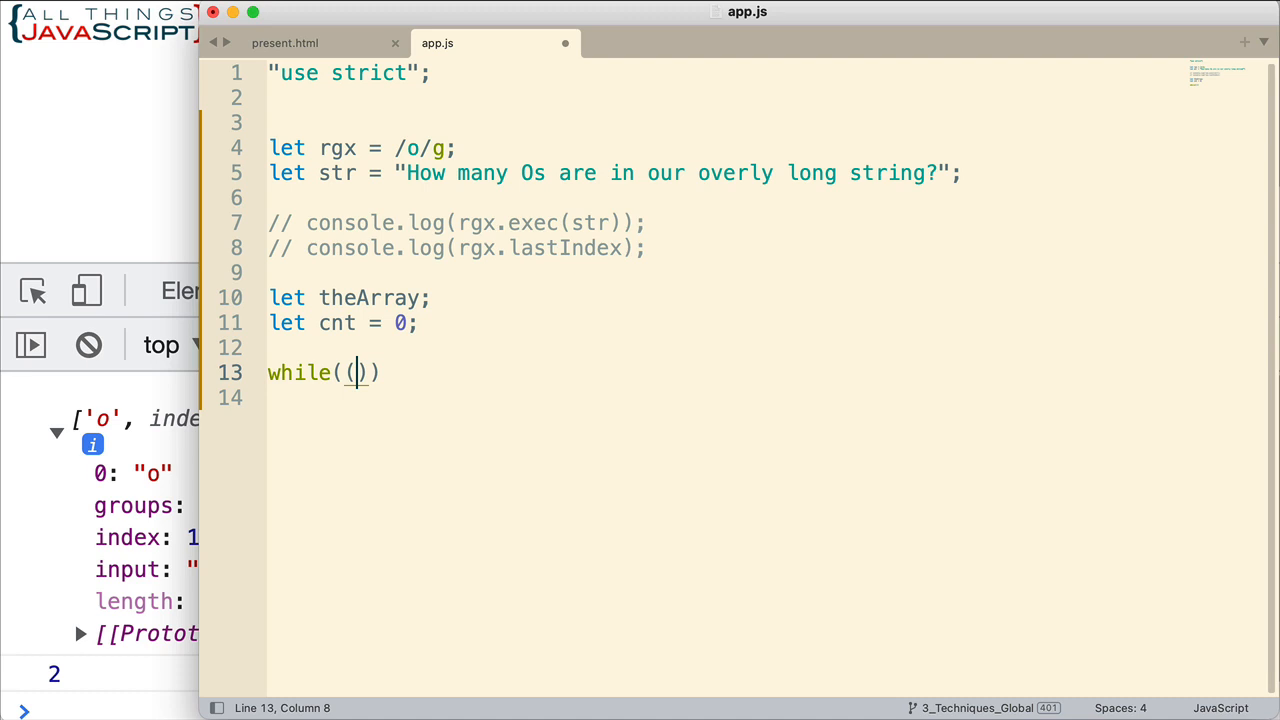
type("(theArray")
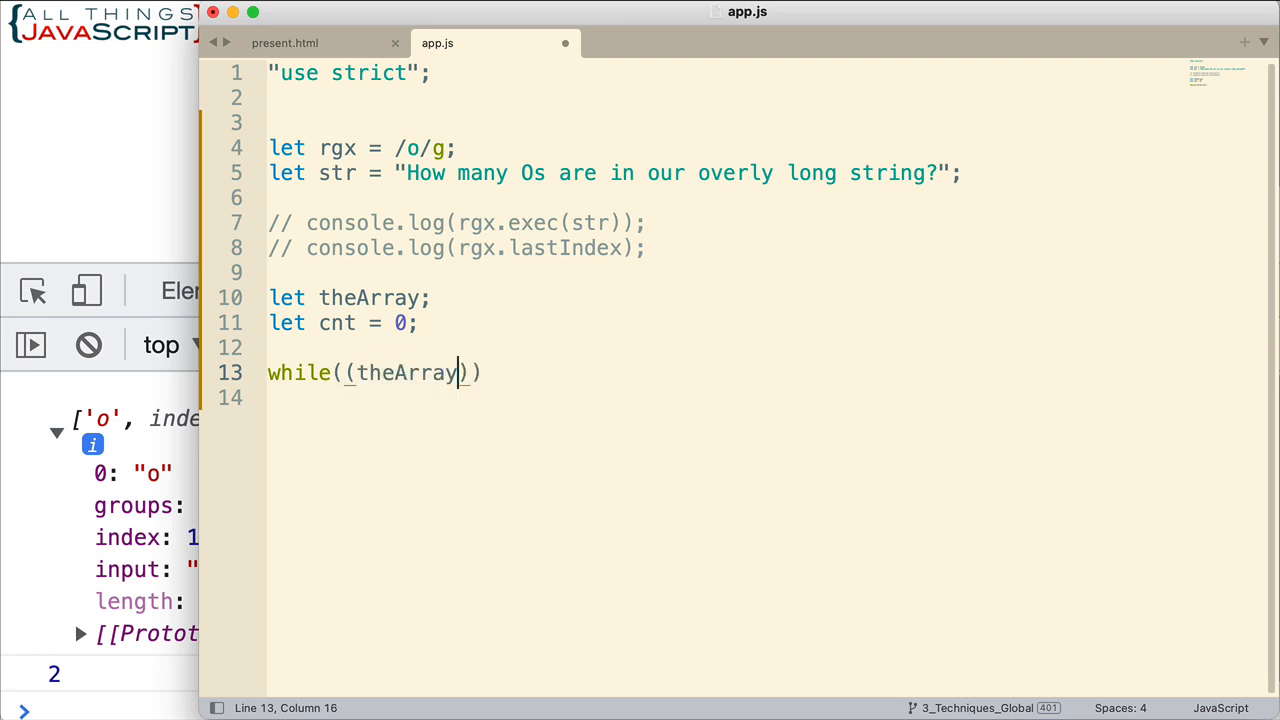
type("=")
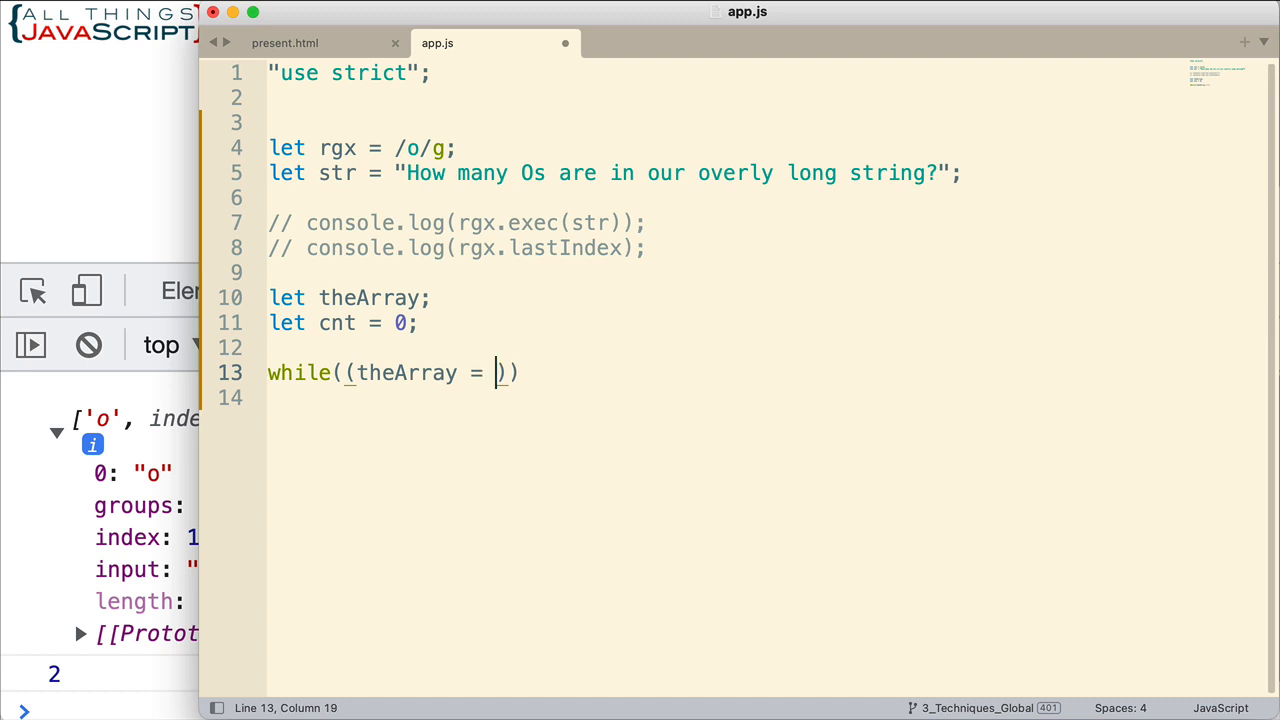
type("rgx")
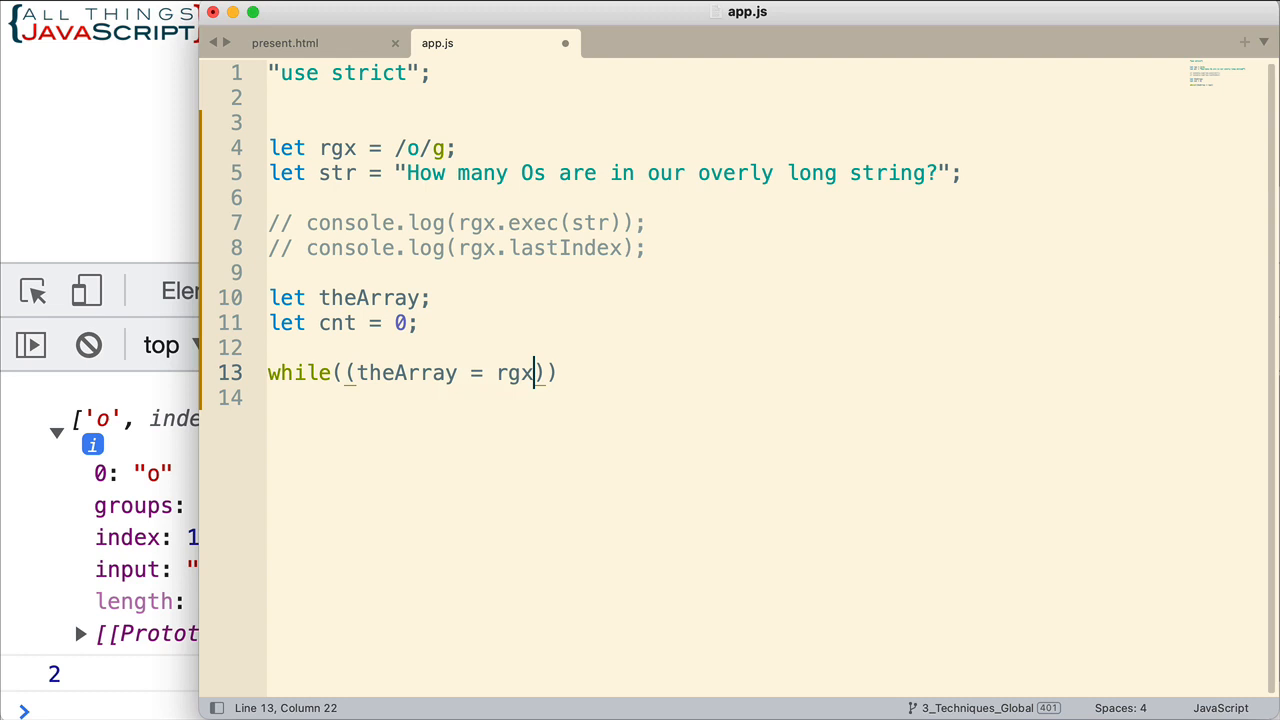
type(".exec(str")
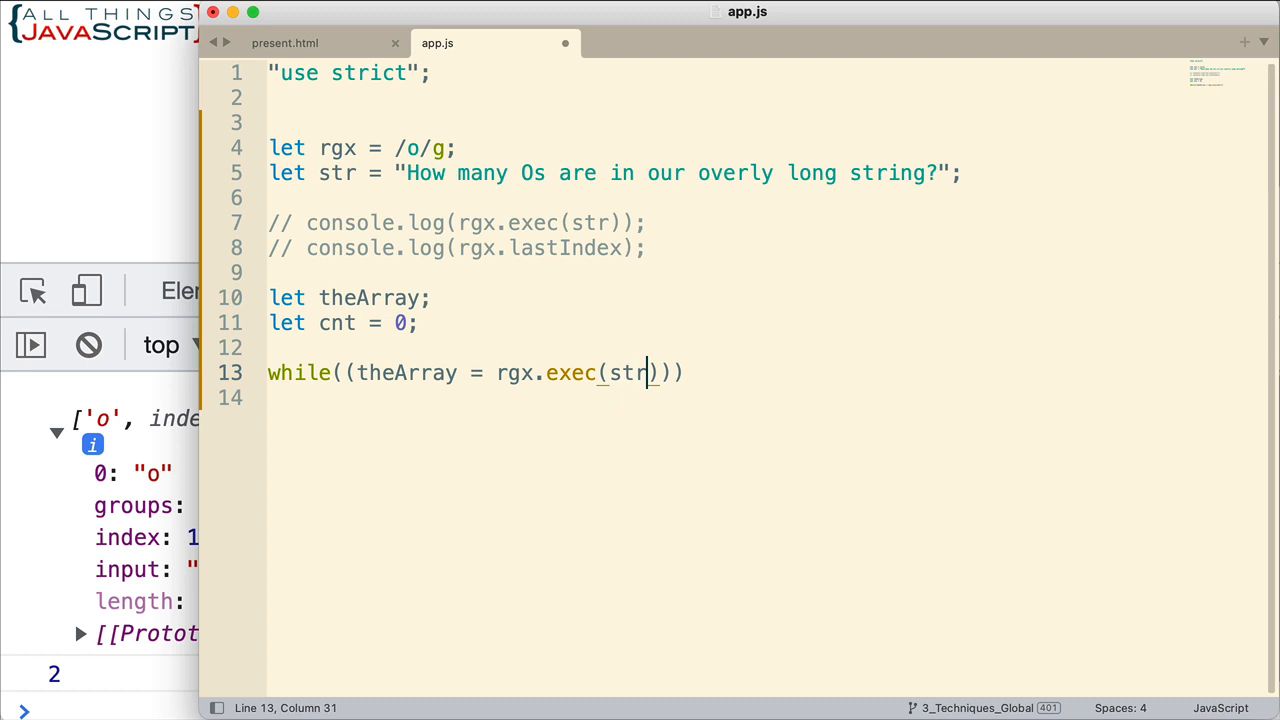
mouse_move(490, 404)
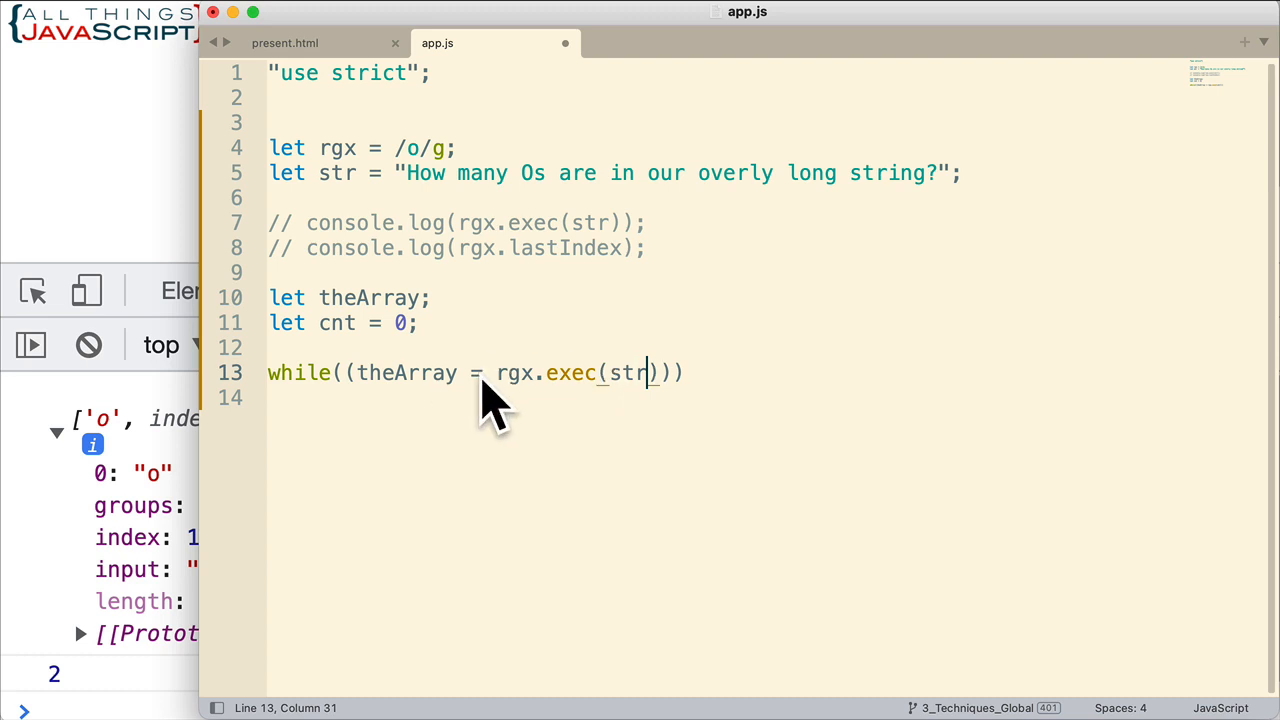
mouse_move(388, 388)
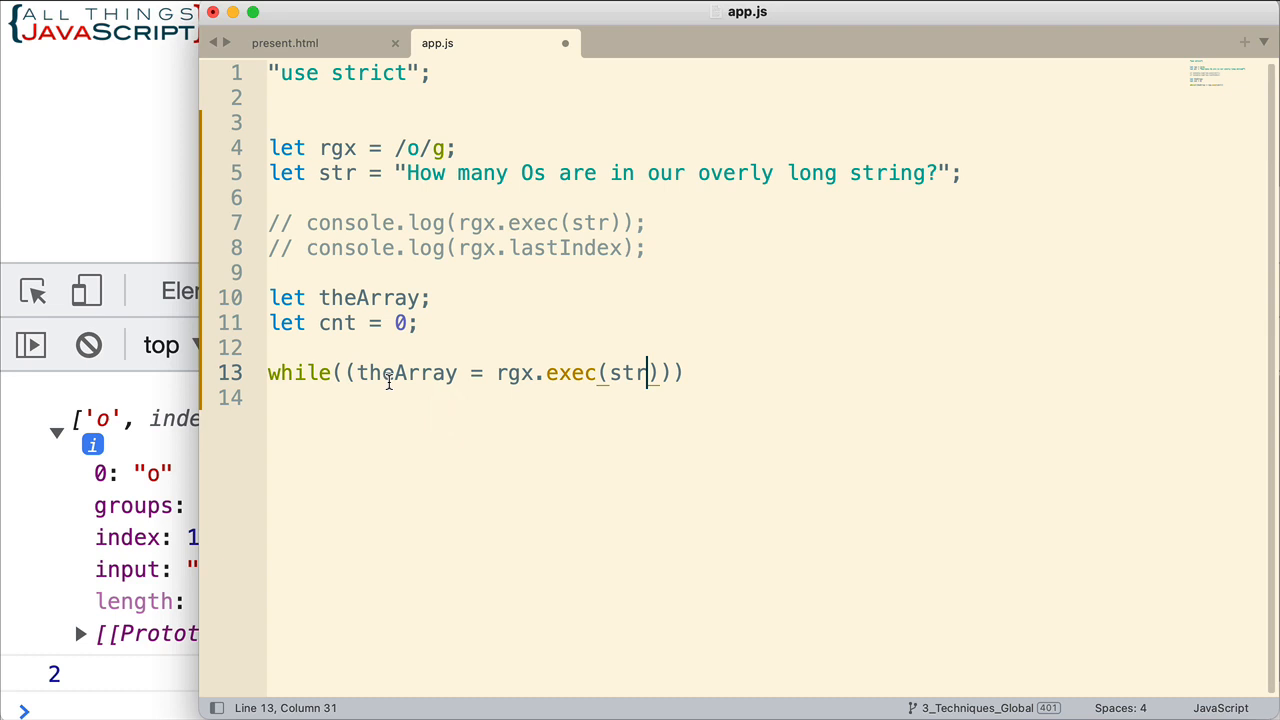
mouse_move(318, 372)
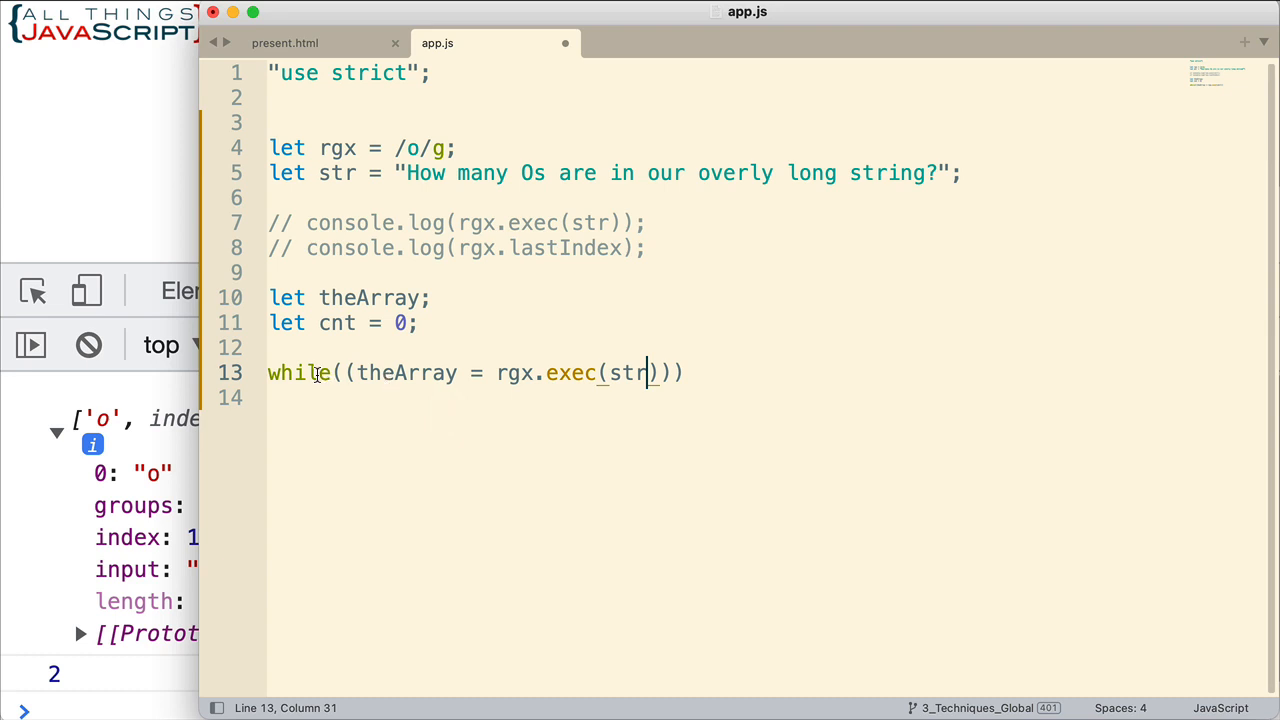
mouse_move(572, 300)
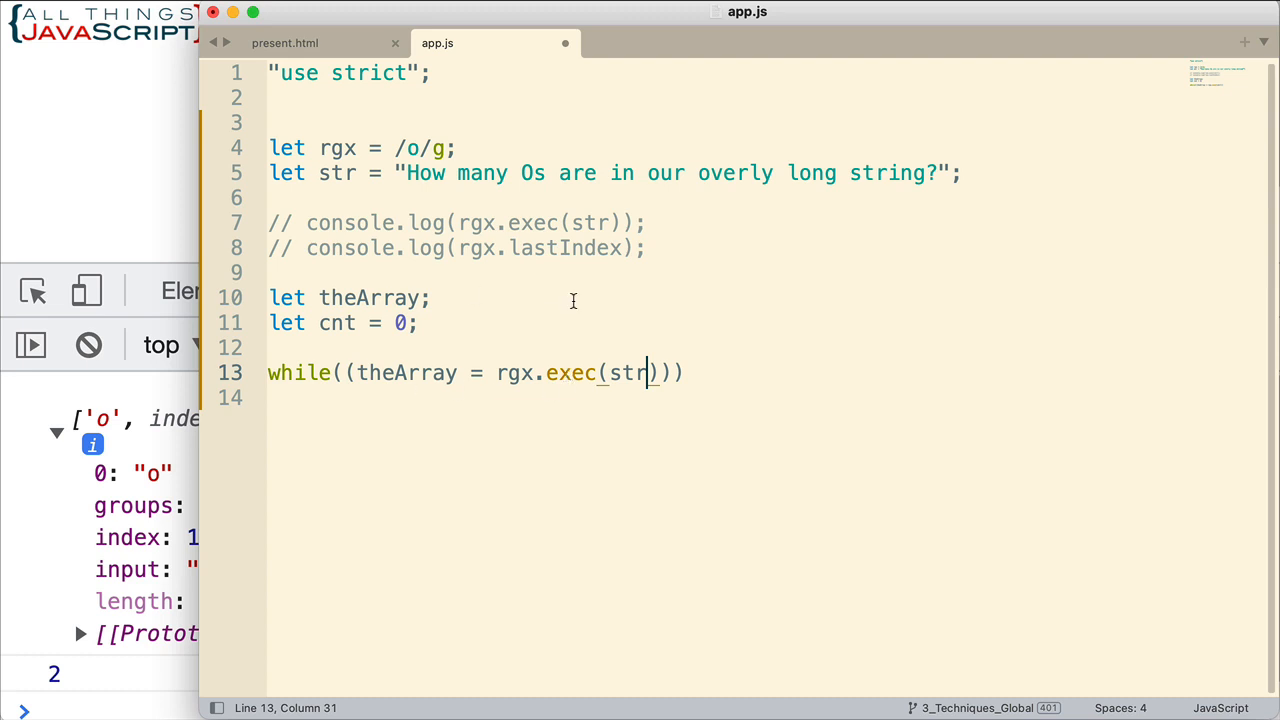
mouse_move(408, 372)
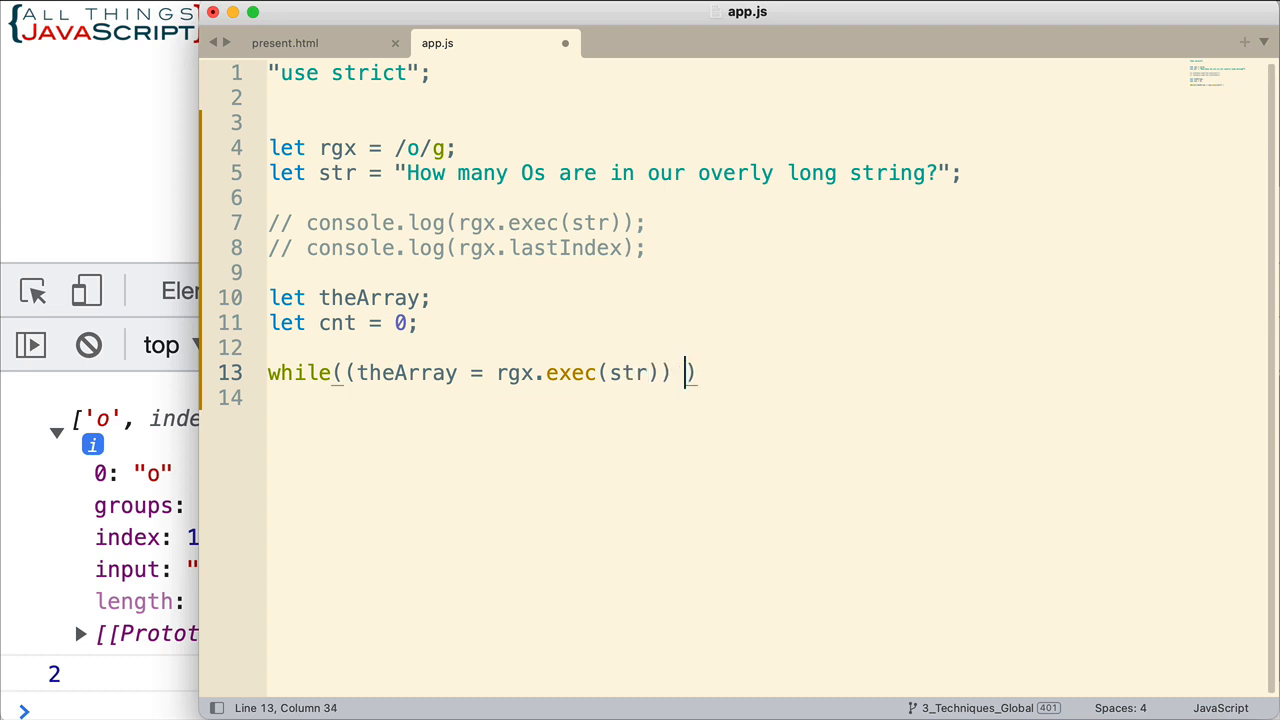
Append !== null so the loop runs until exec returns null.
type("!")
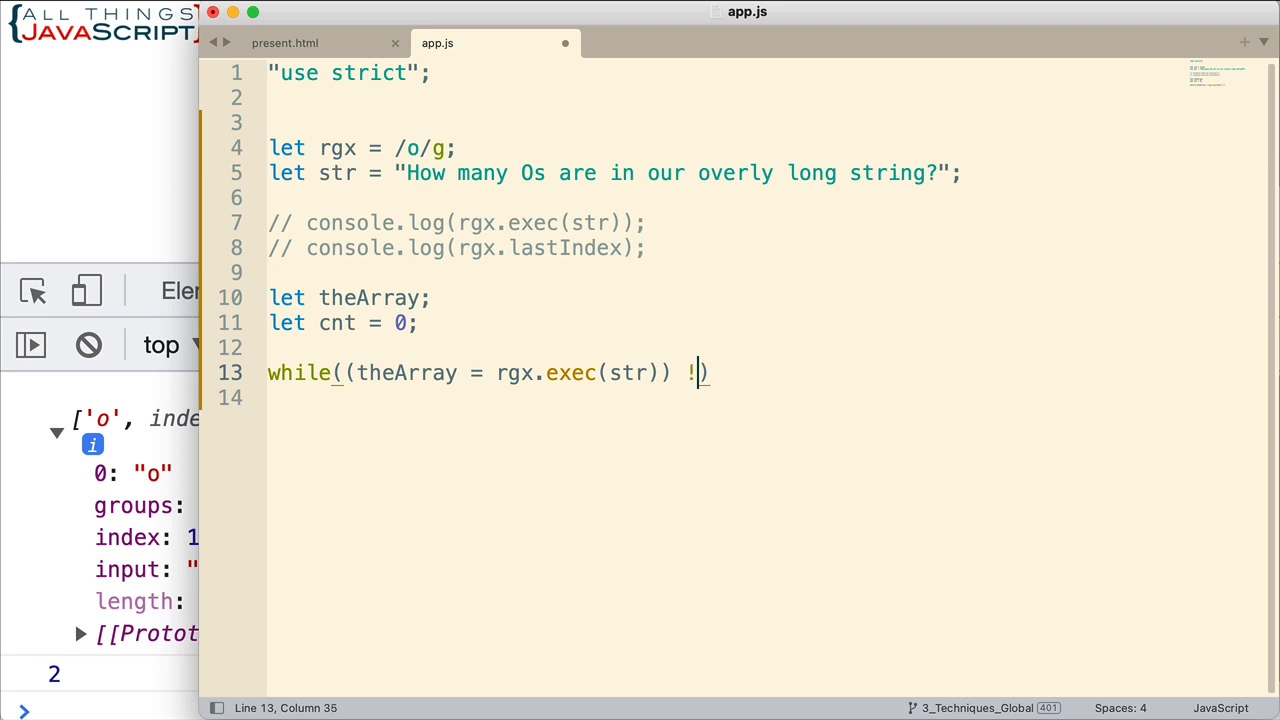
type("== nu")
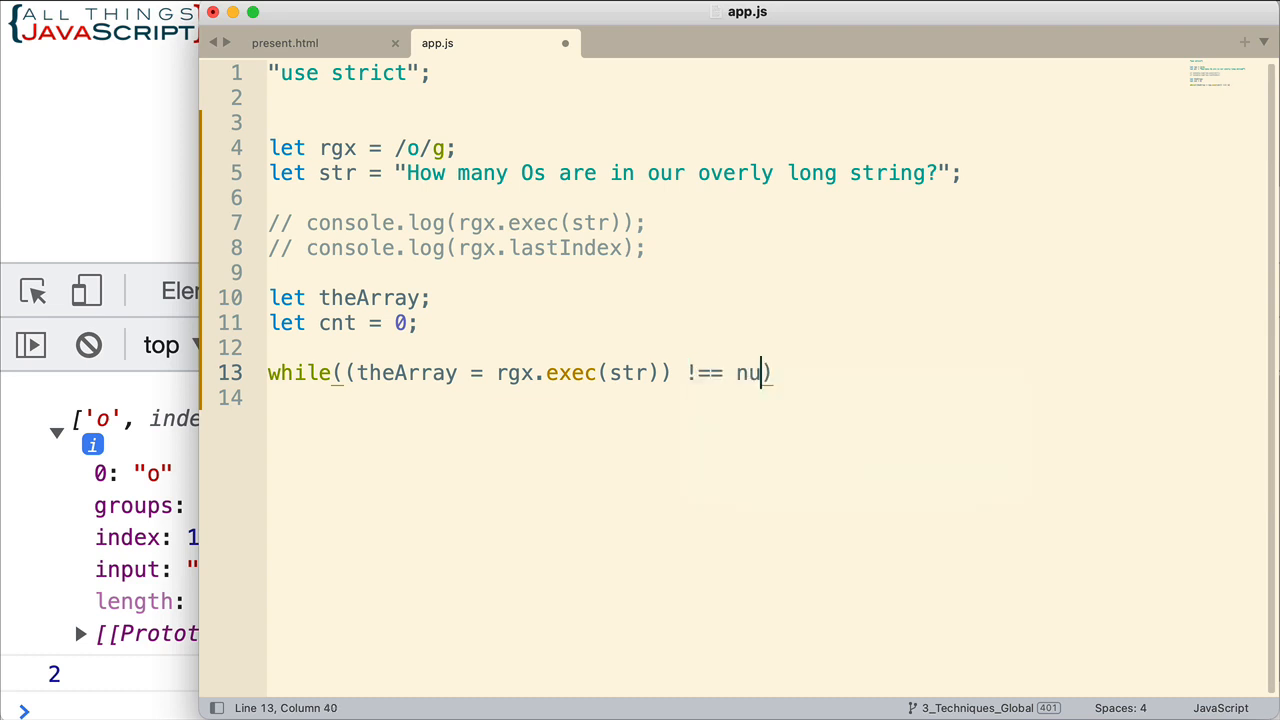
type("ll")
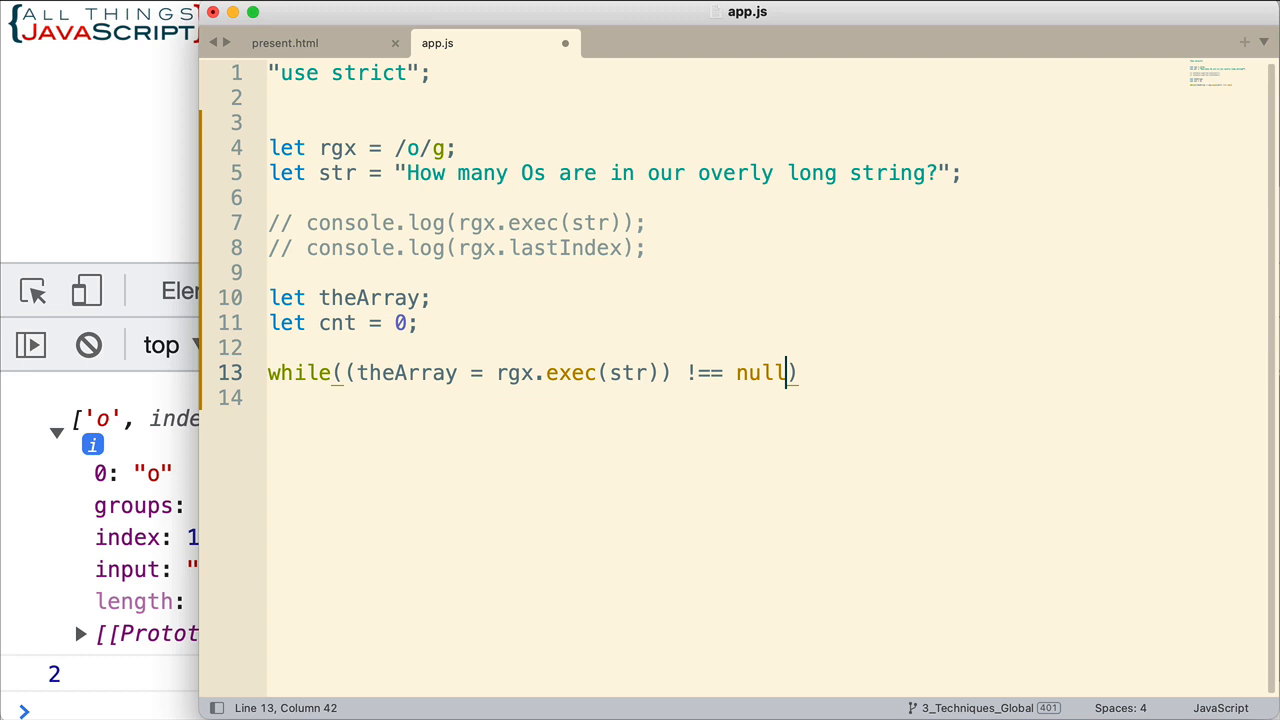
mouse_move(658, 278)
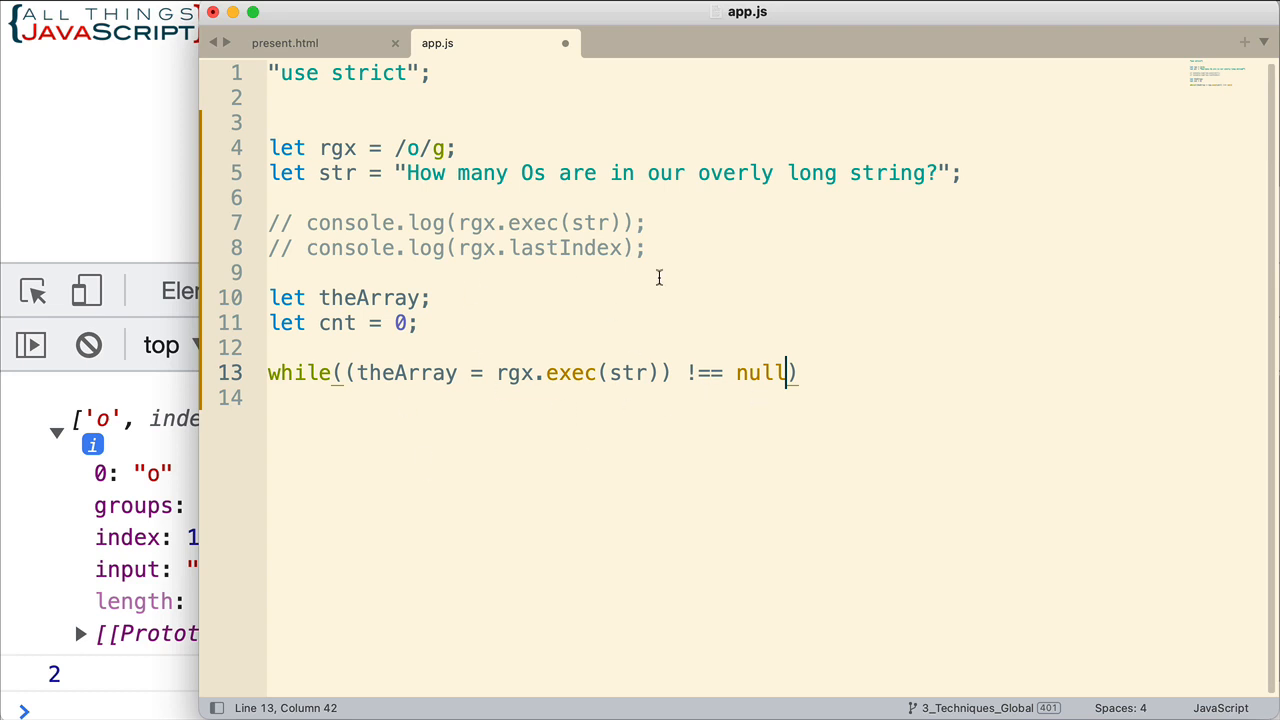
mouse_move(488, 412)
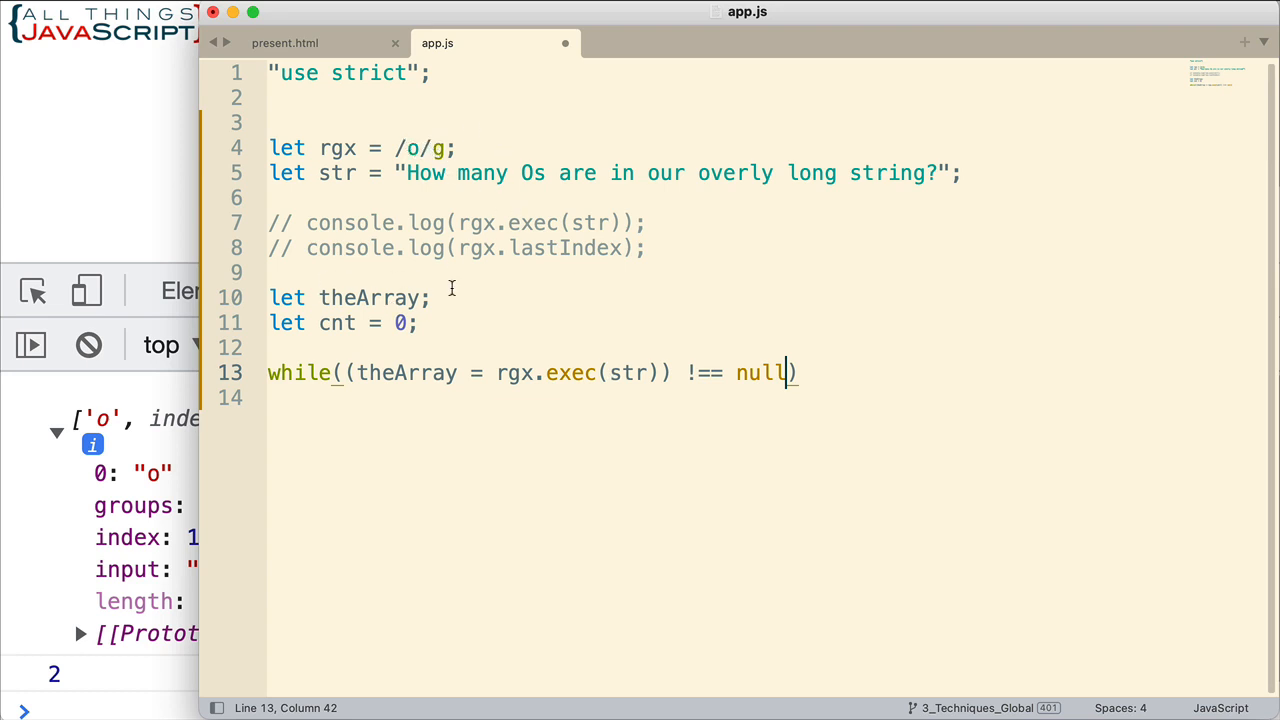
mouse_move(428, 392)
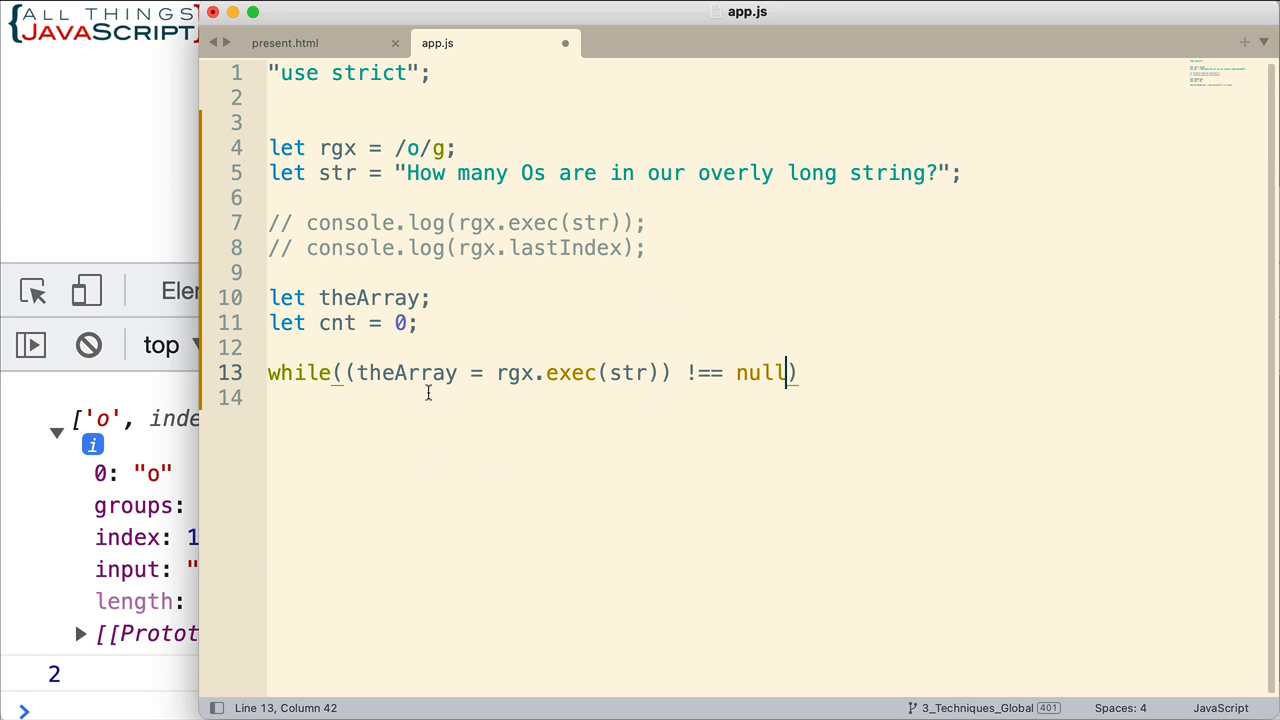
mouse_move(552, 408)
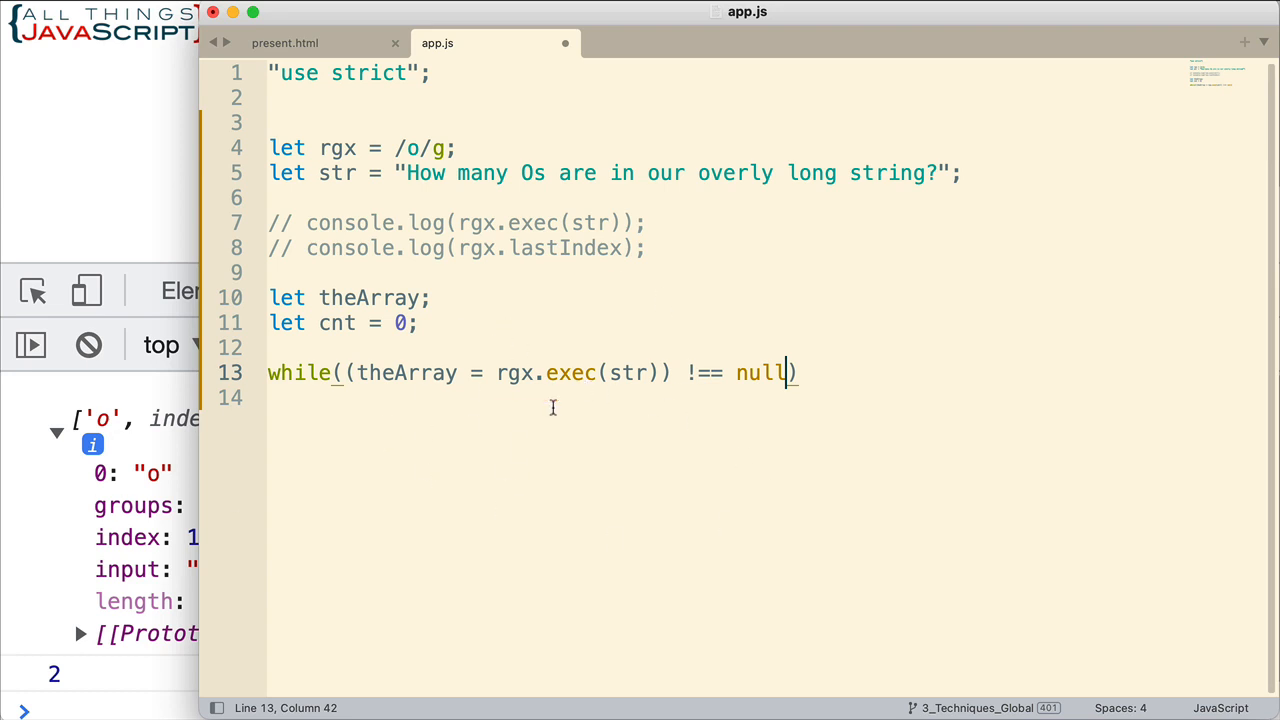
mouse_move(410, 280)
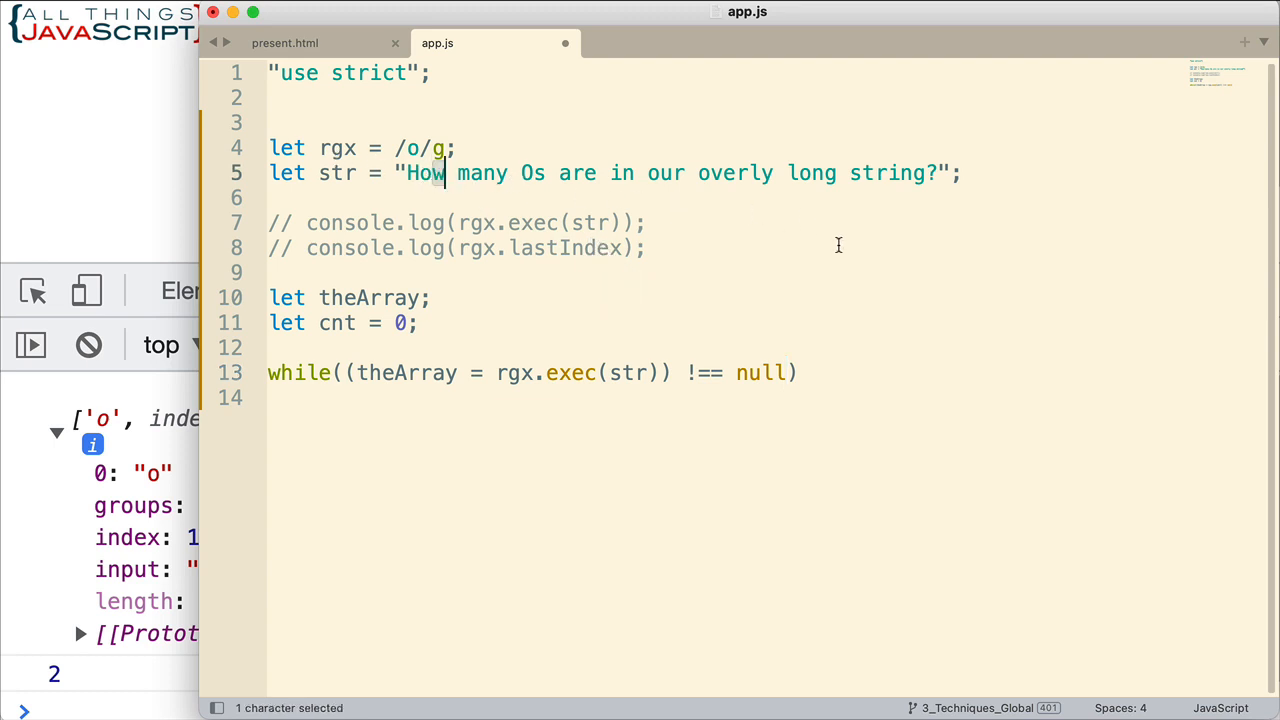
Open the loop body with cnt++; and add console.log(cnt); after it.
left_click(798, 374)
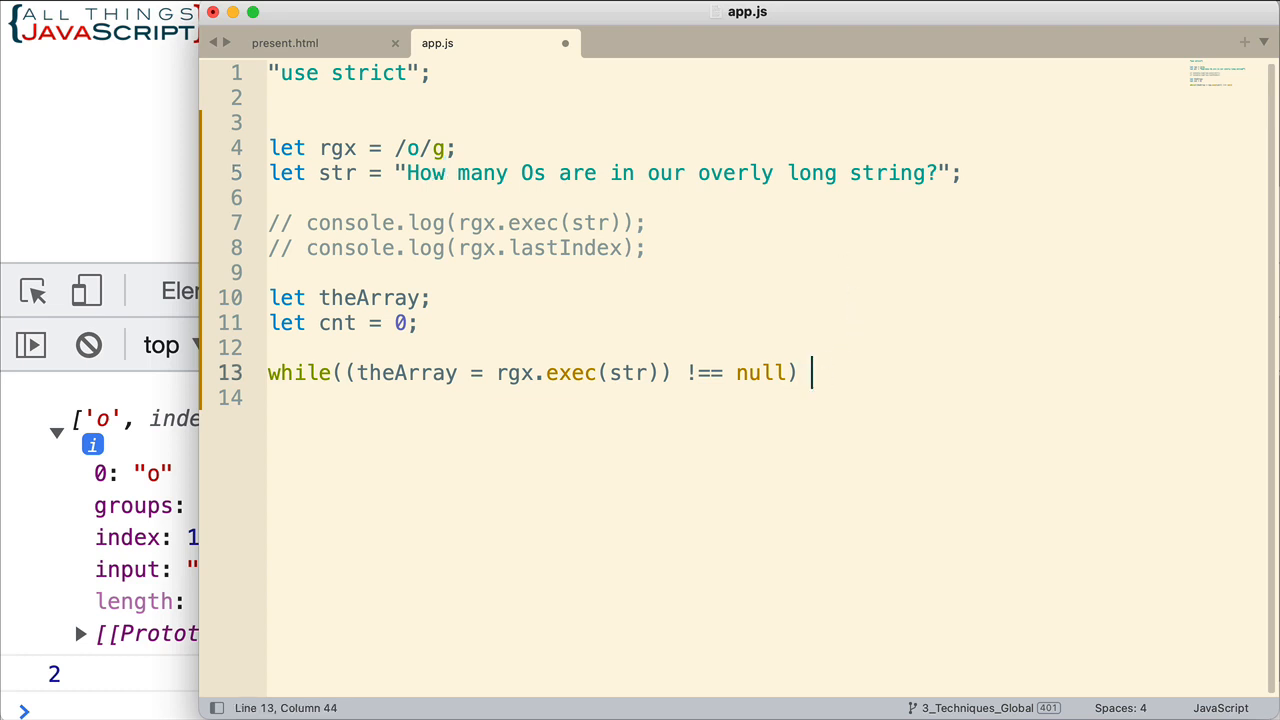
type("{")
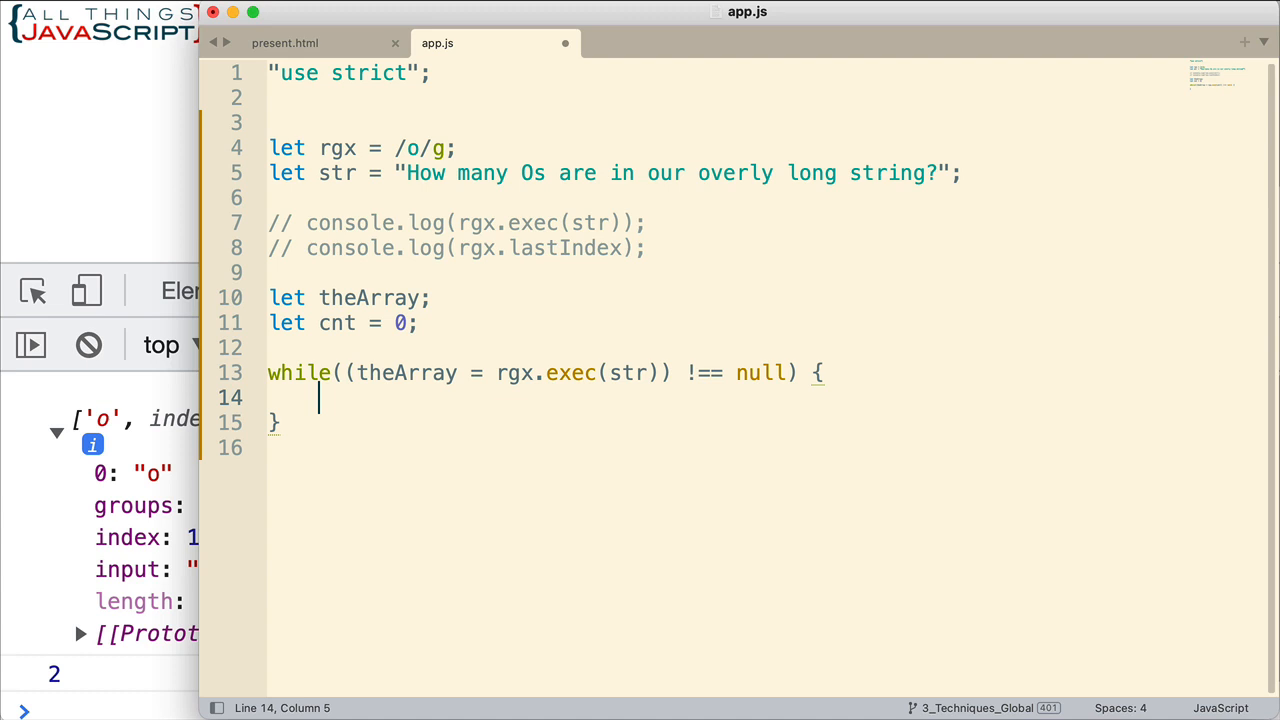
type("cn")
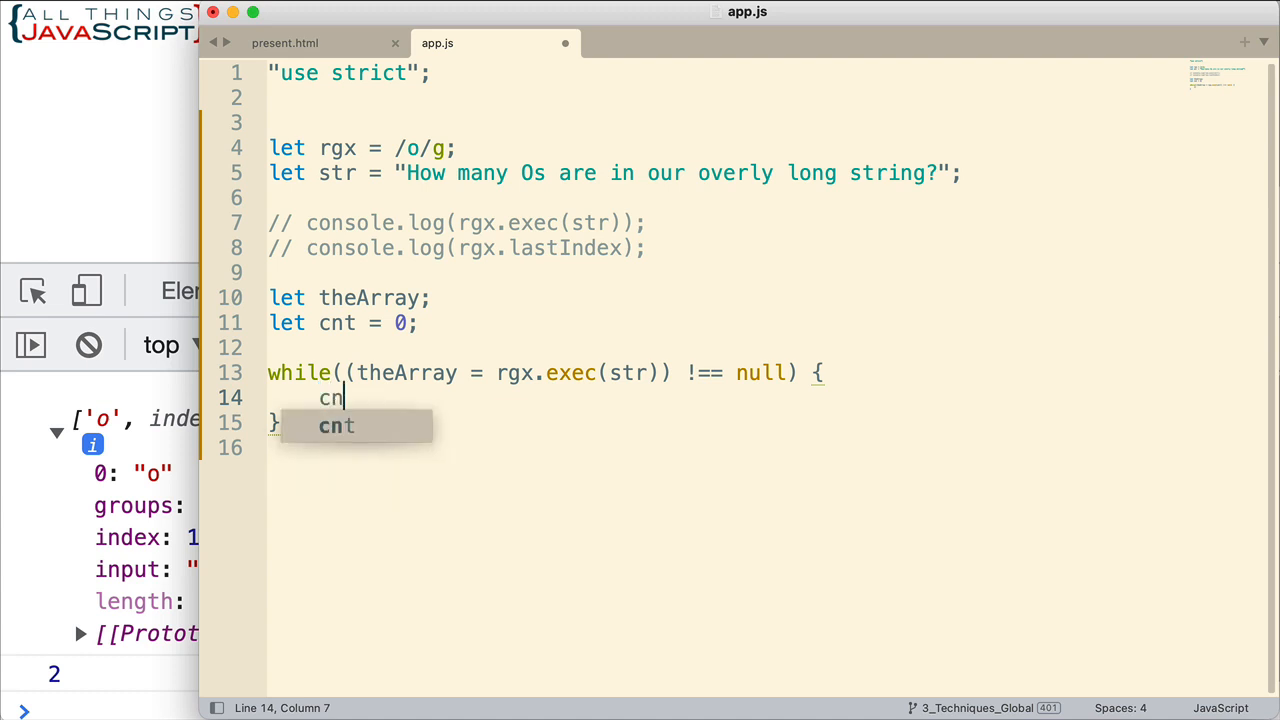
type("t++;")
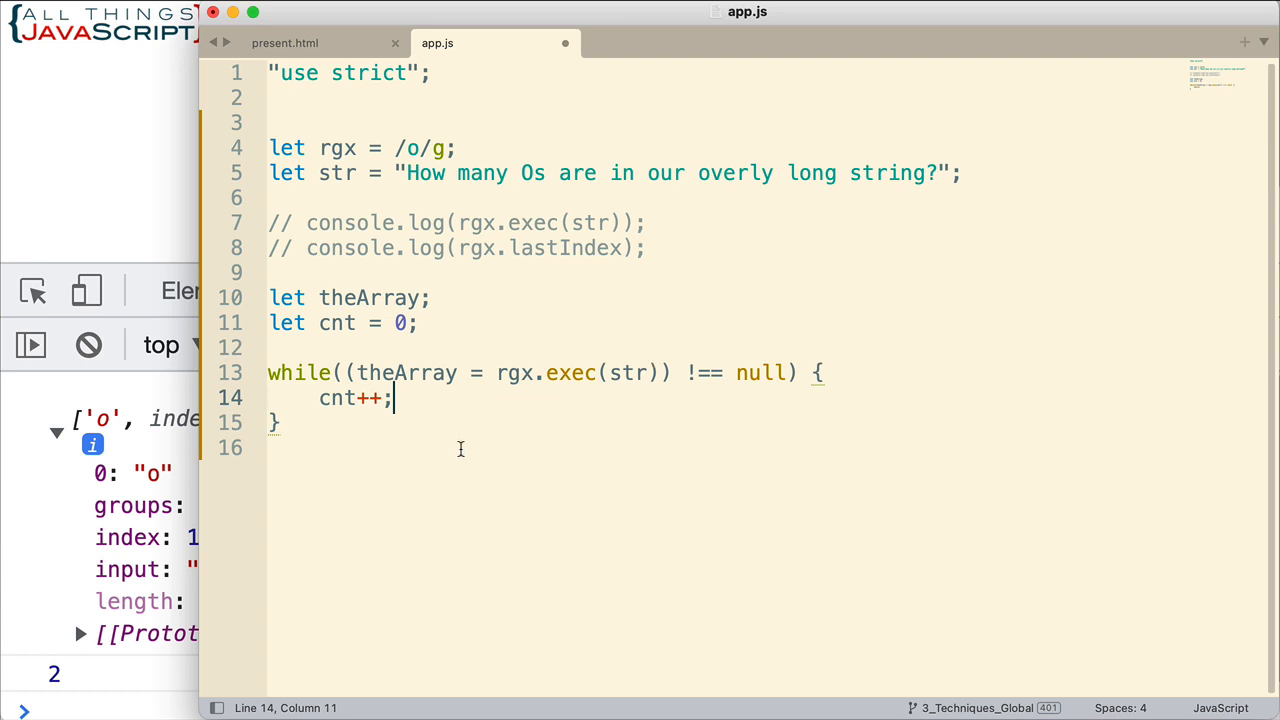
type("console.")
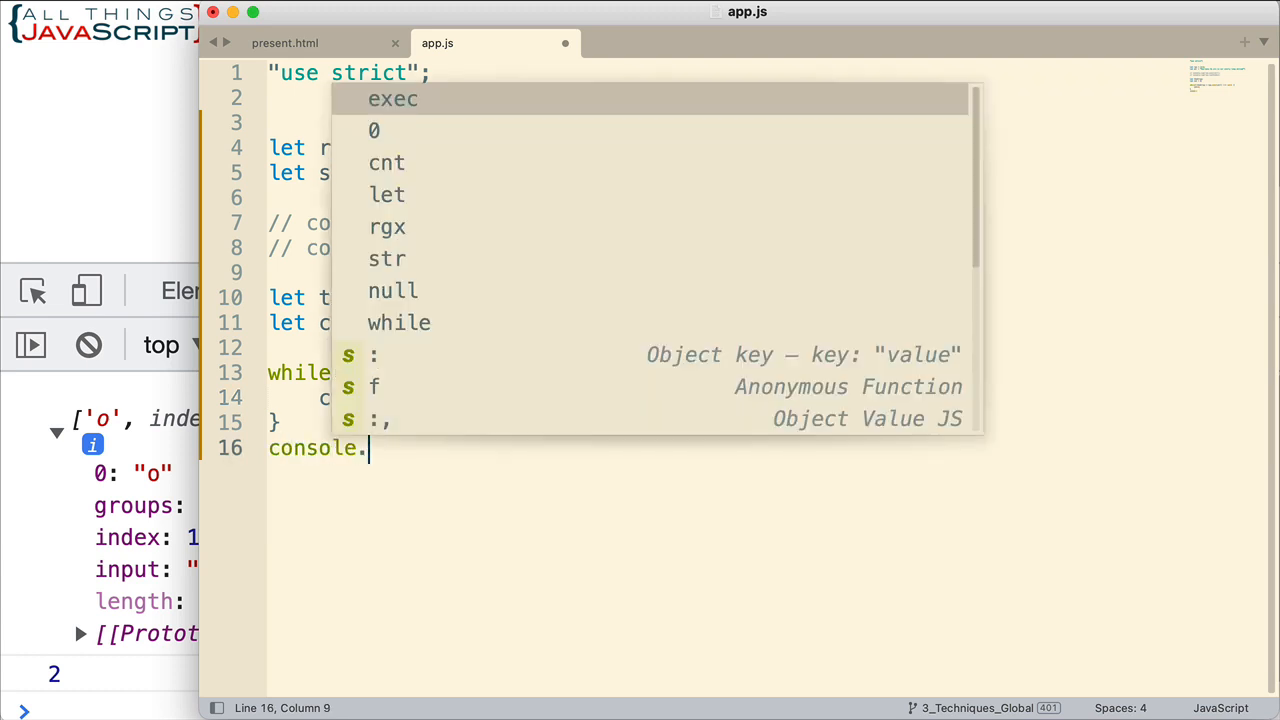
type("cnt);")
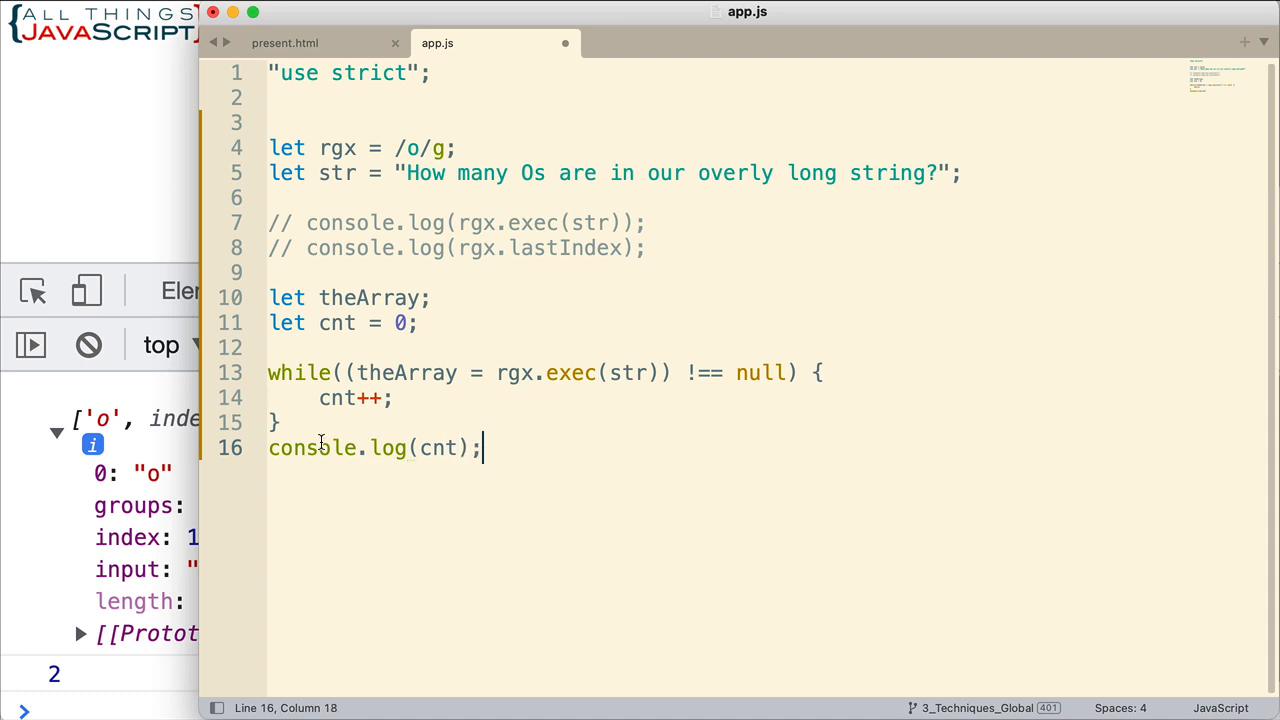
Log theArray inside the loop before cnt++.
left_click(320, 396)
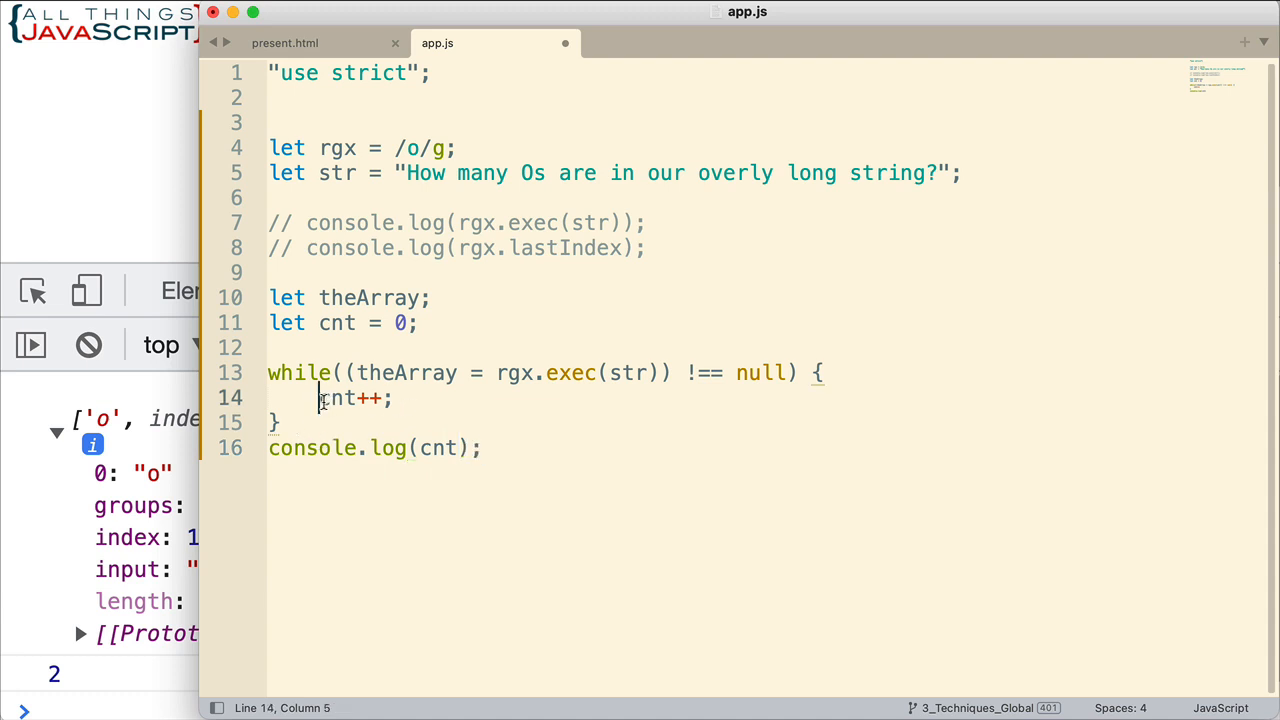
type("c")
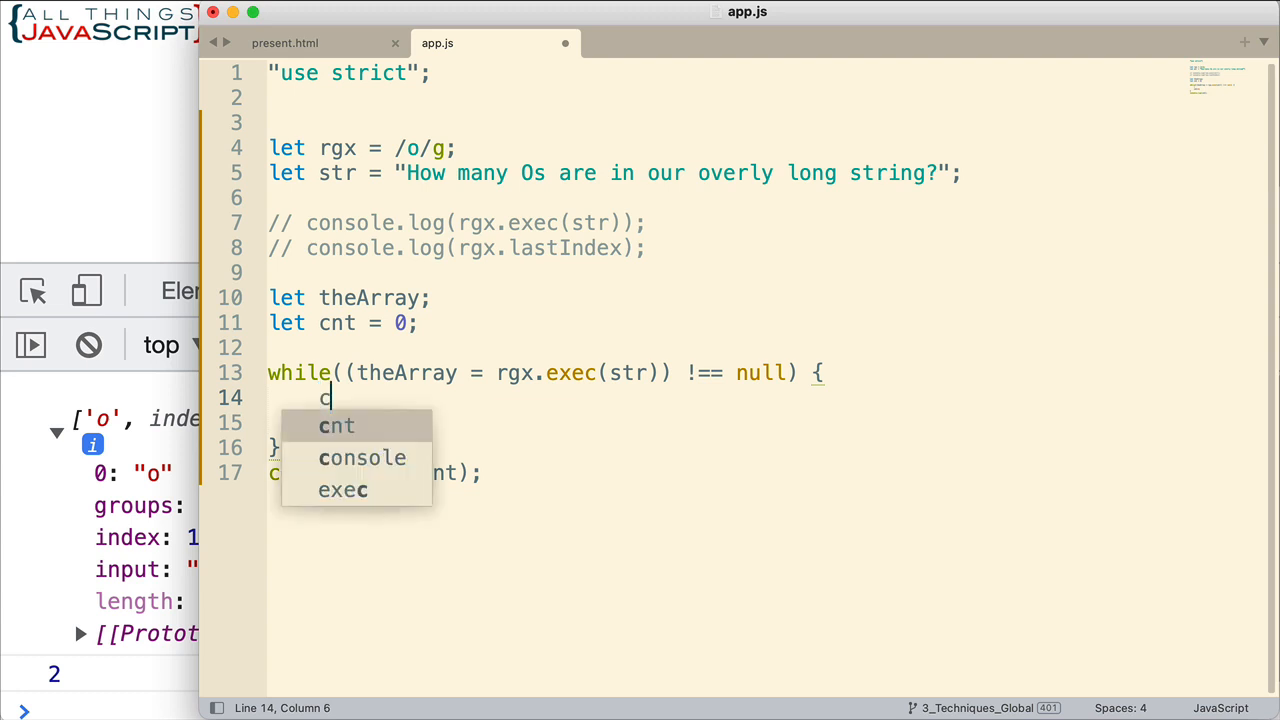
type("onsole.log(")
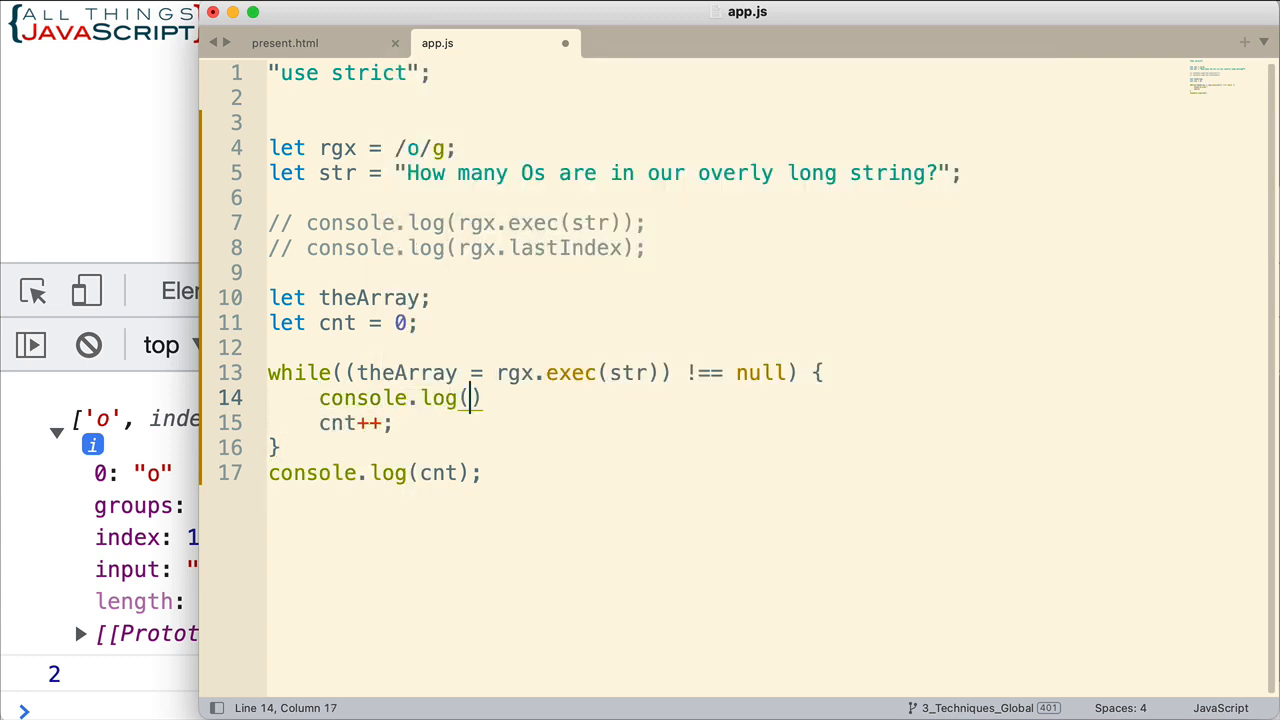
type("theArray")
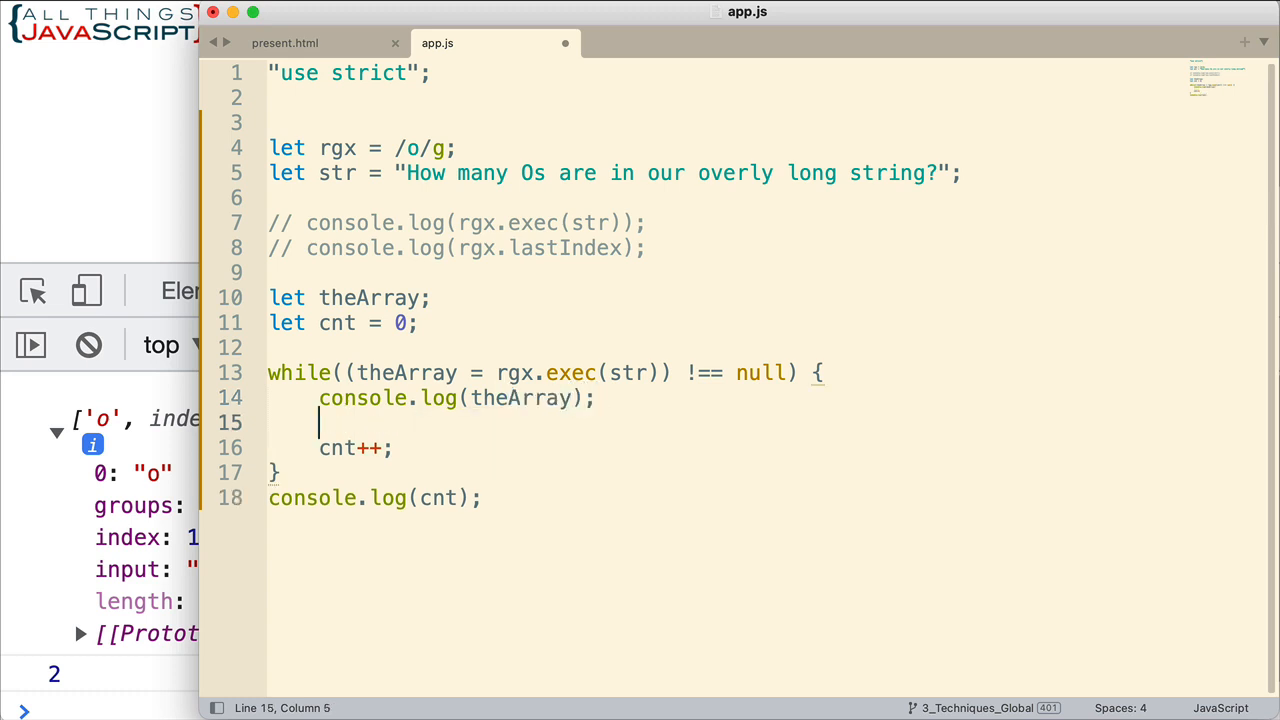
Log rgx.lastIndex after theArray inside the loop.
type("console.log(")
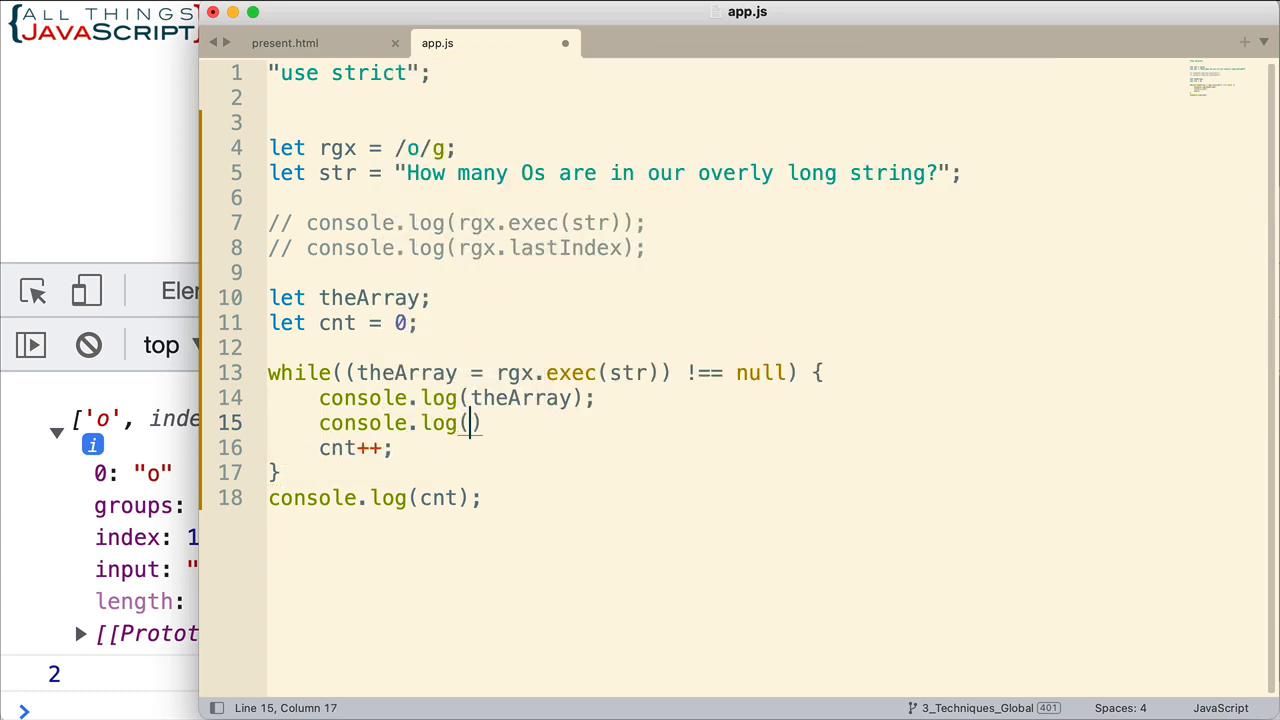
type("rgx.")
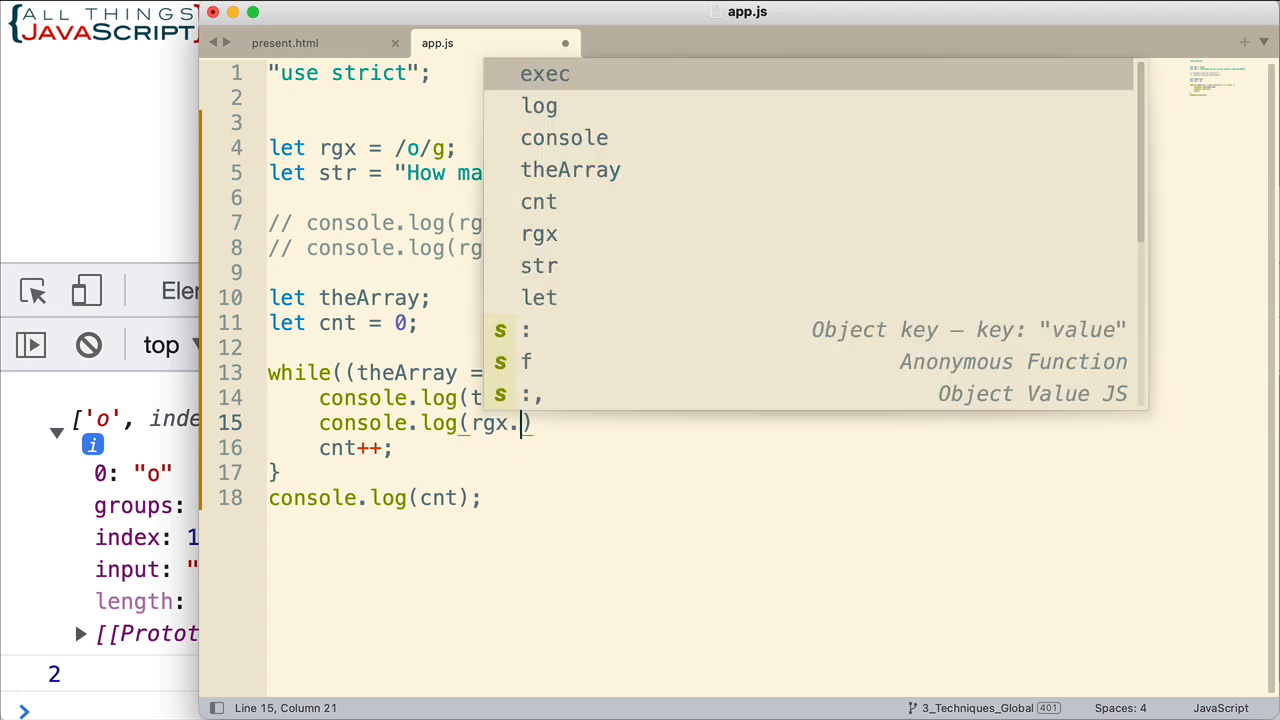
type("lastInd")
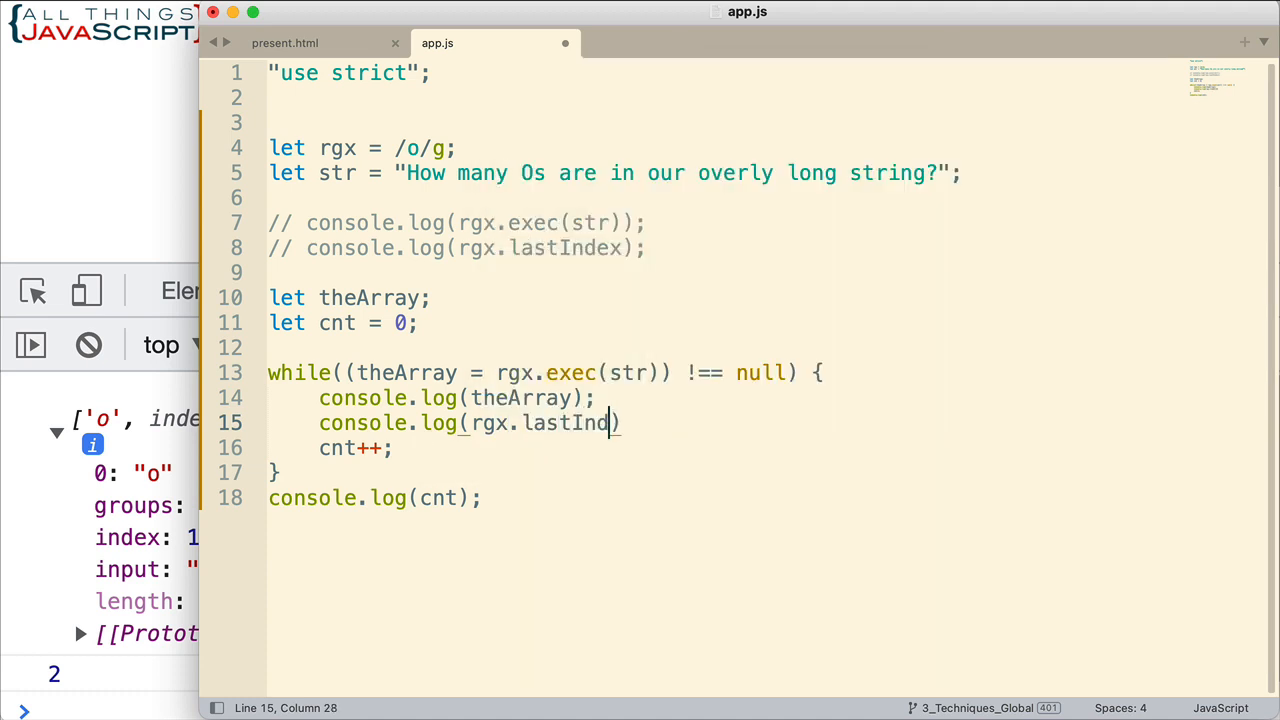
type("ex")
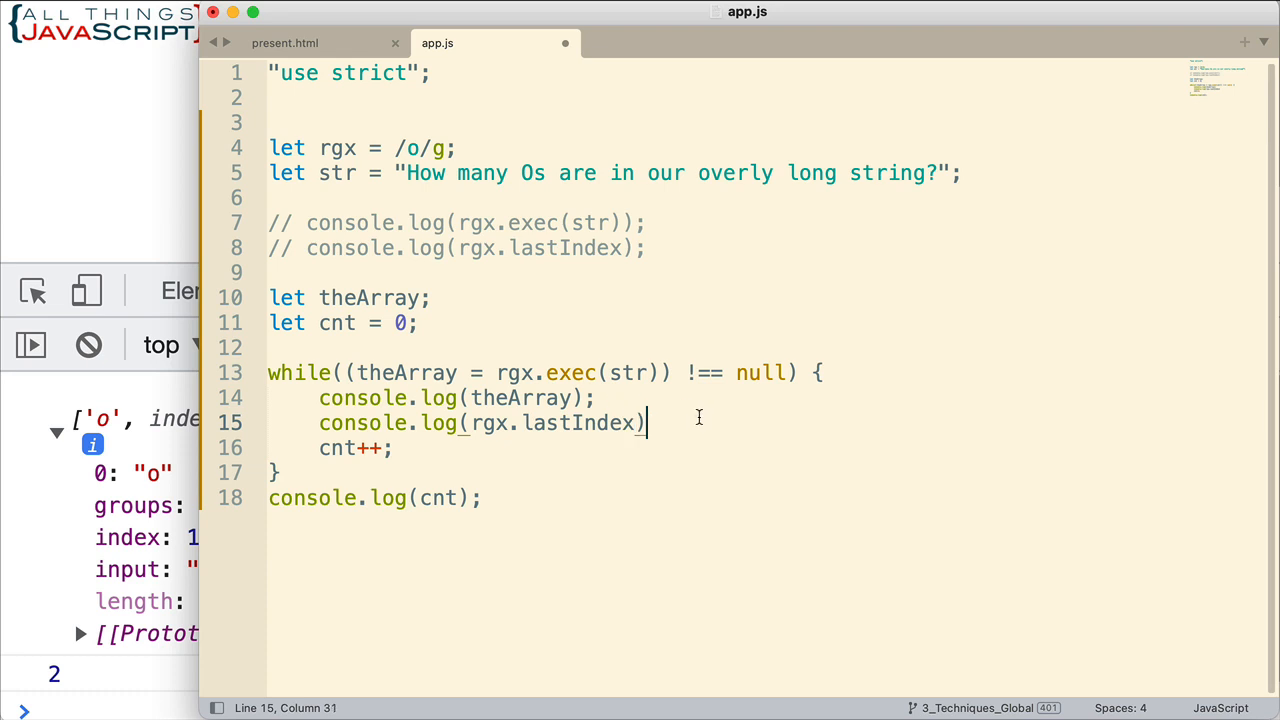
type(";")
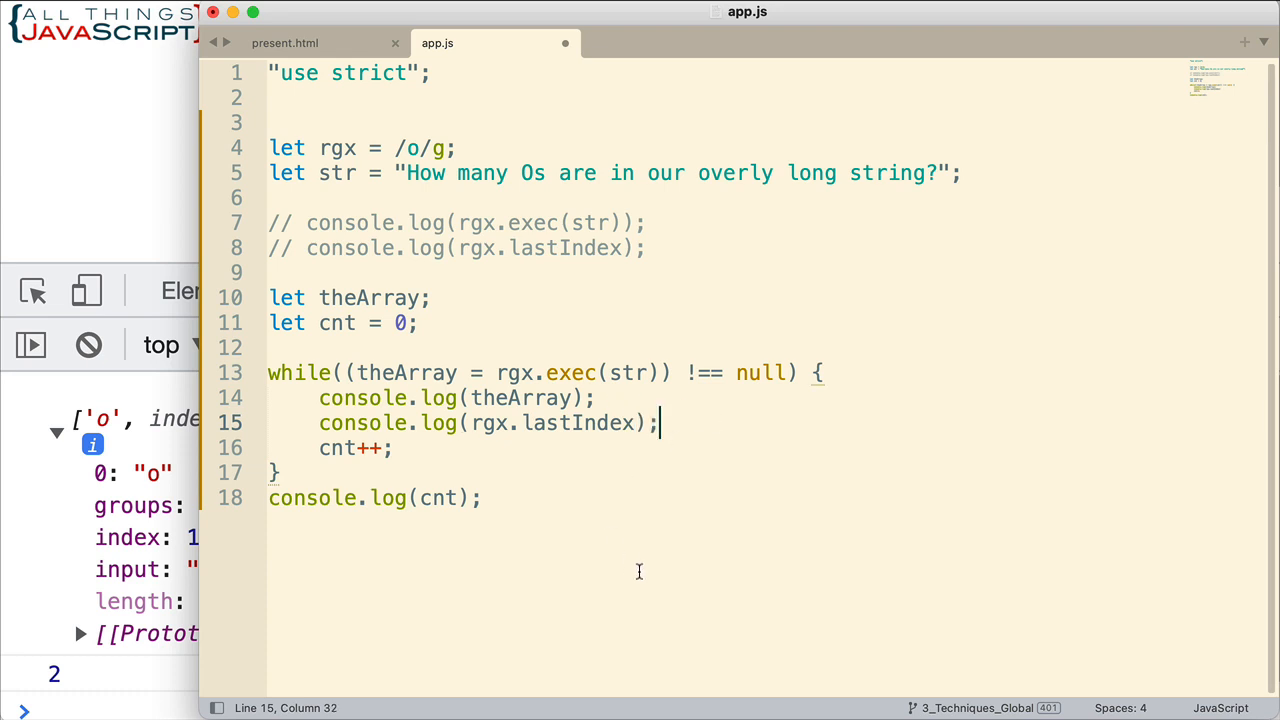
mouse_move(506, 492)
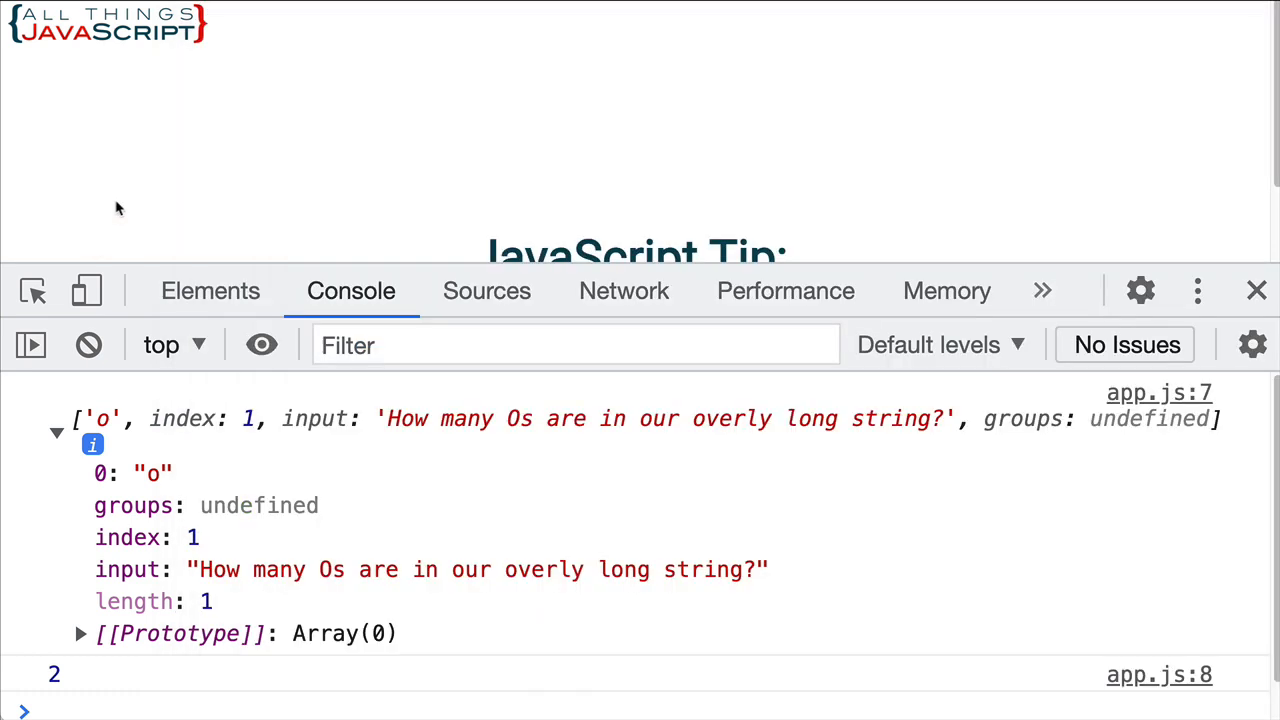
Scroll the Console output to inspect the match arrays, lastIndex values and the count of 4.
scroll("down", 3)
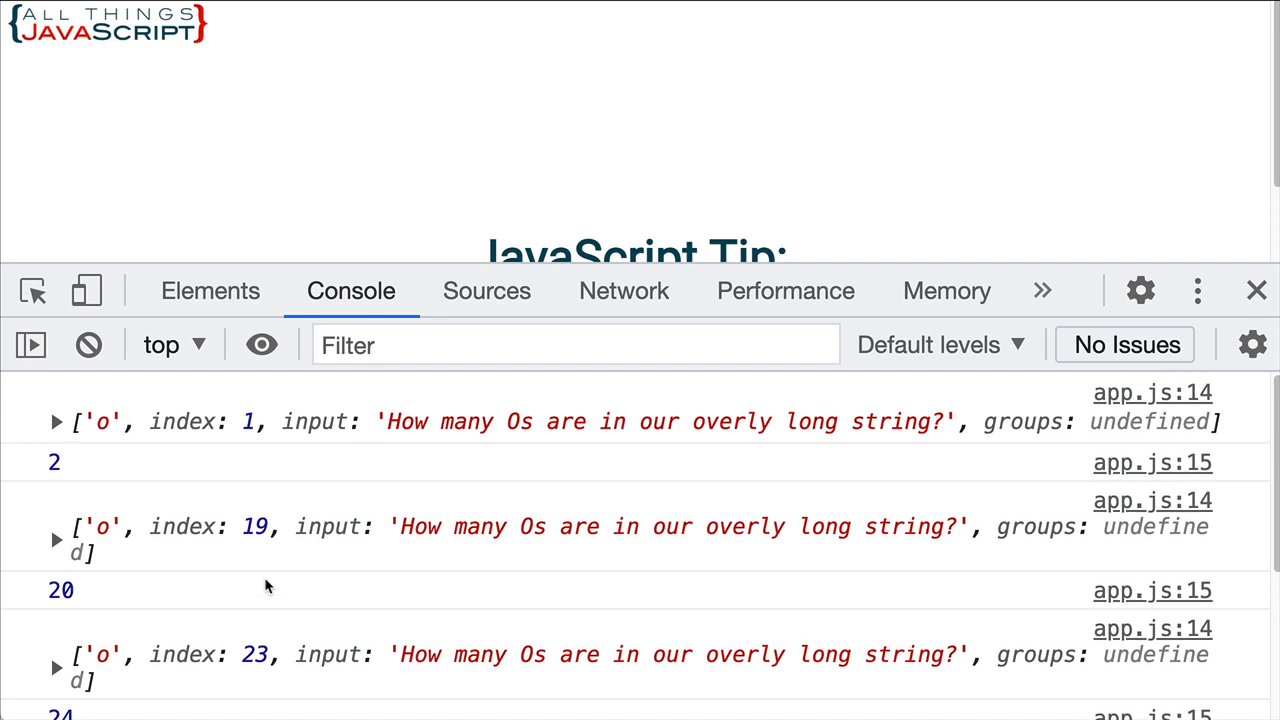
mouse_move(110, 432)
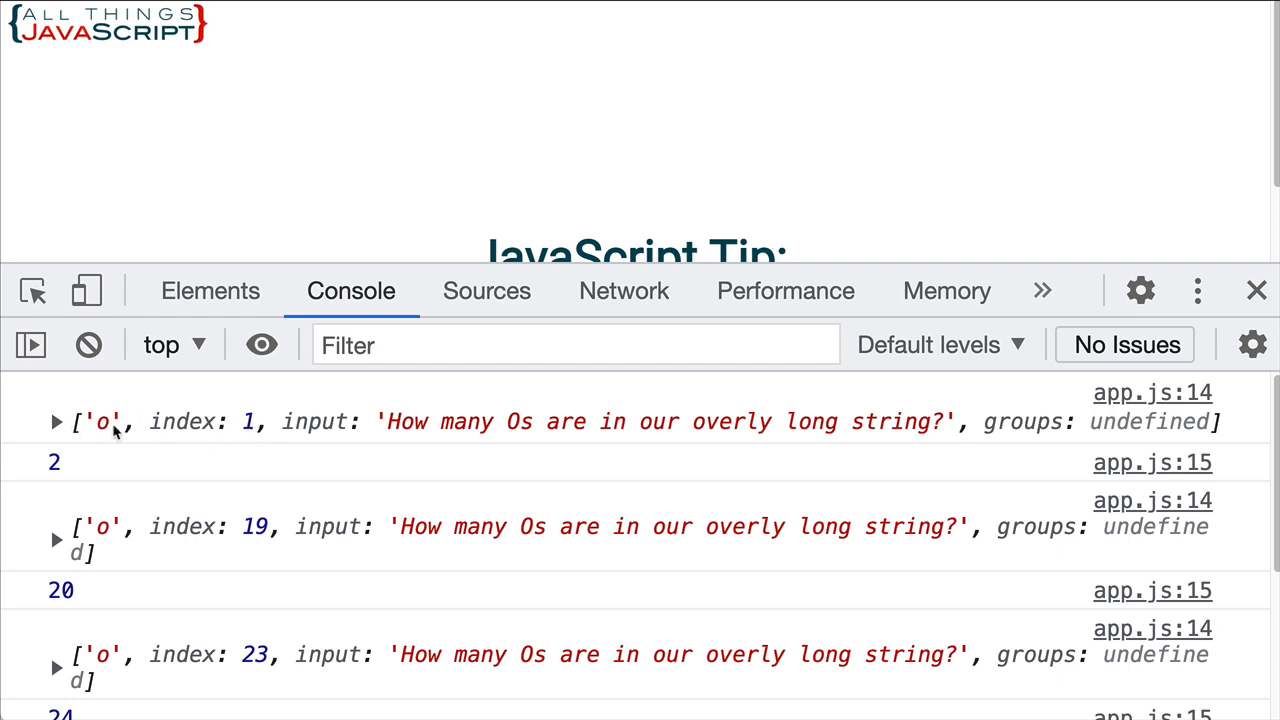
mouse_move(110, 430)
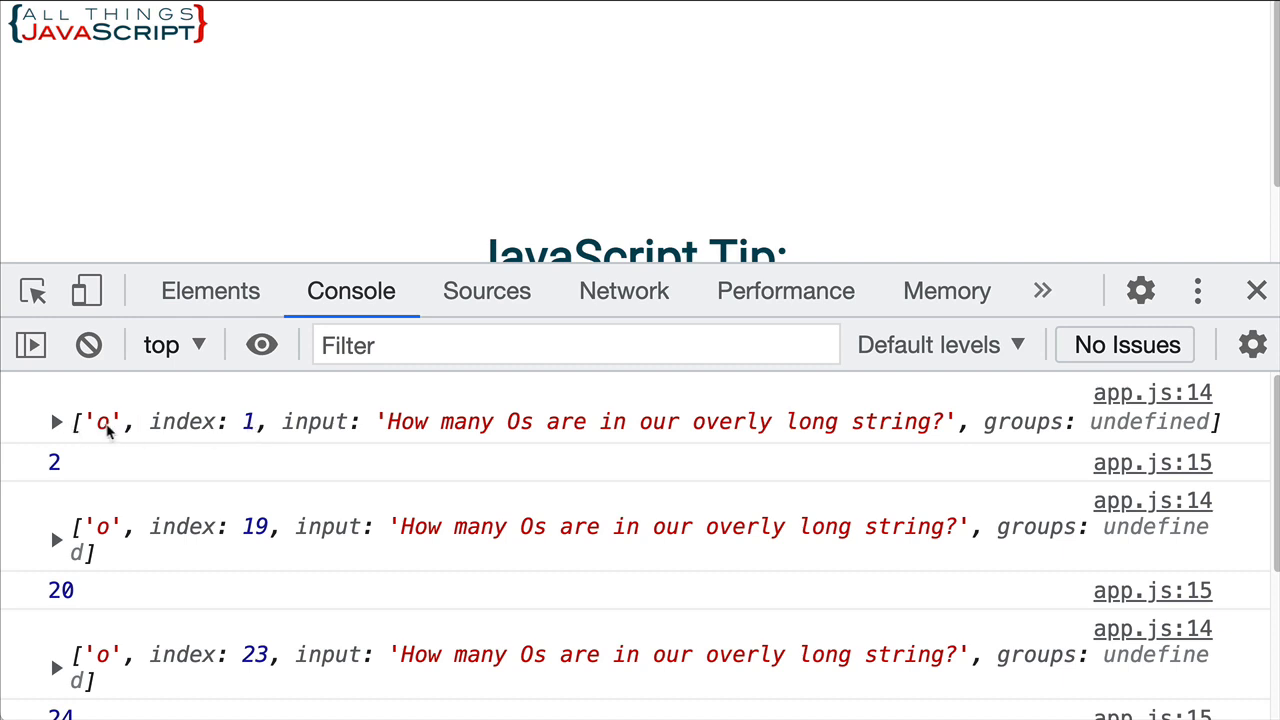
mouse_move(62, 476)
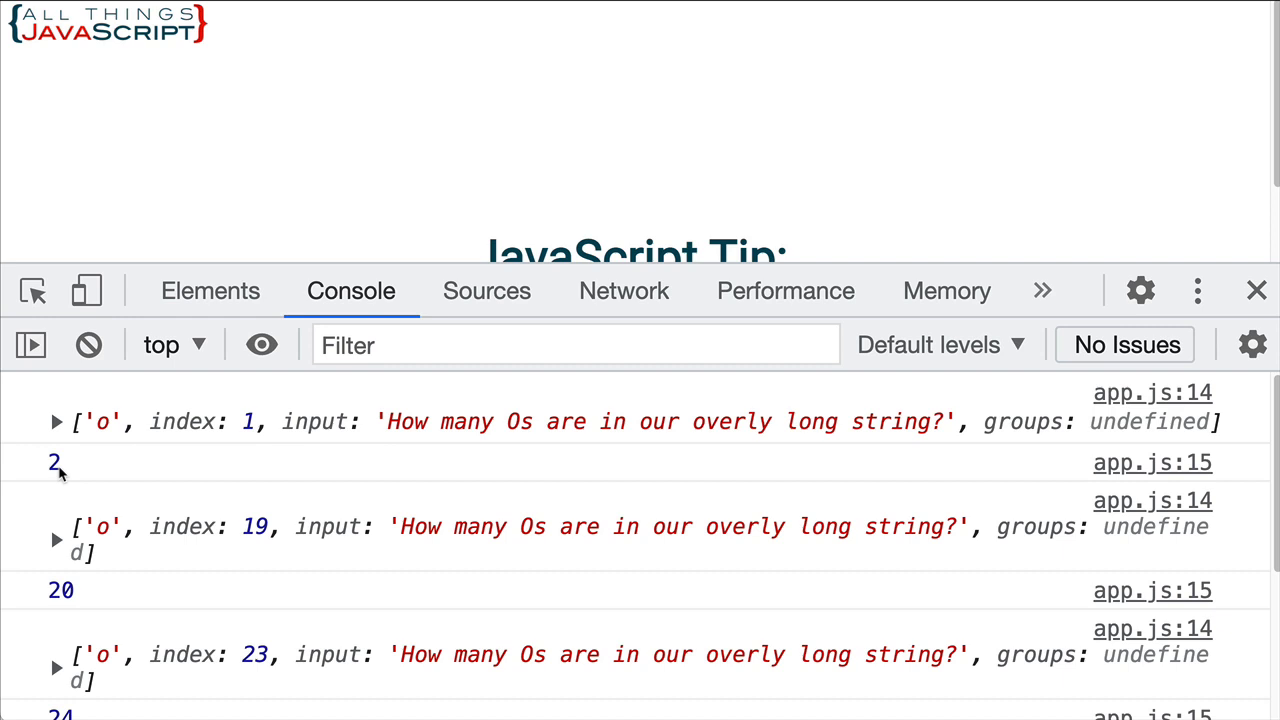
mouse_move(224, 544)
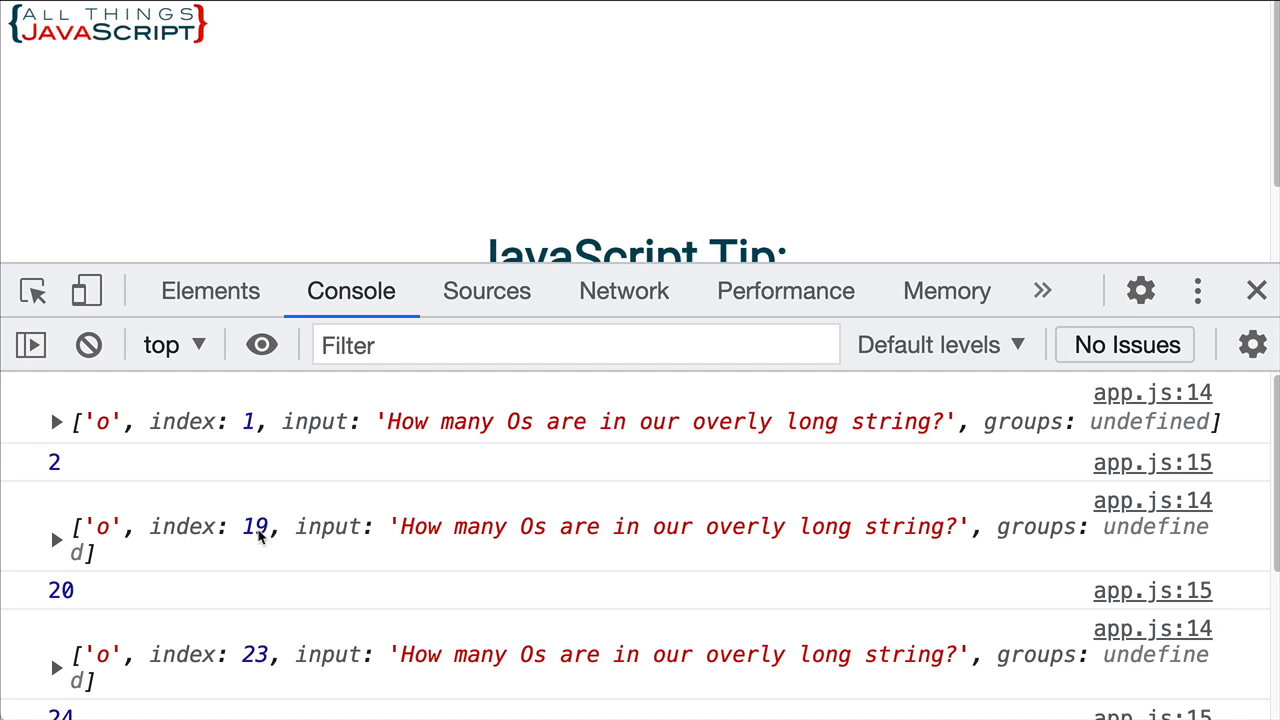
mouse_move(152, 544)
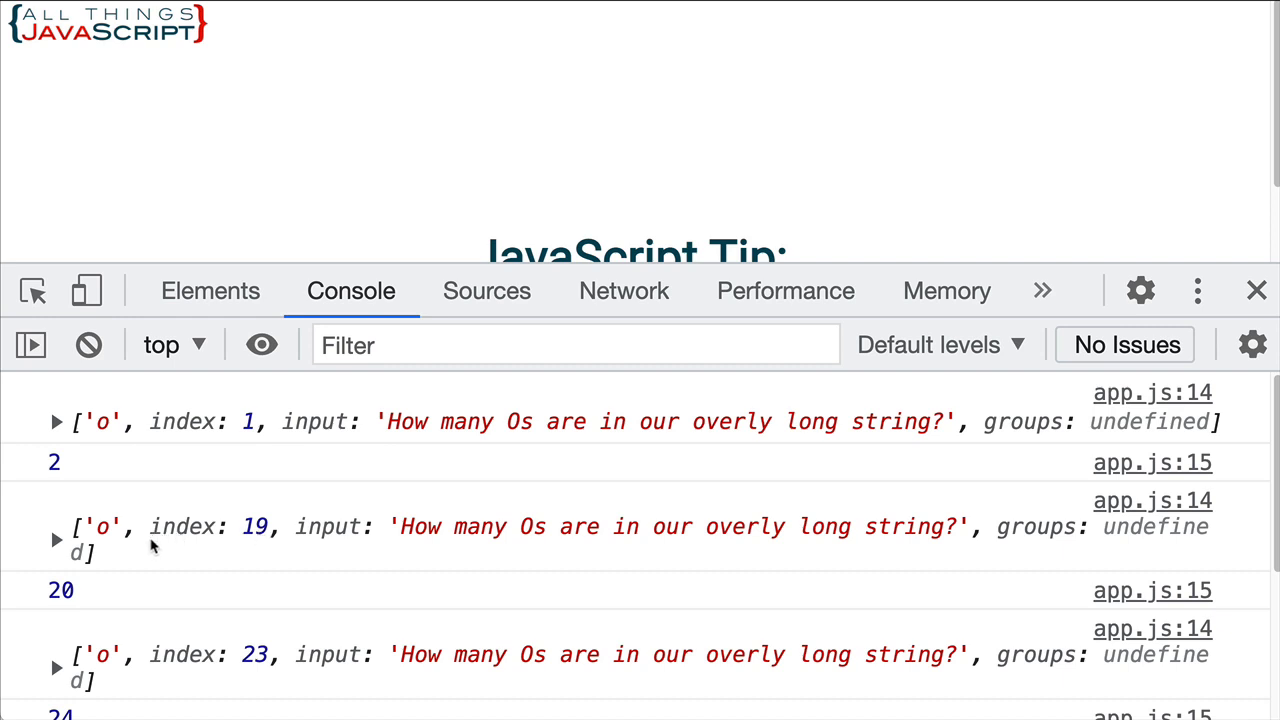
mouse_move(164, 700)
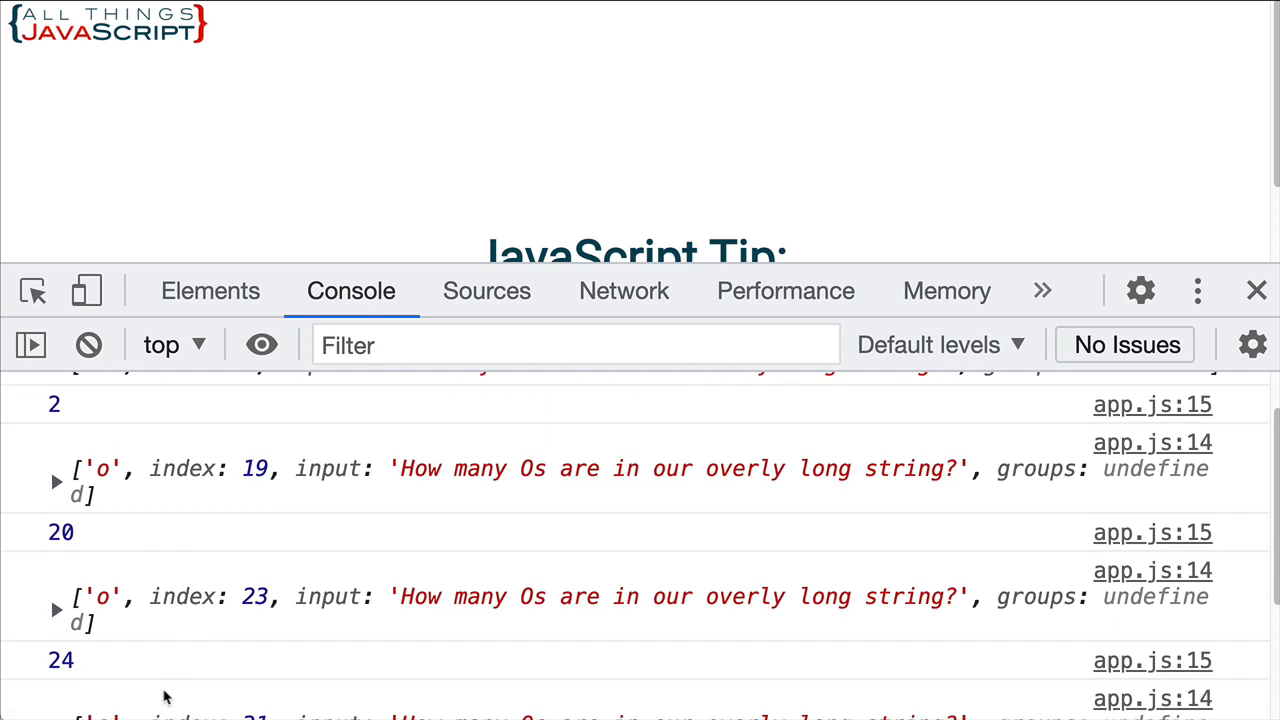
mouse_move(284, 628)
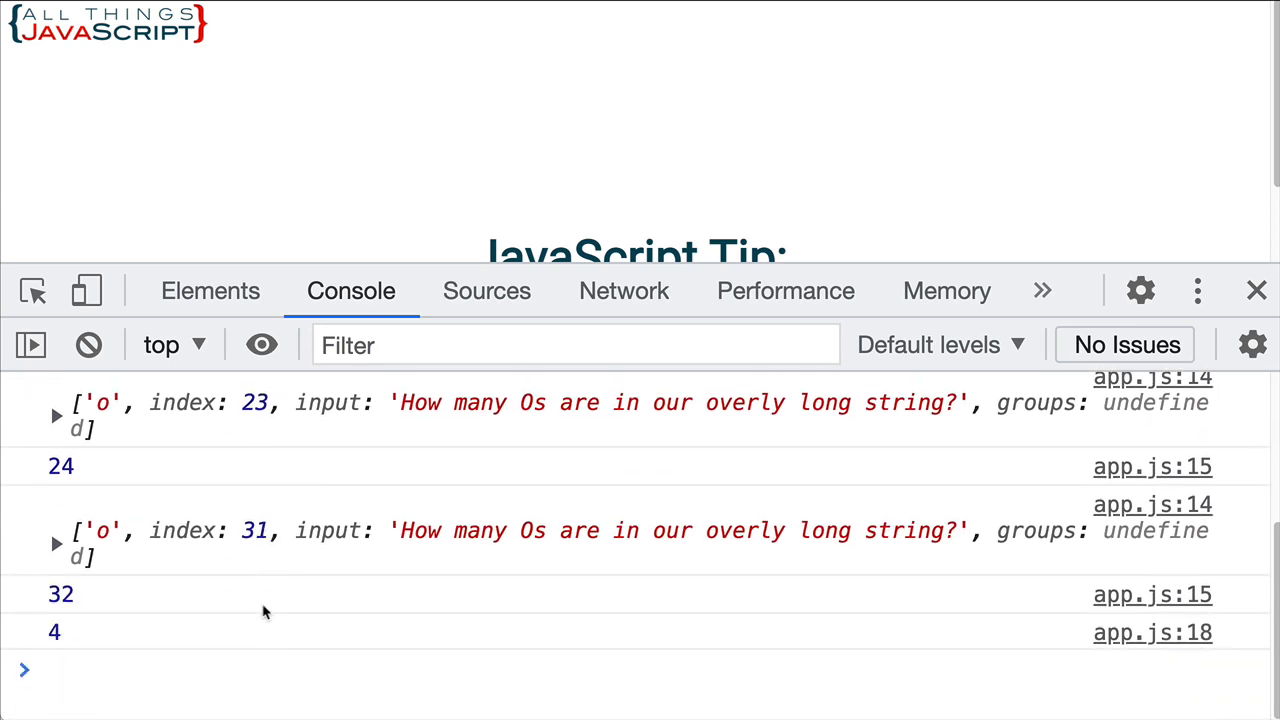
mouse_move(64, 496)
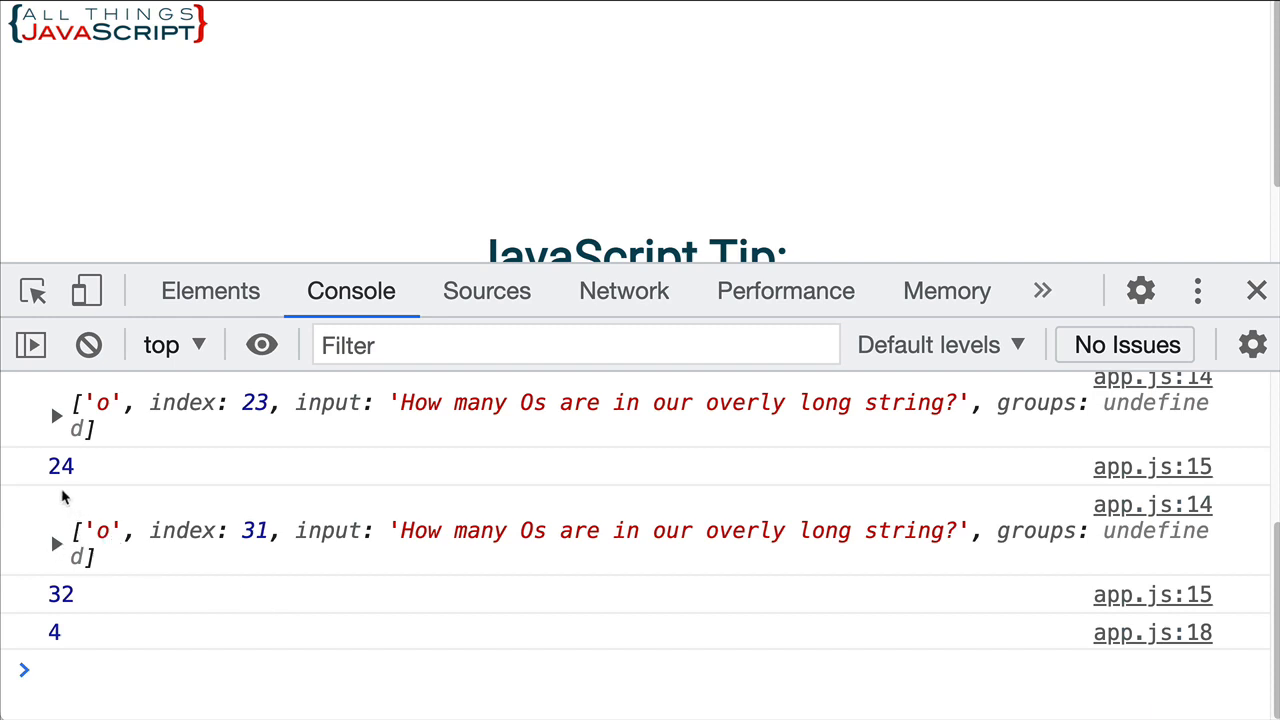
mouse_move(150, 568)
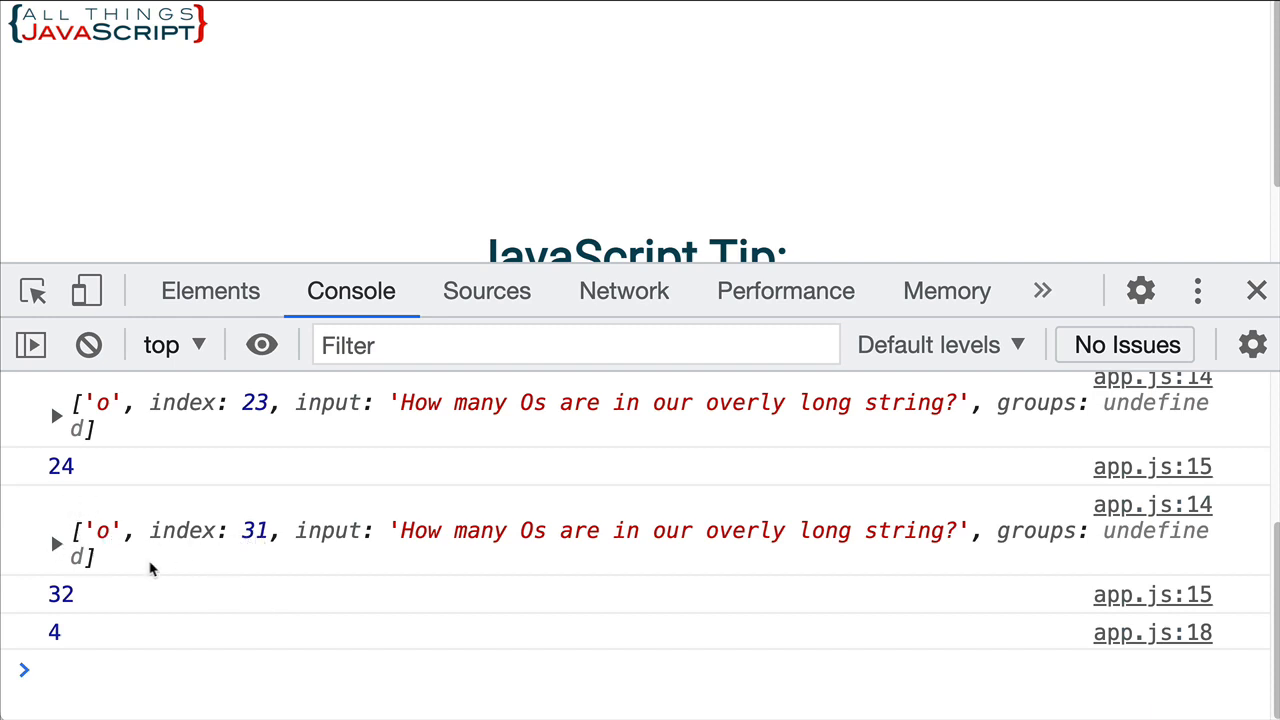
mouse_move(80, 578)
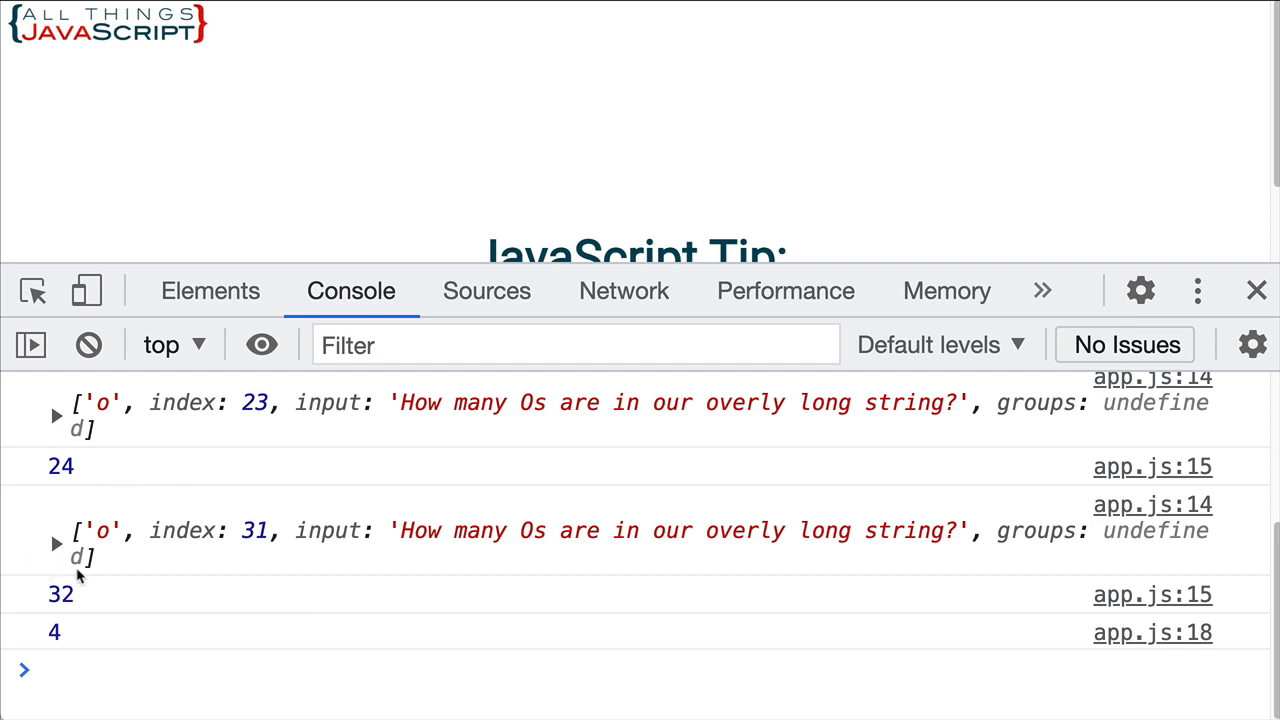
mouse_move(320, 540)
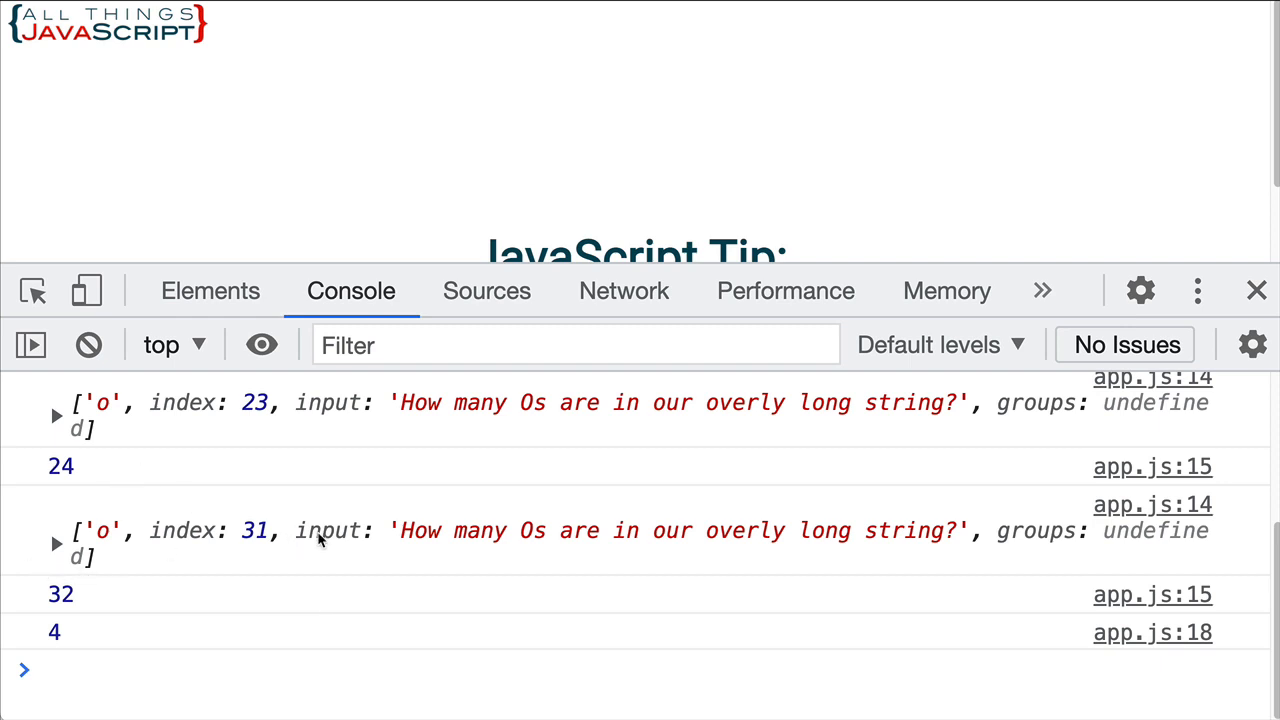
mouse_move(56, 644)
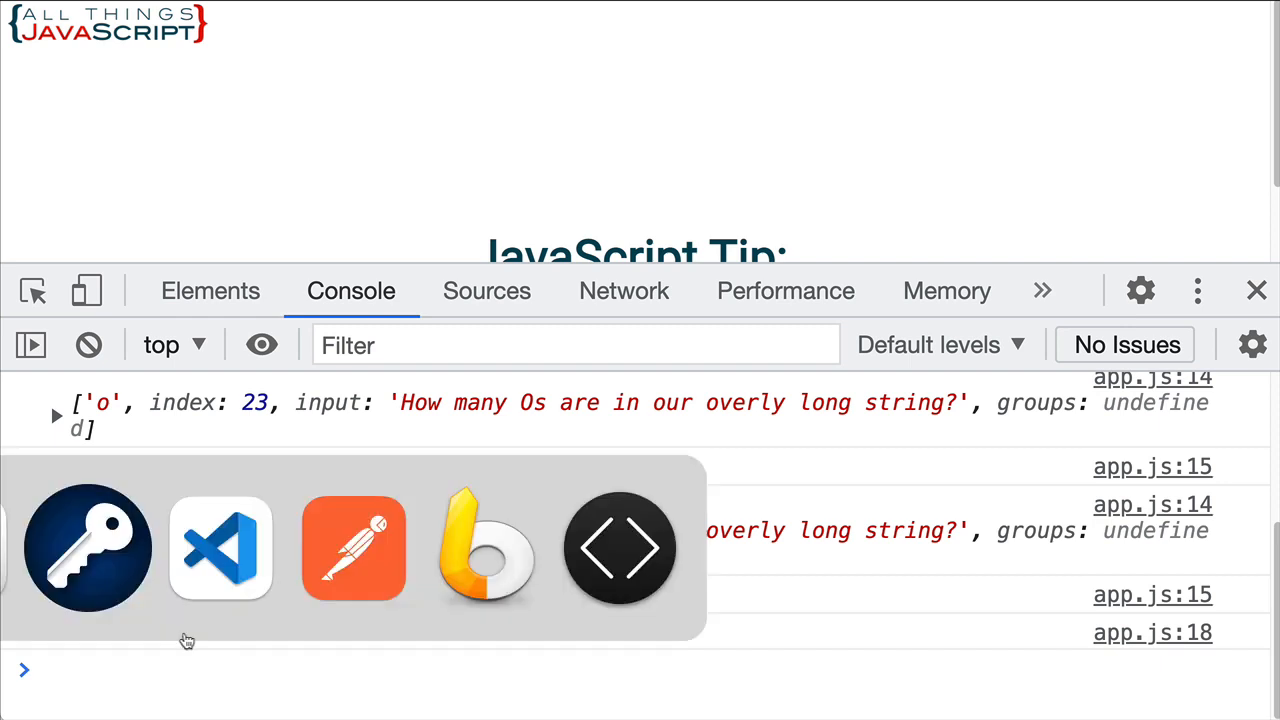
Change the regex on line 4 from /o/g to /o/ig in app.js and save.
left_click(220, 548)
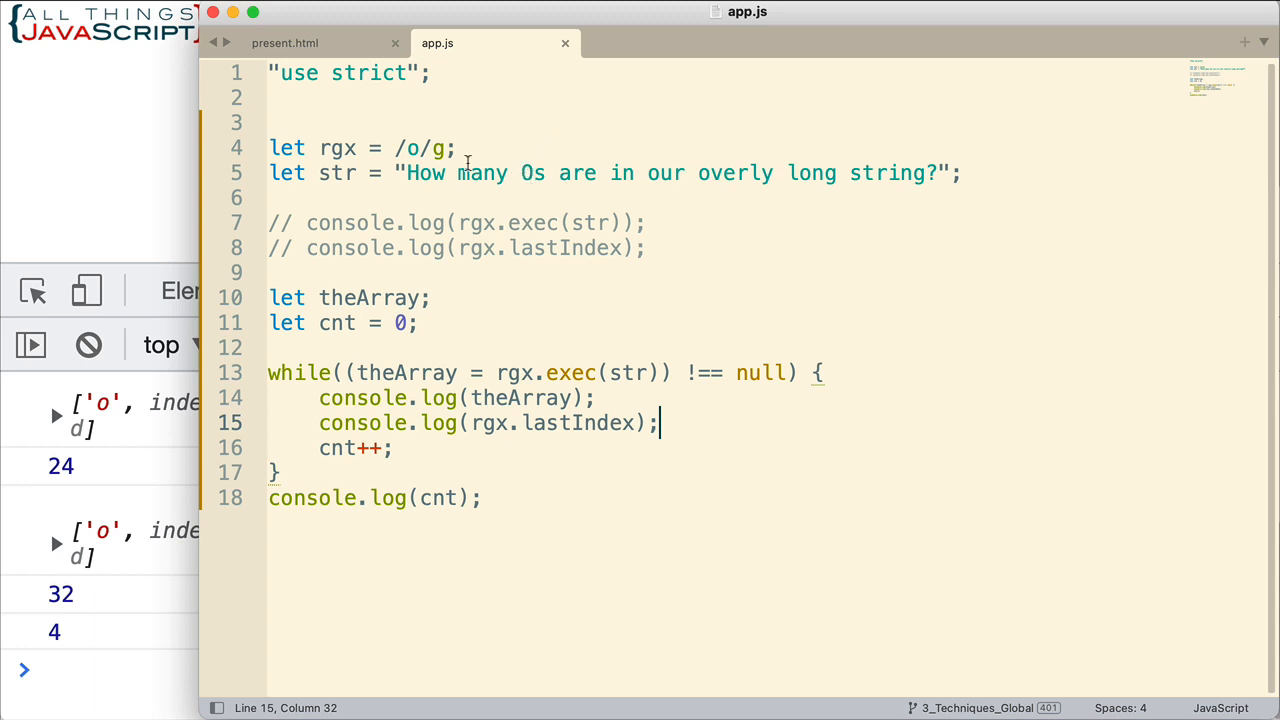
left_click(432, 148)
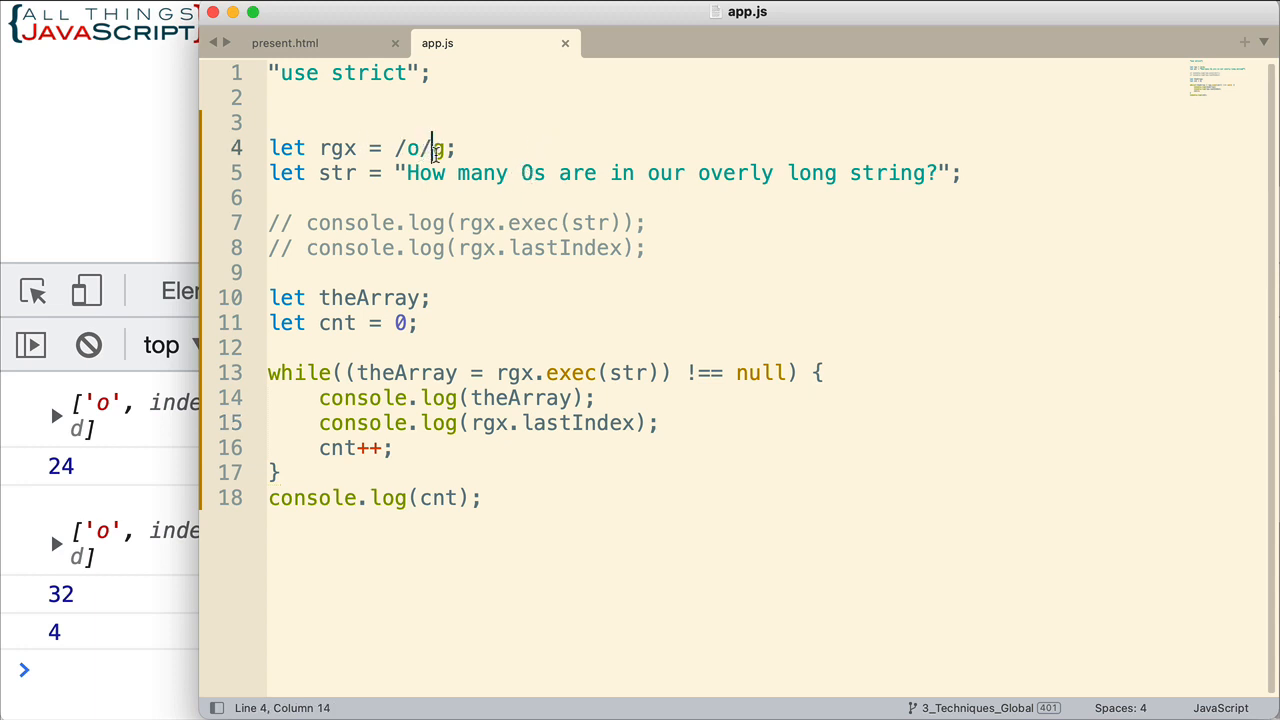
type("i")
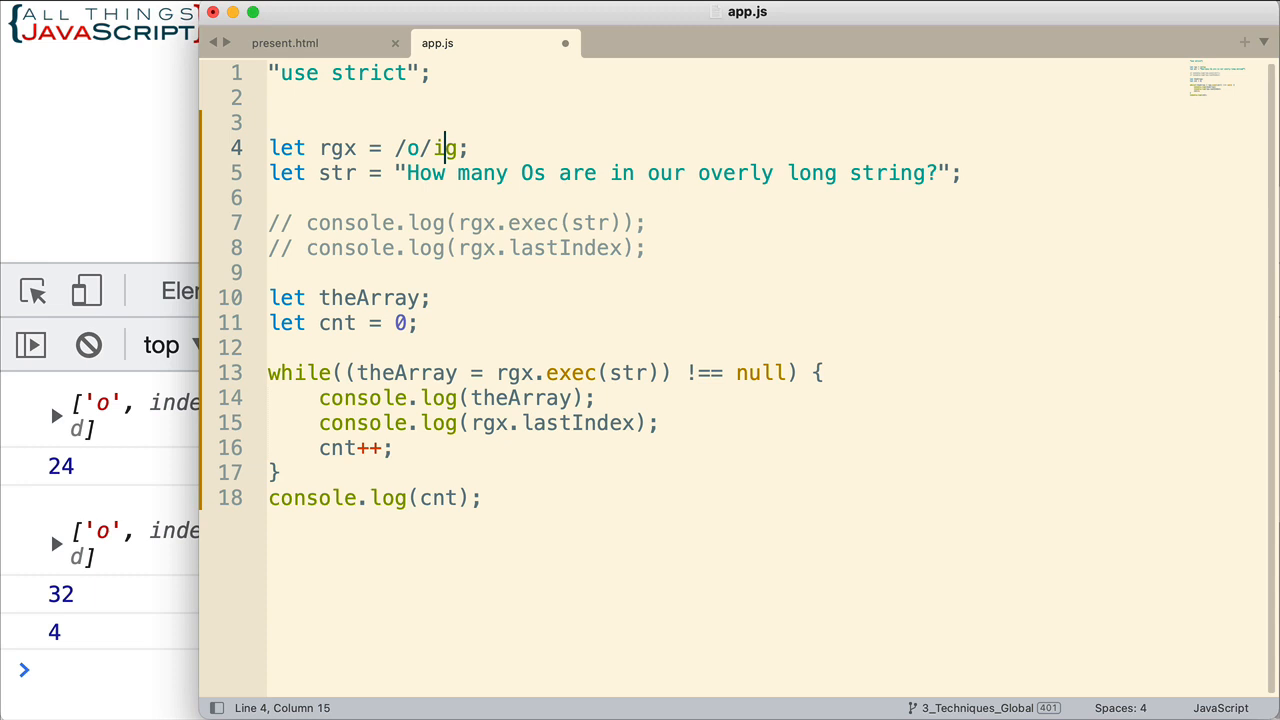
mouse_move(602, 228)
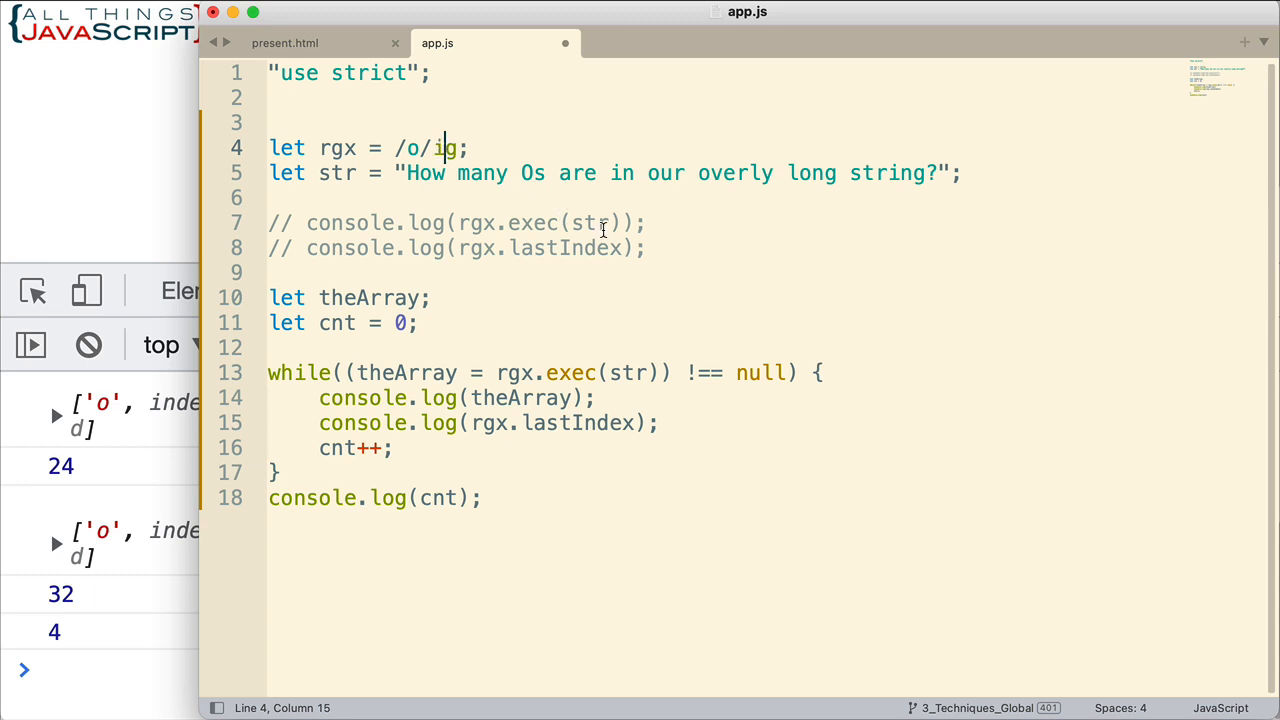
type("q")
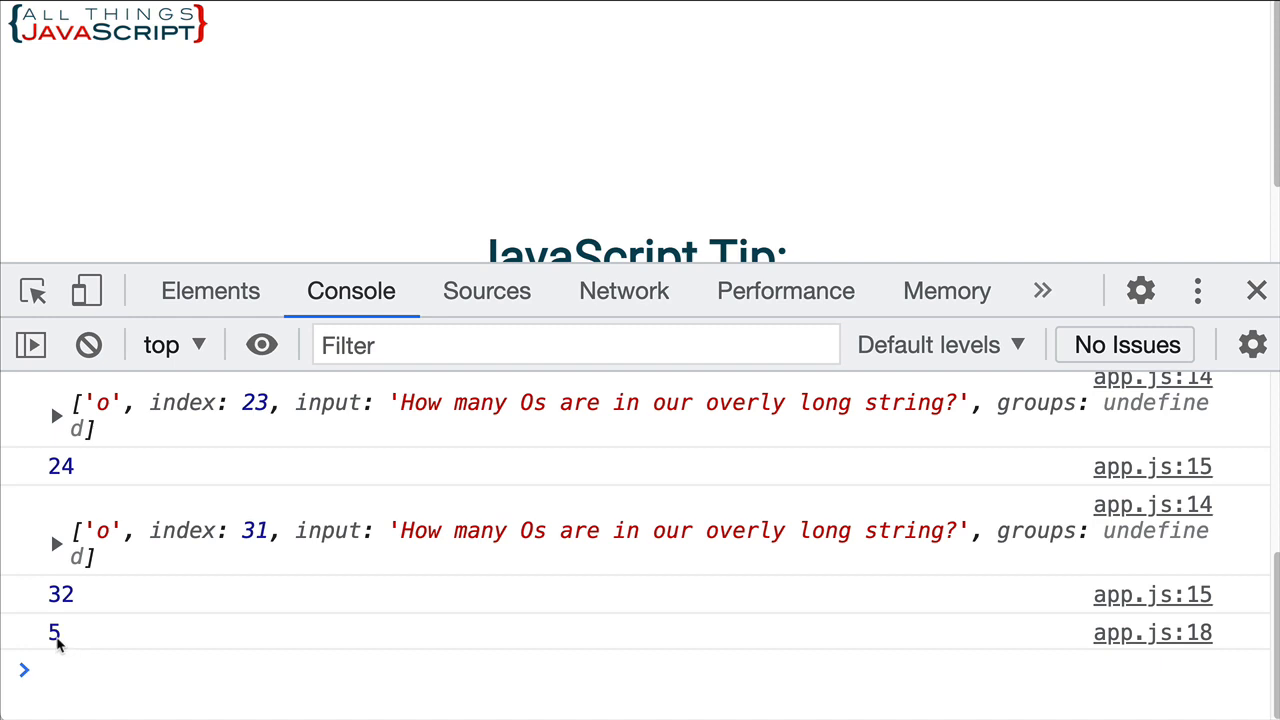
mouse_move(578, 574)
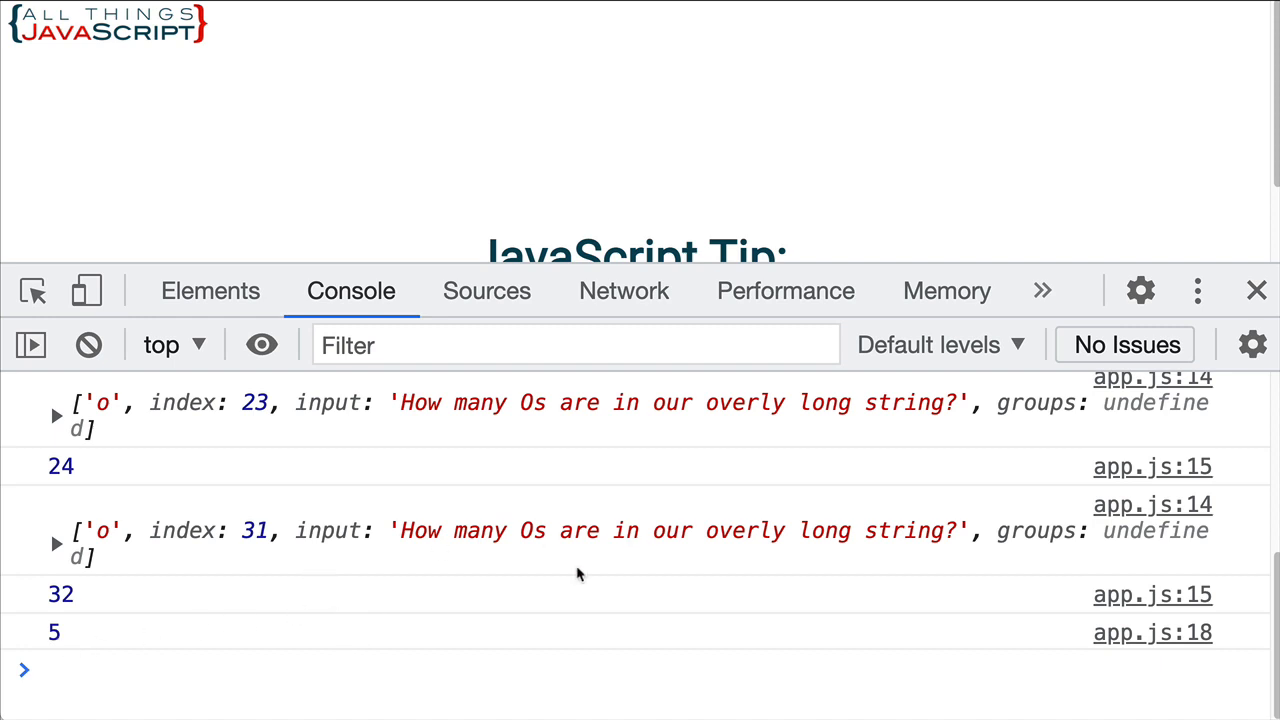
mouse_move(312, 576)
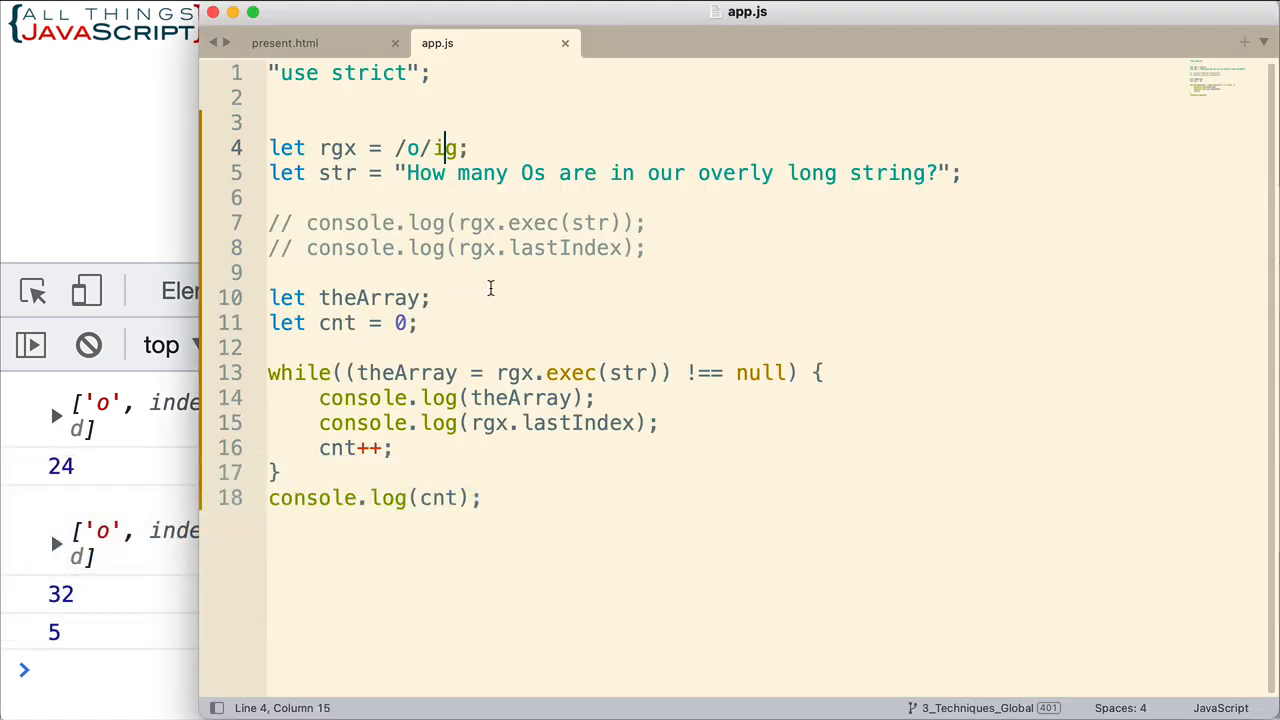
mouse_move(356, 448)
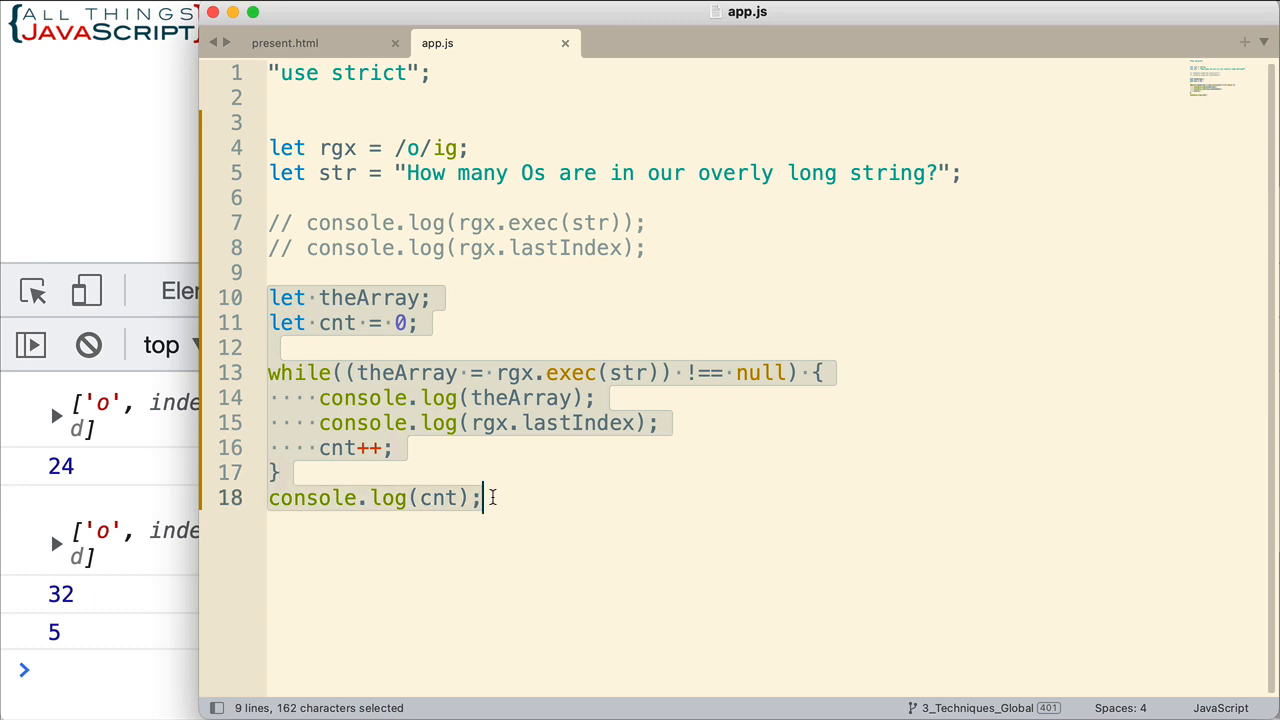
mouse_move(504, 504)
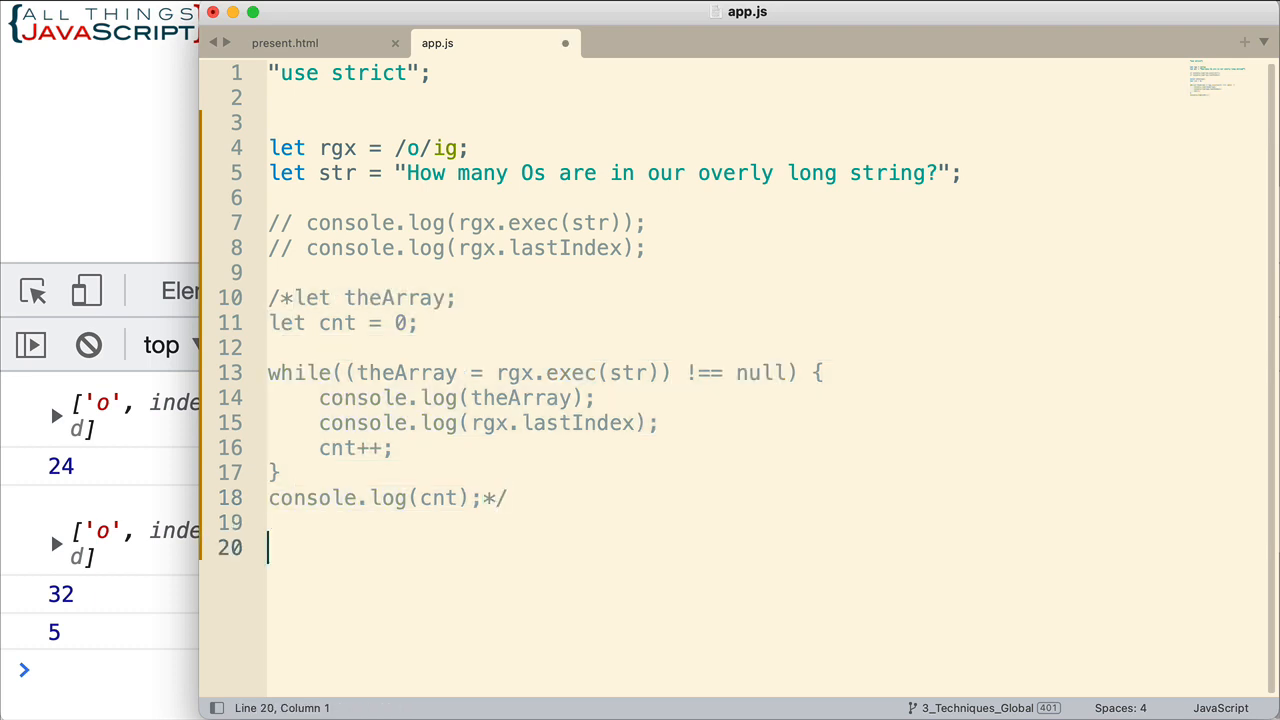
Write line 20 as const it = str.matchAll(rgx); in app.js.
type("v")
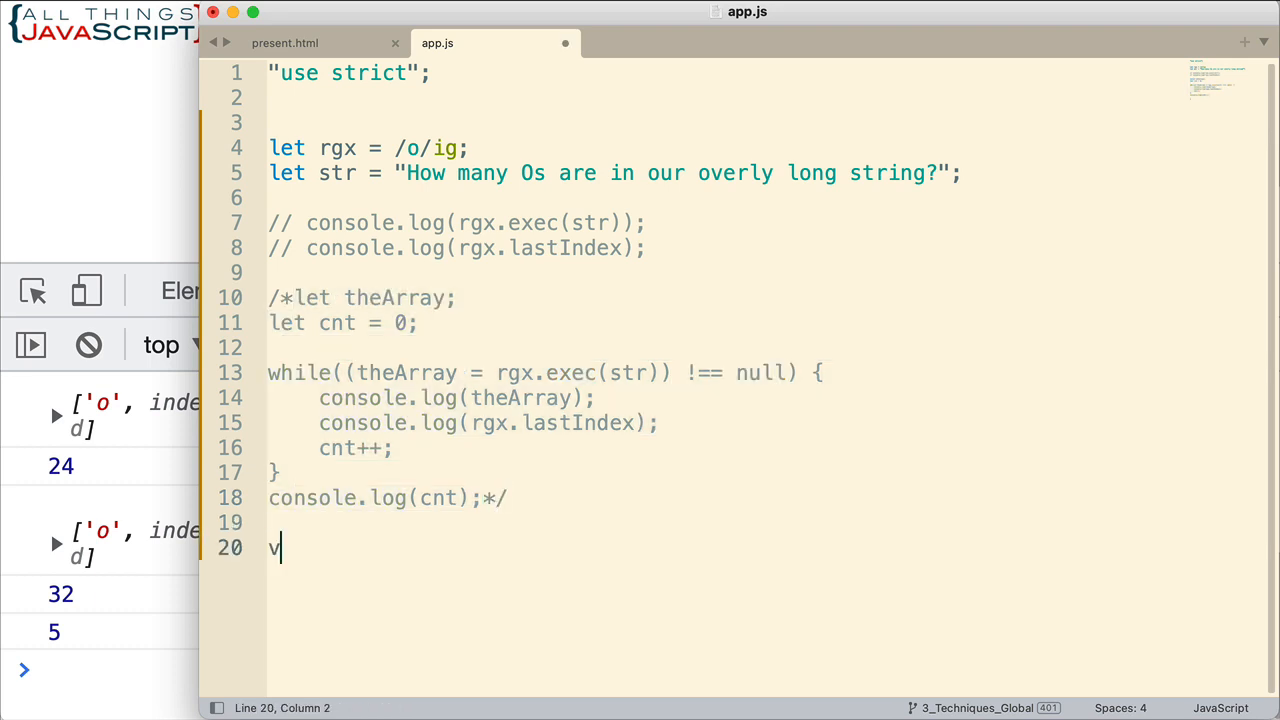
key("backspace")
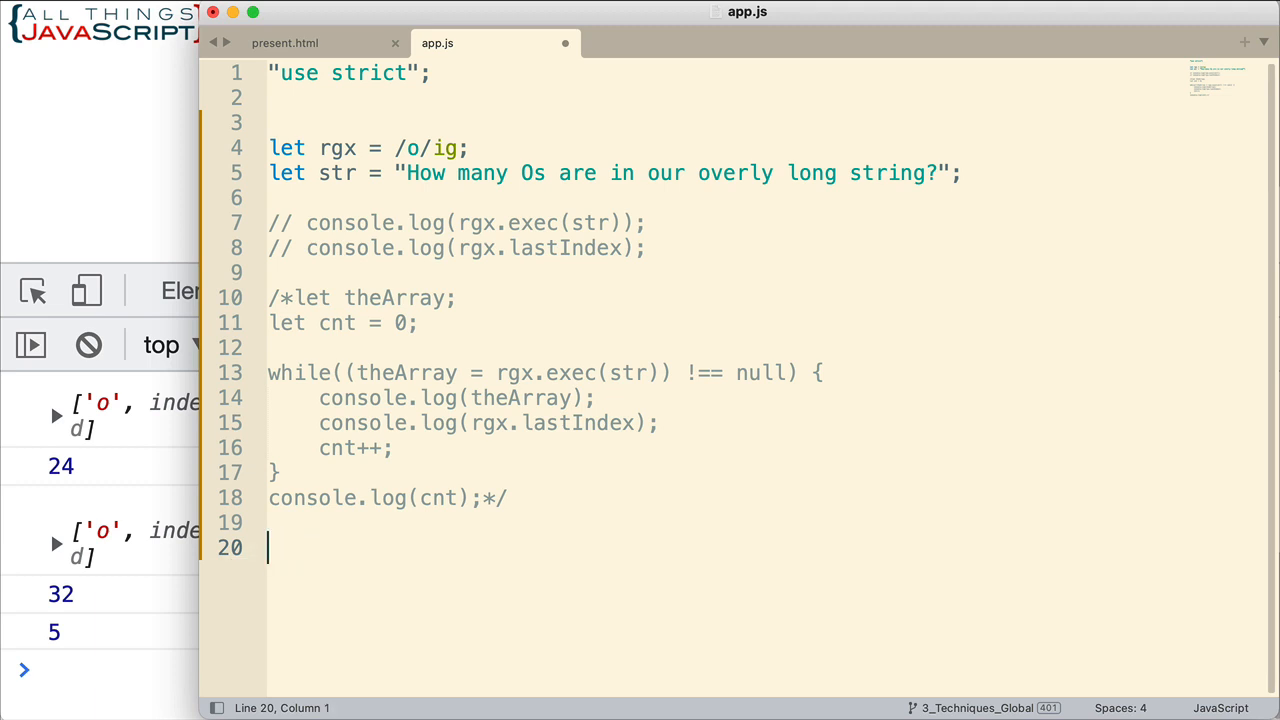
type("const")
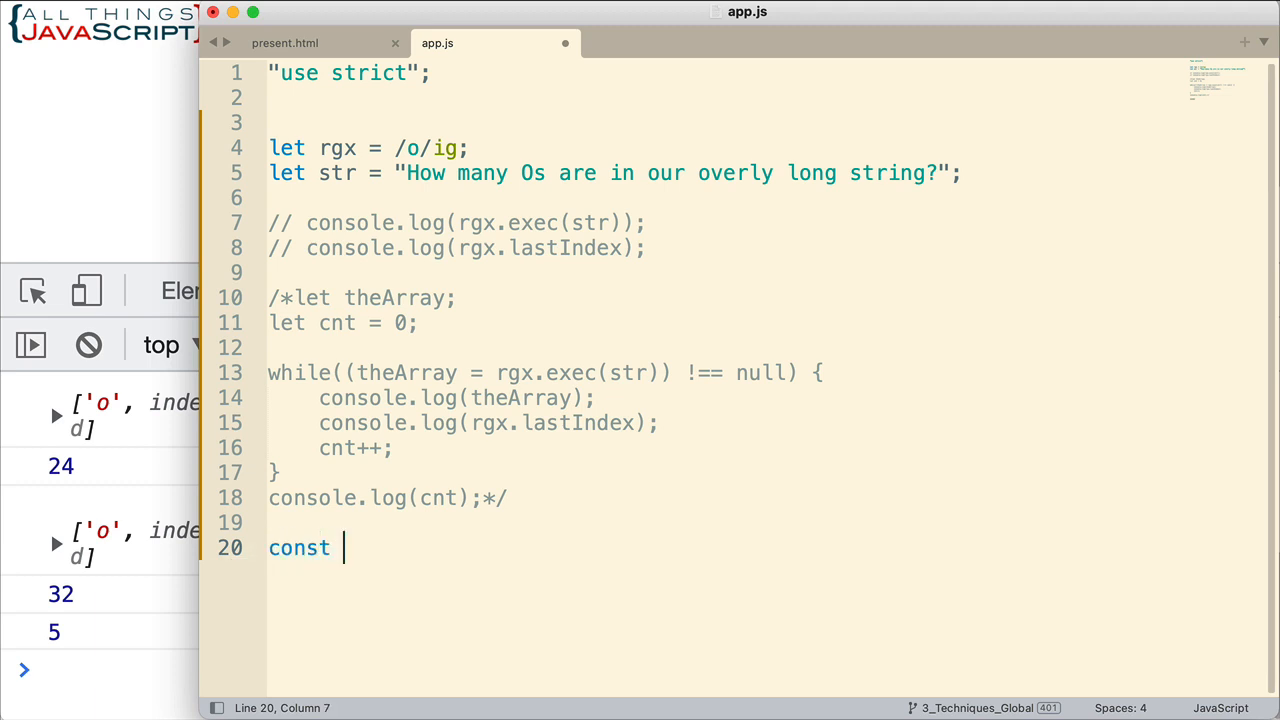
type("it")
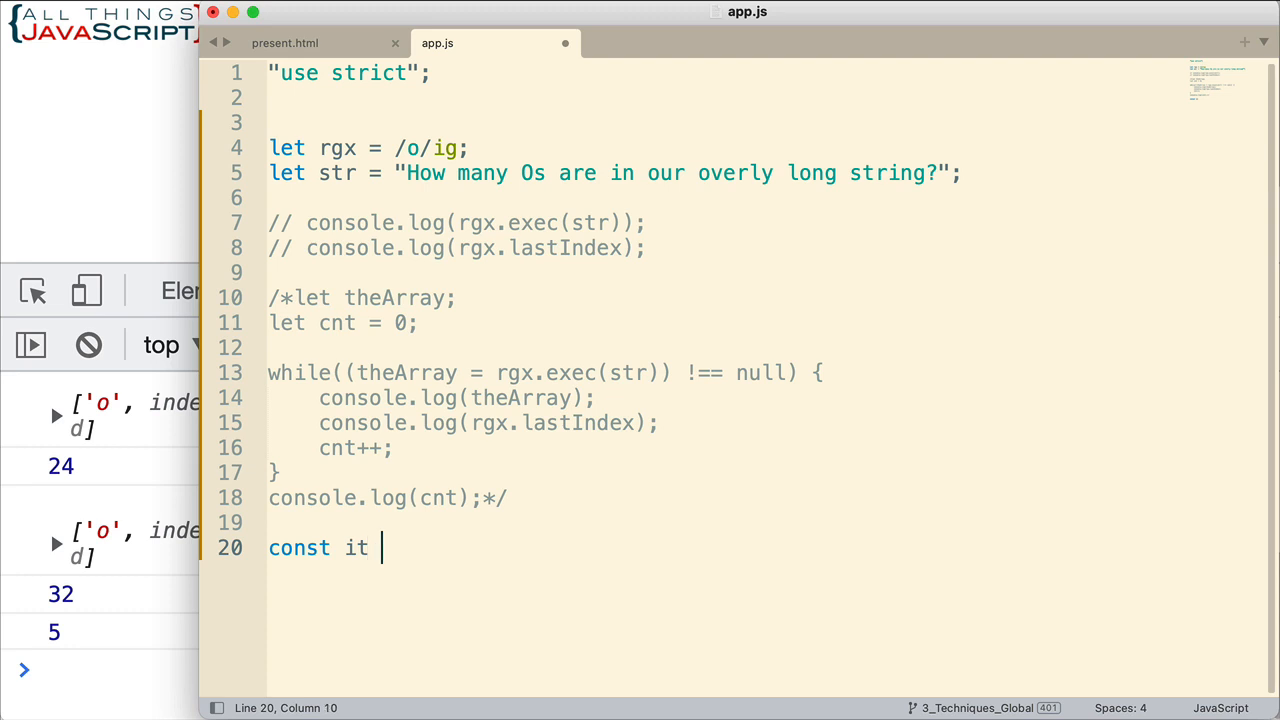
type("=")
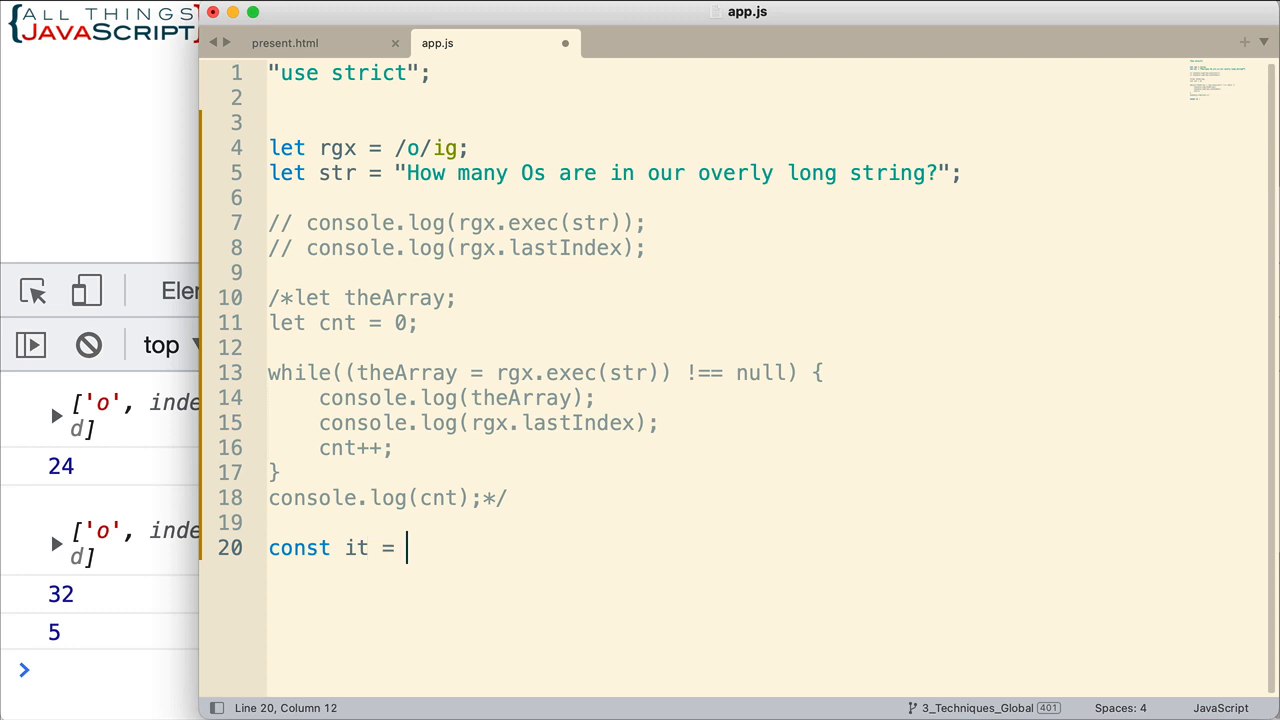
type("str.ma")
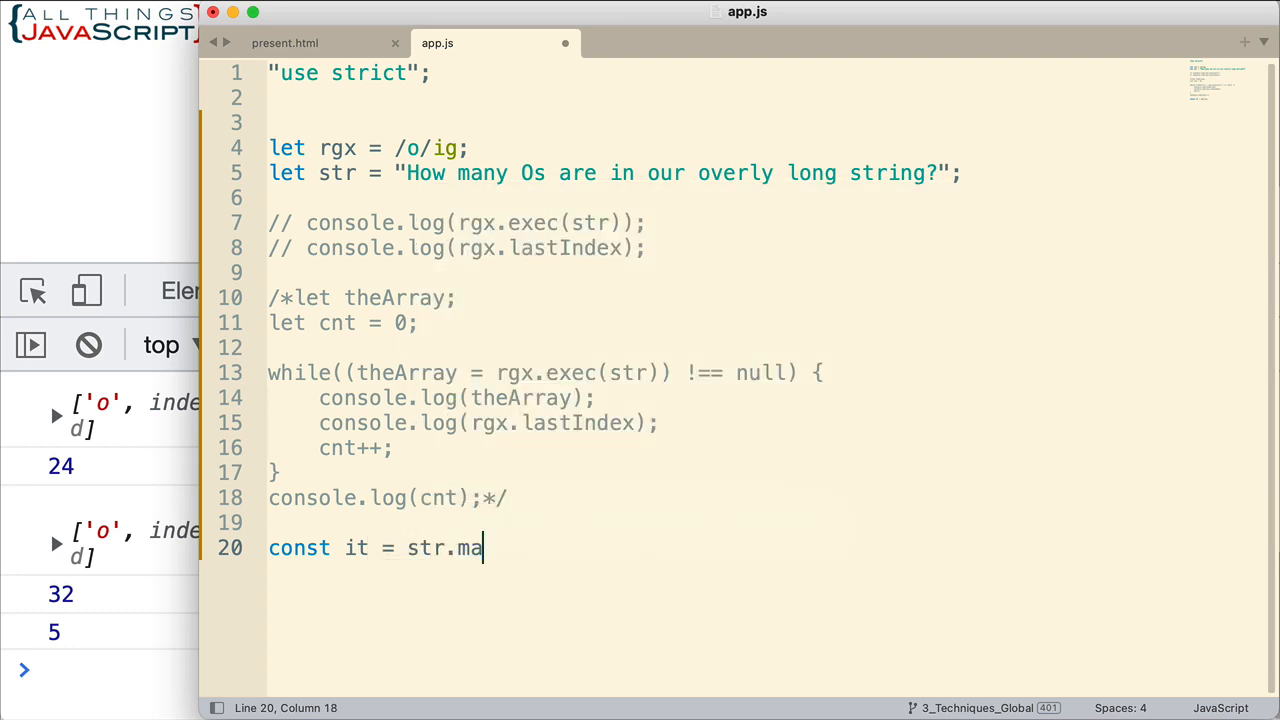
type("tchAll")
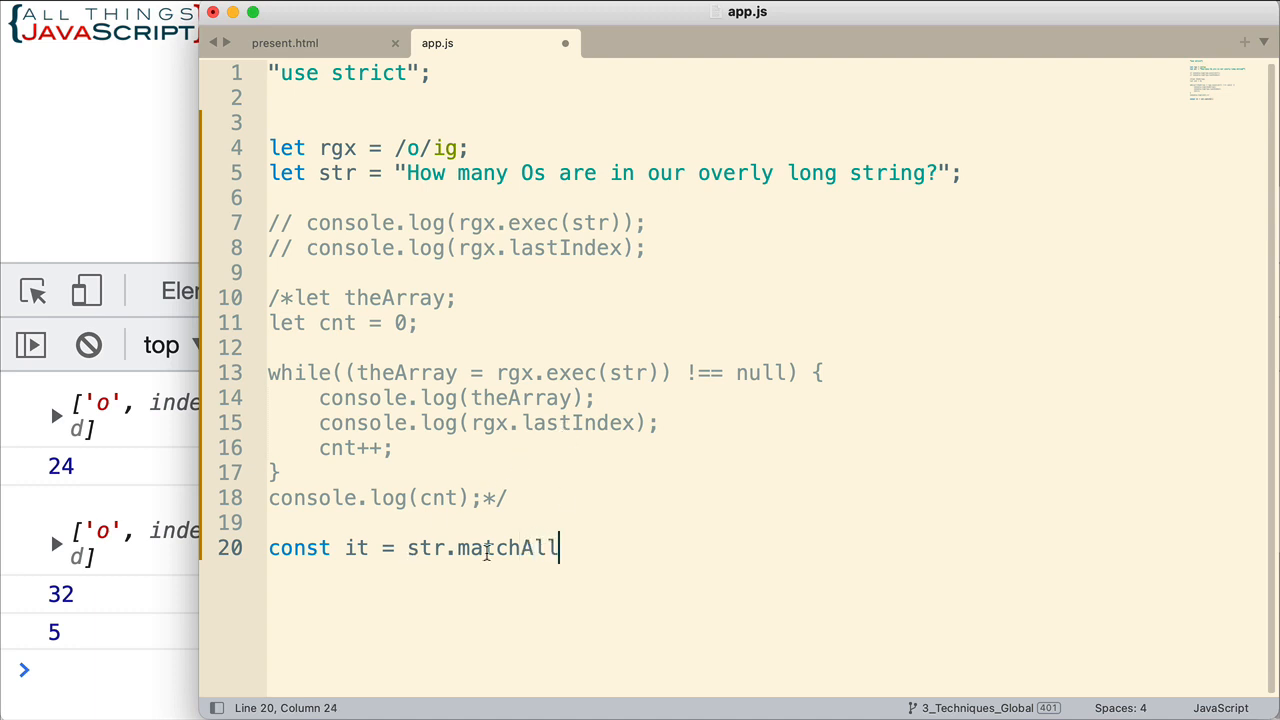
type("(")
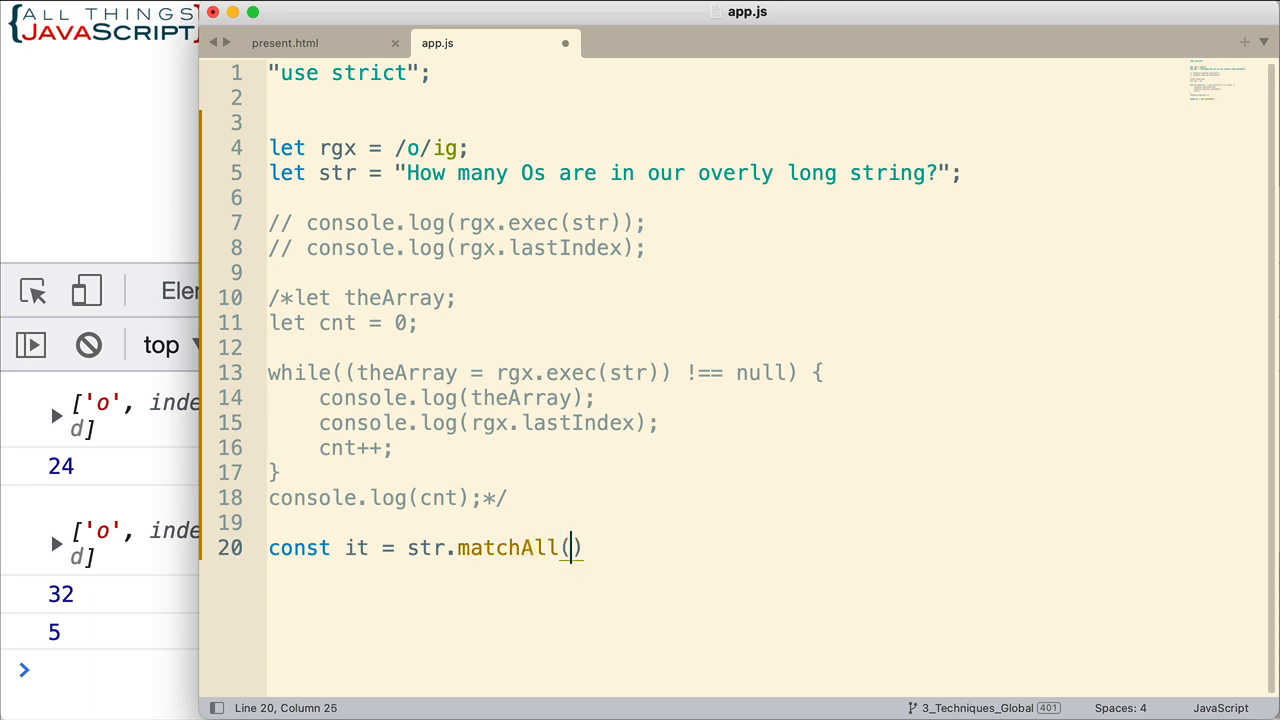
type("rgx")
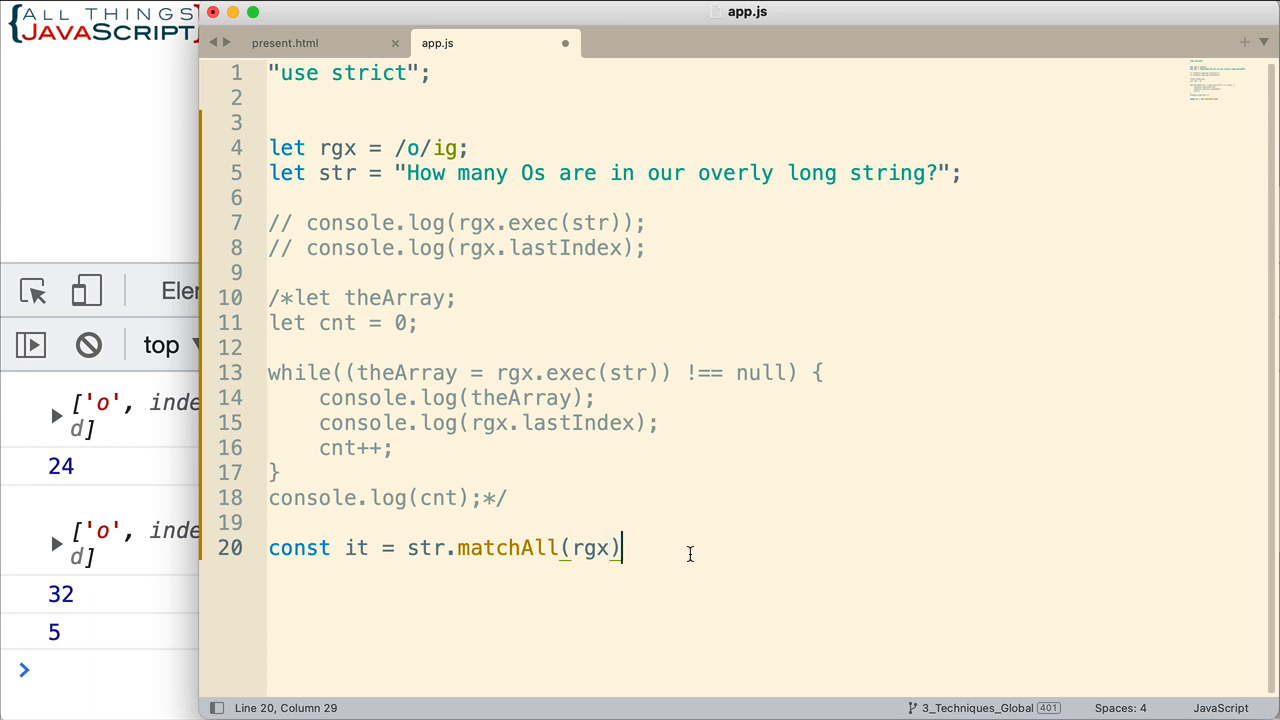
type(";")
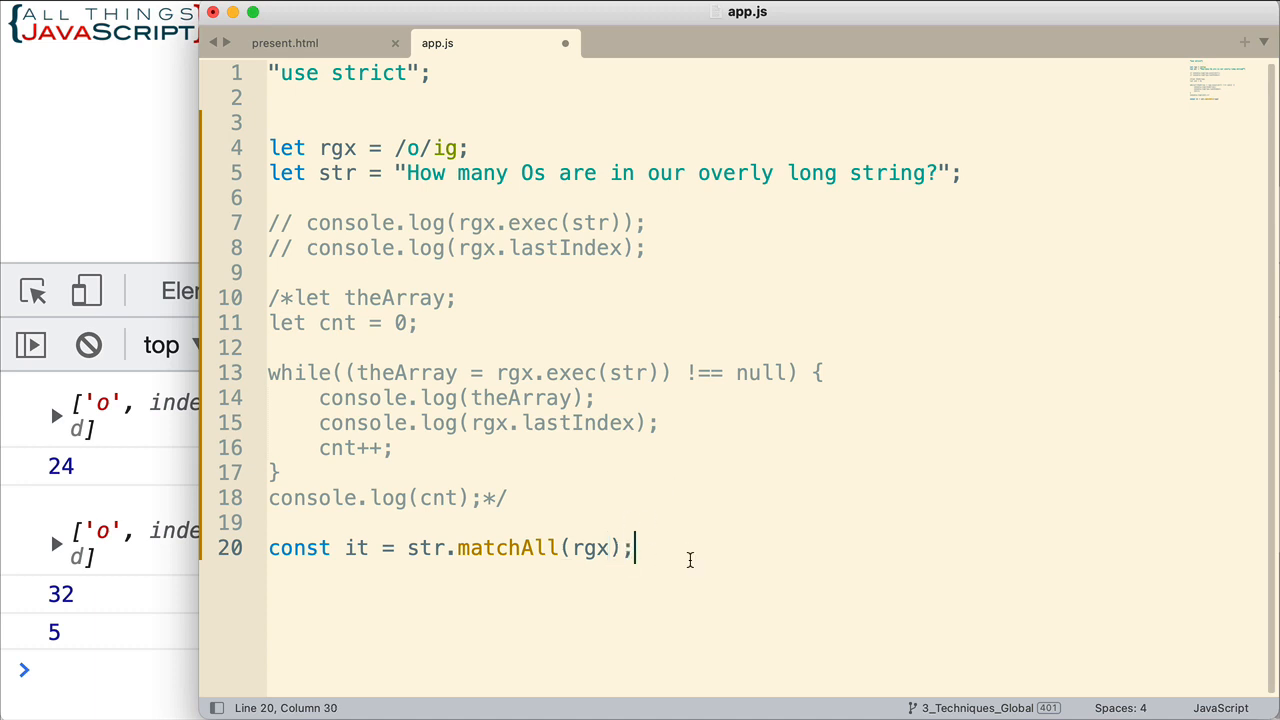
mouse_move(512, 512)
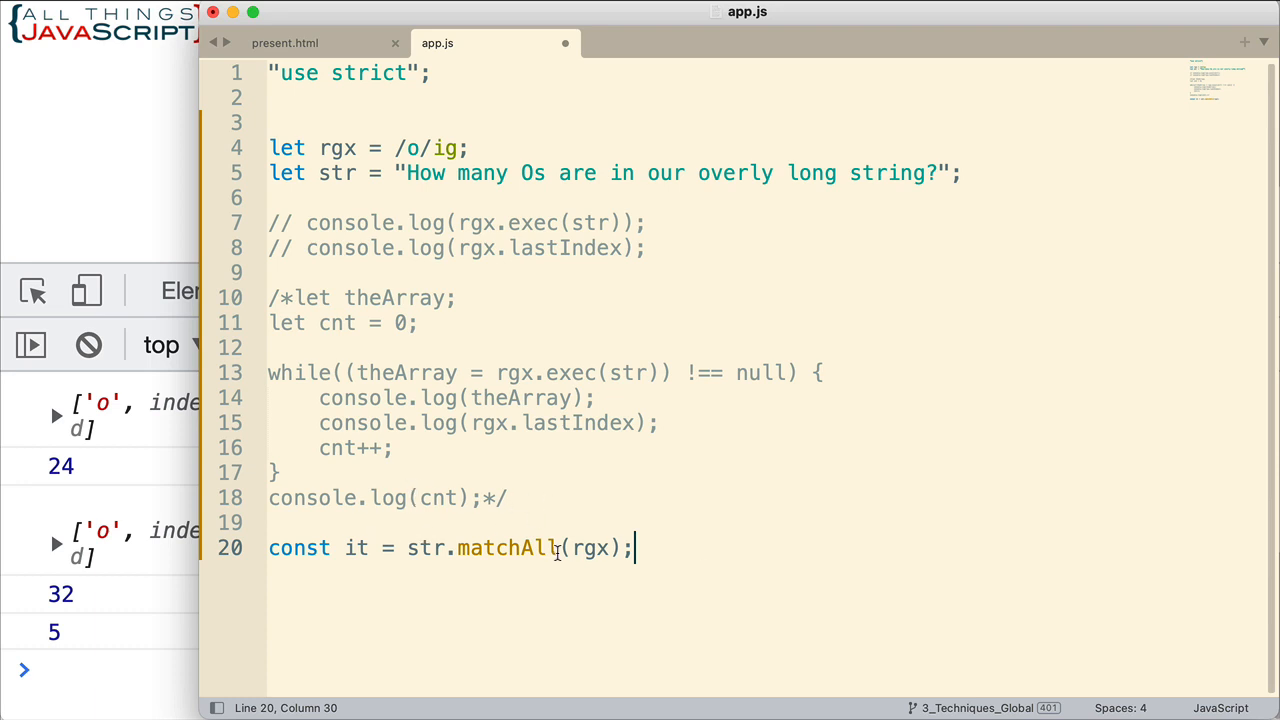
mouse_move(568, 492)
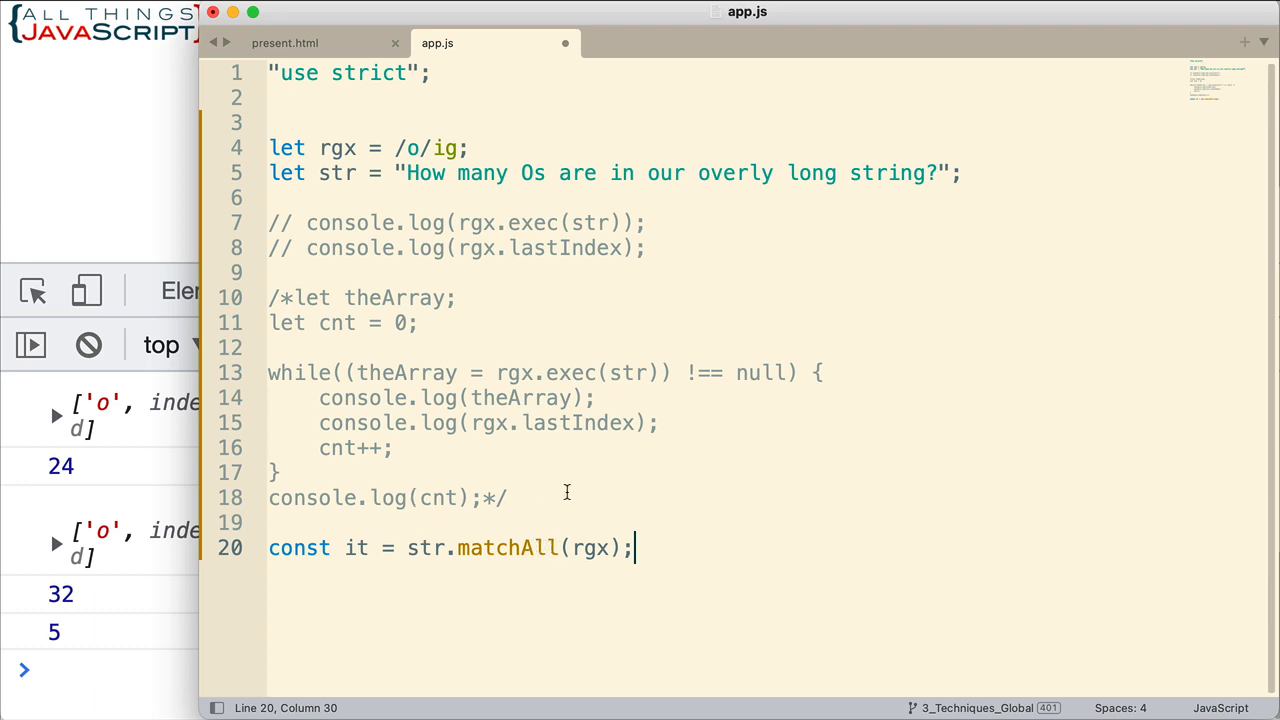
mouse_move(504, 304)
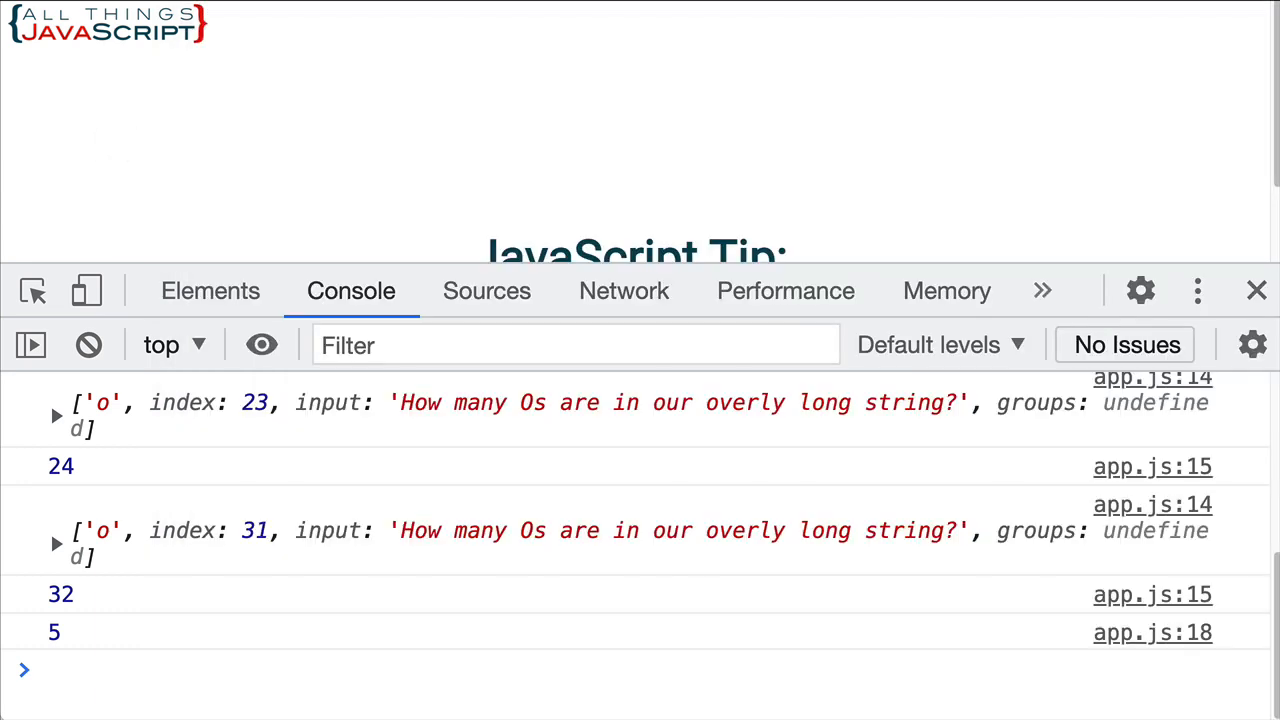
Clear the console and evaluate it, showing a RegExpStringIterator.
left_click(88, 344)
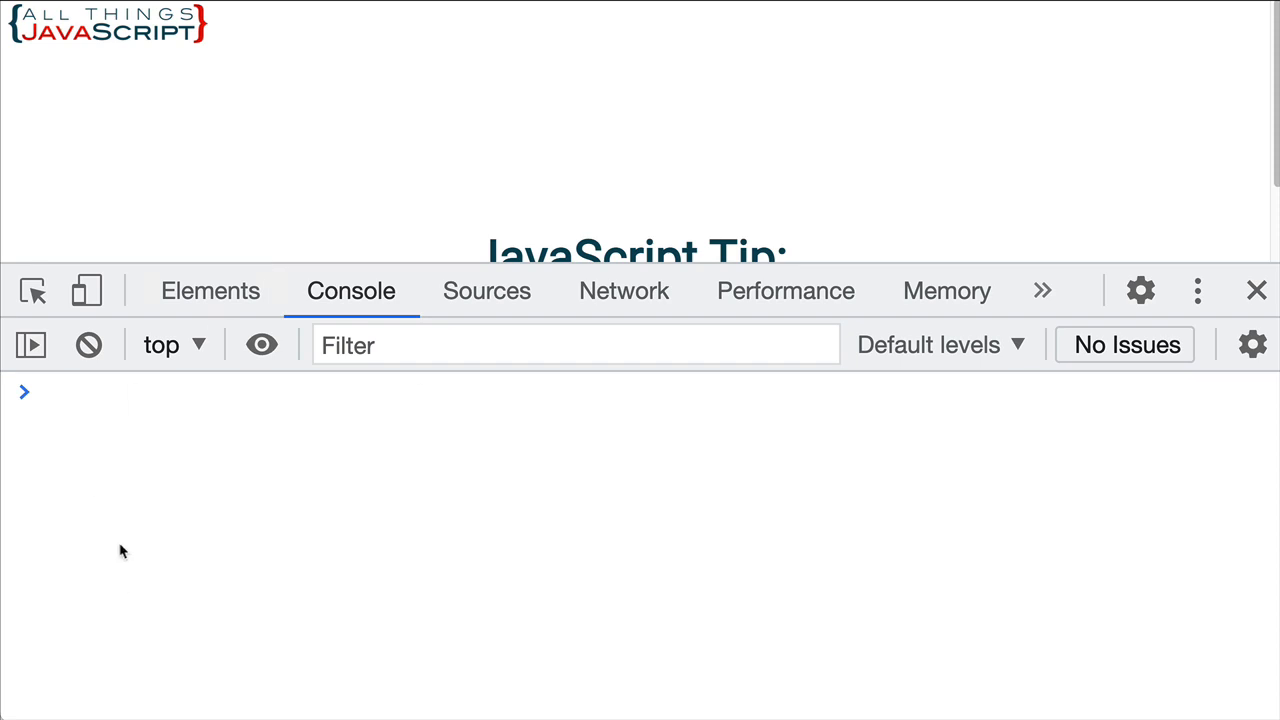
type("it;")
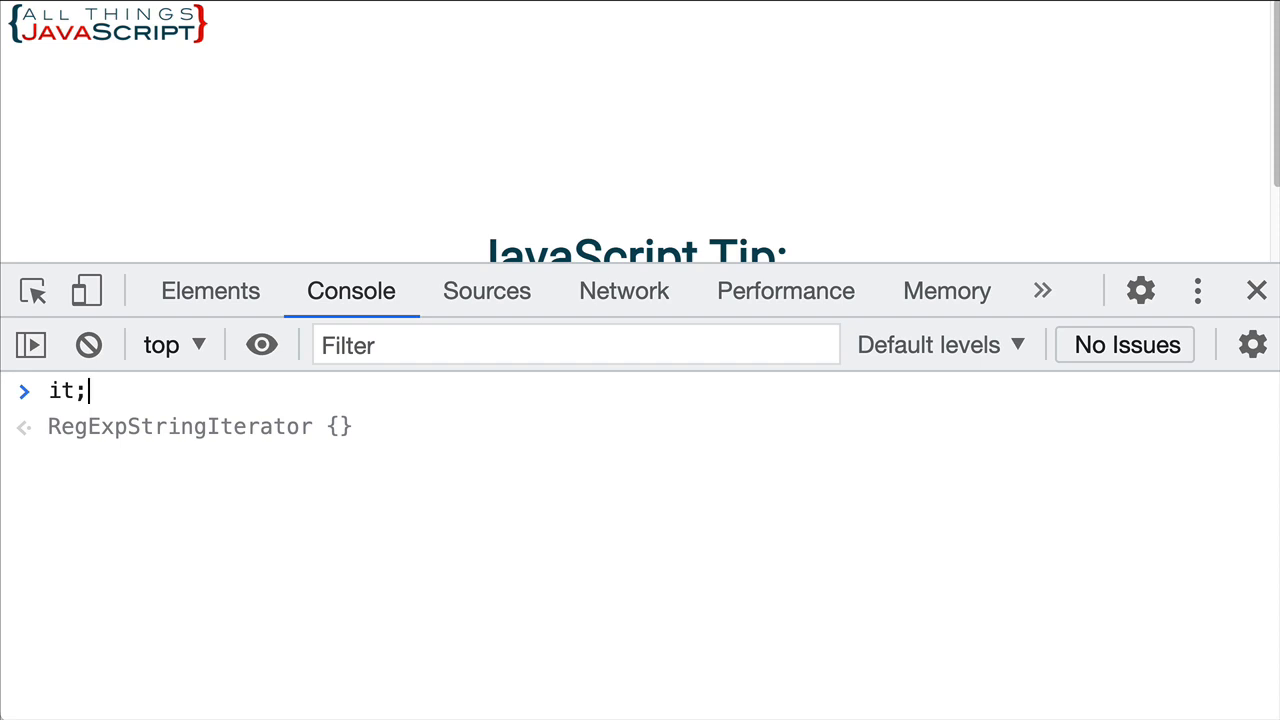
mouse_move(288, 436)
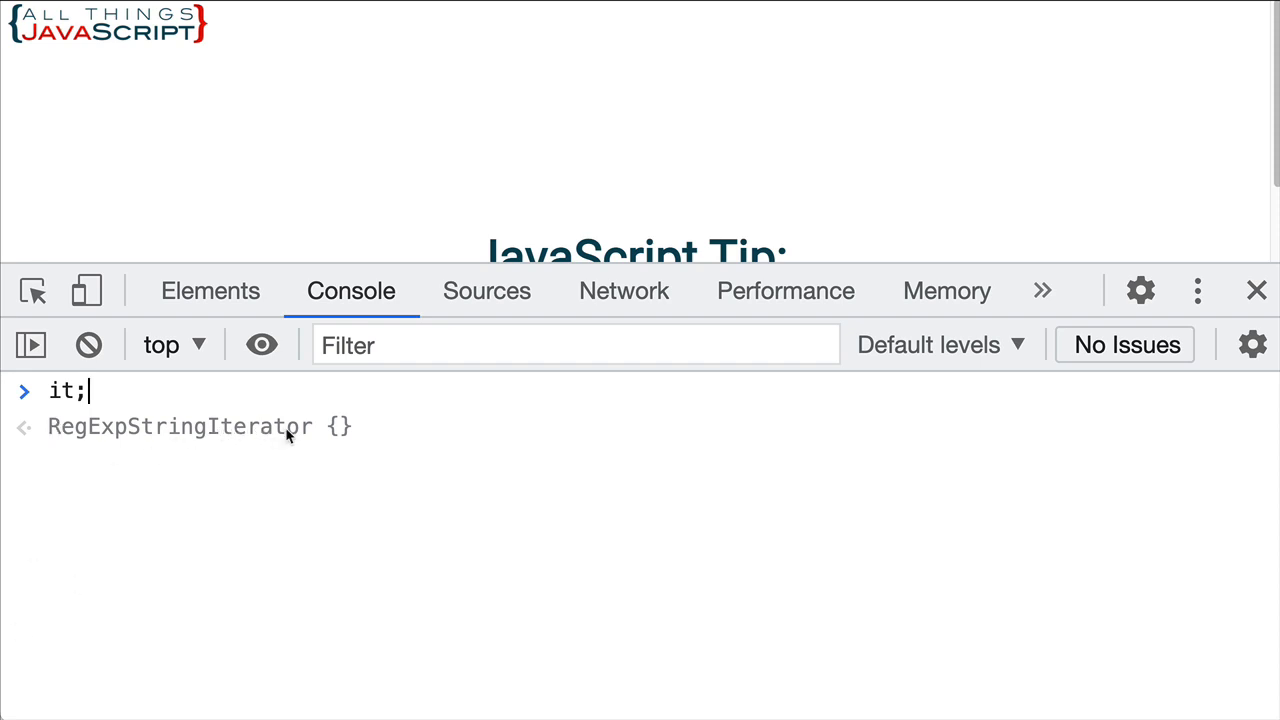
mouse_move(124, 420)
type(".next")
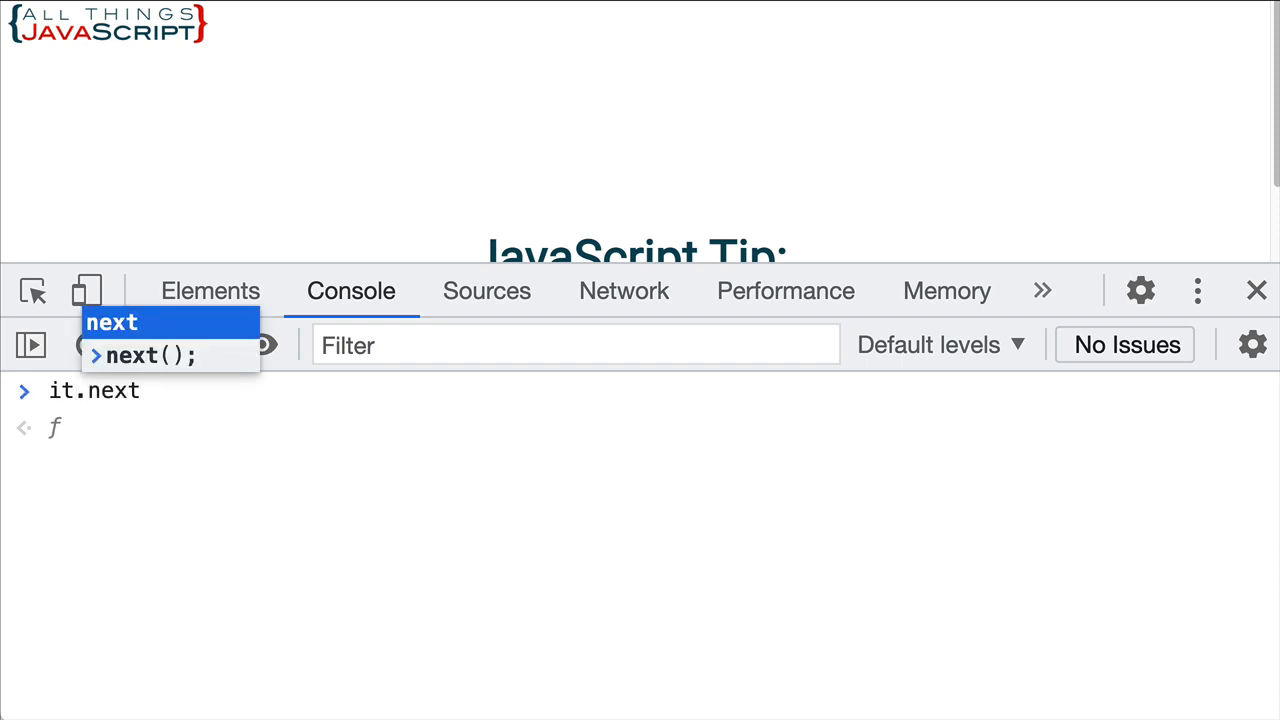
Run it.next() and expand the result: match 'o' at index 1, done false.
type("();")
key("Enter")
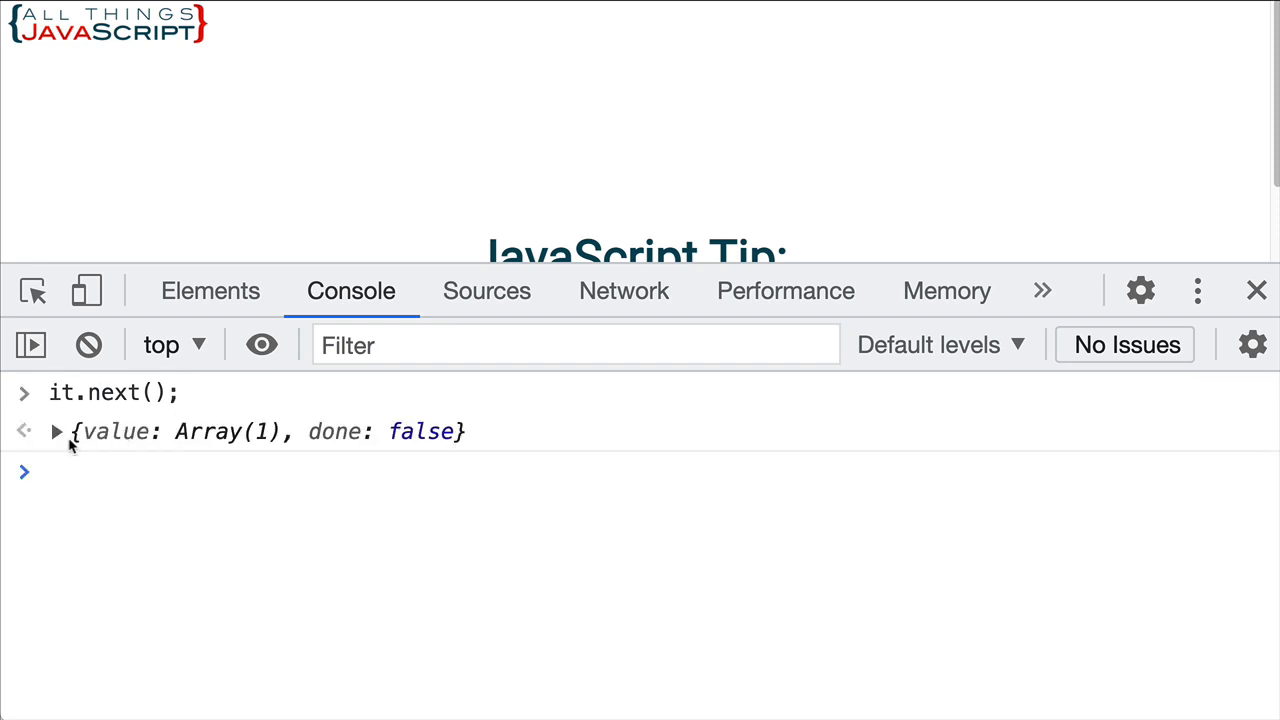
left_click(56, 432)
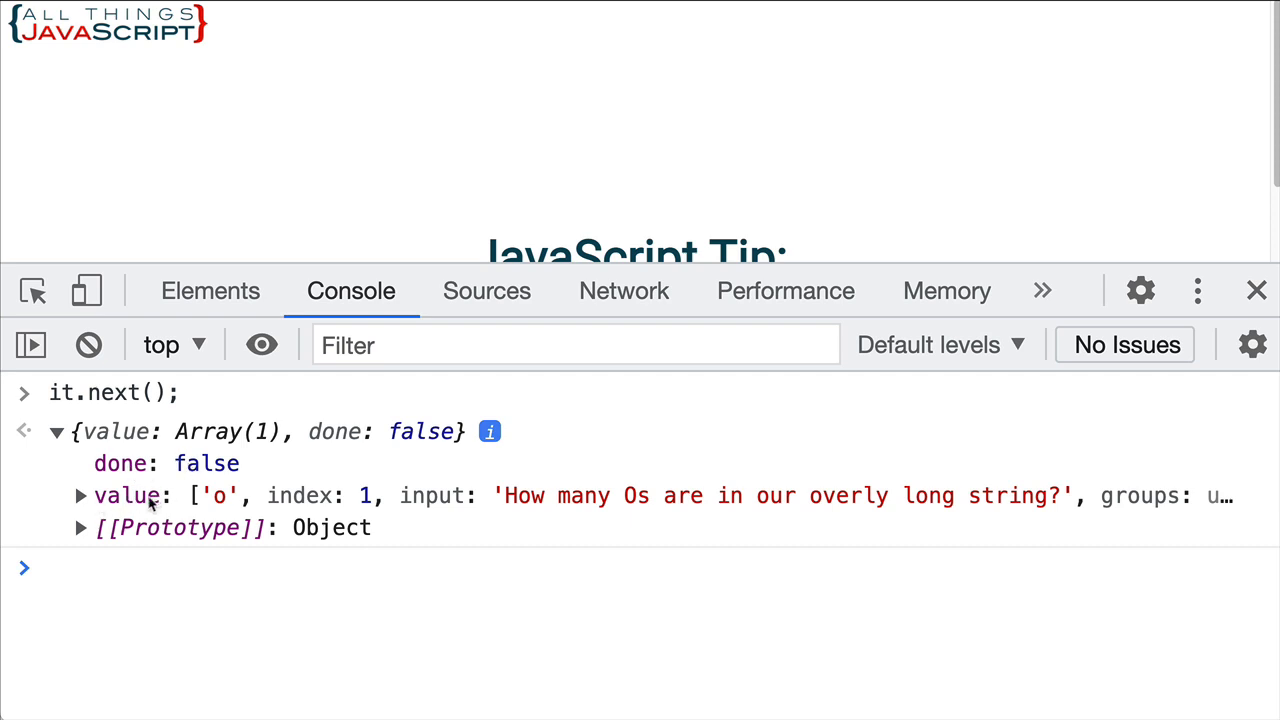
mouse_move(216, 496)
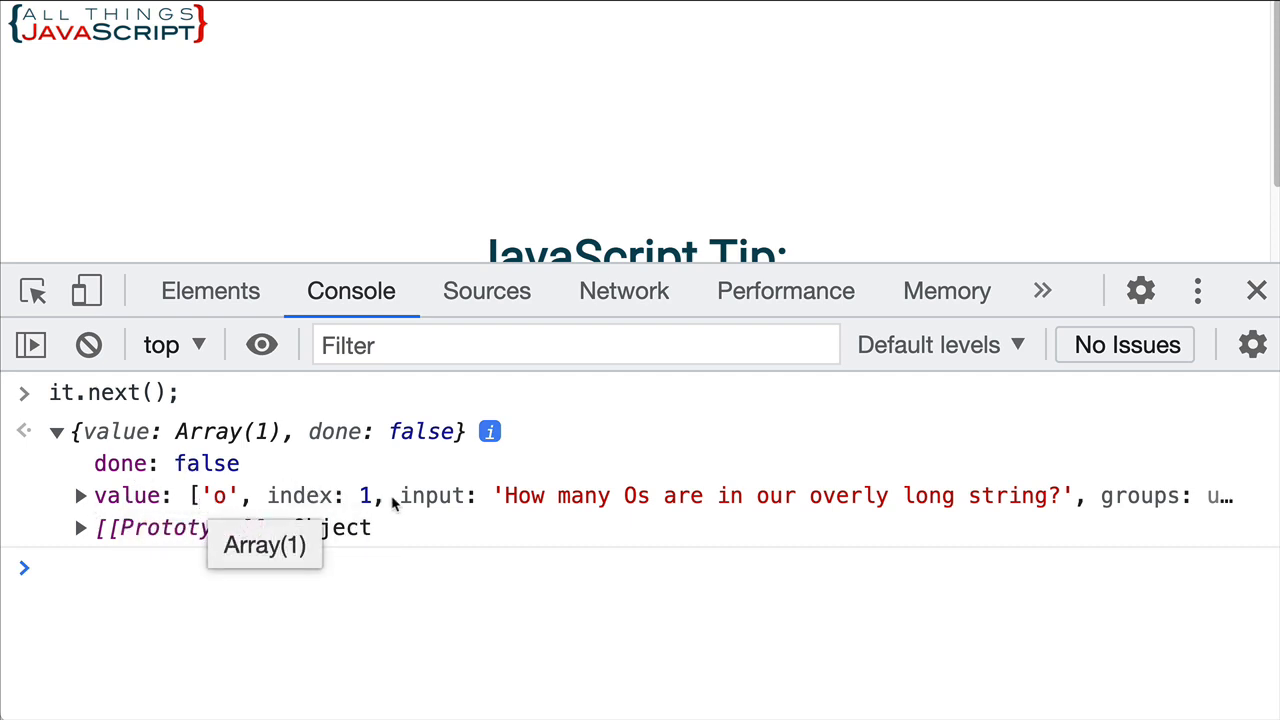
mouse_move(558, 524)
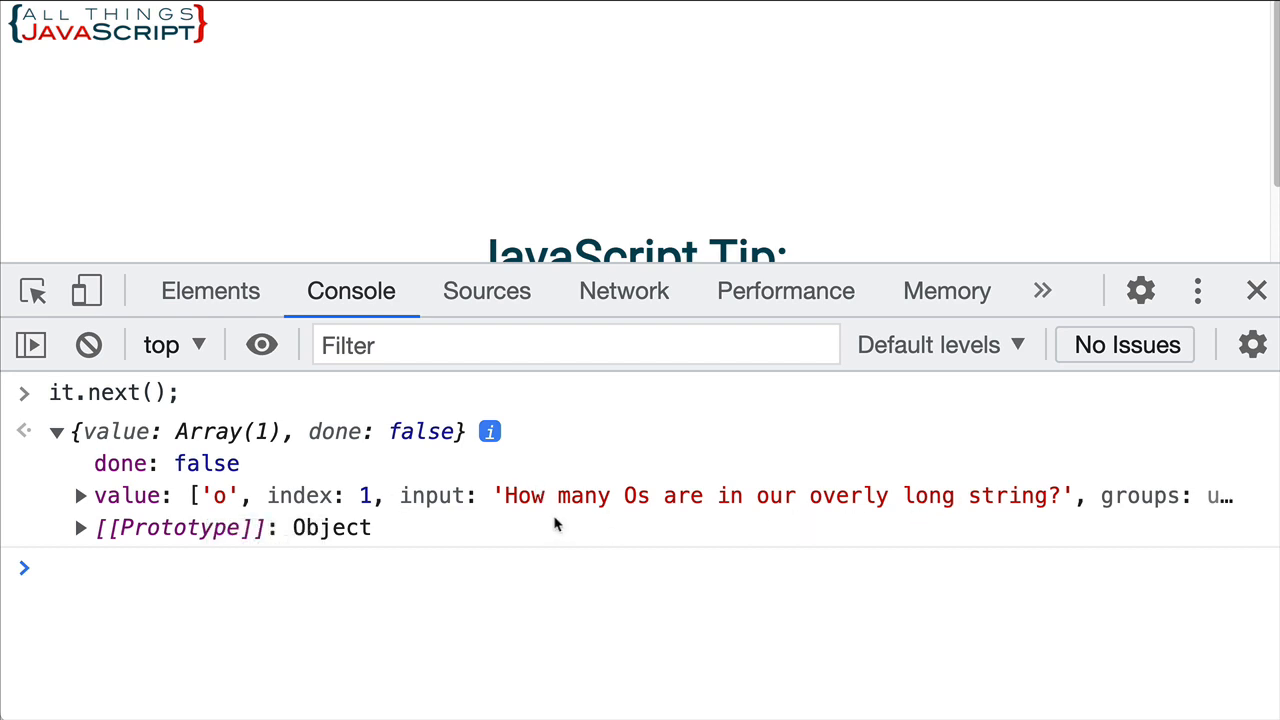
mouse_move(420, 508)
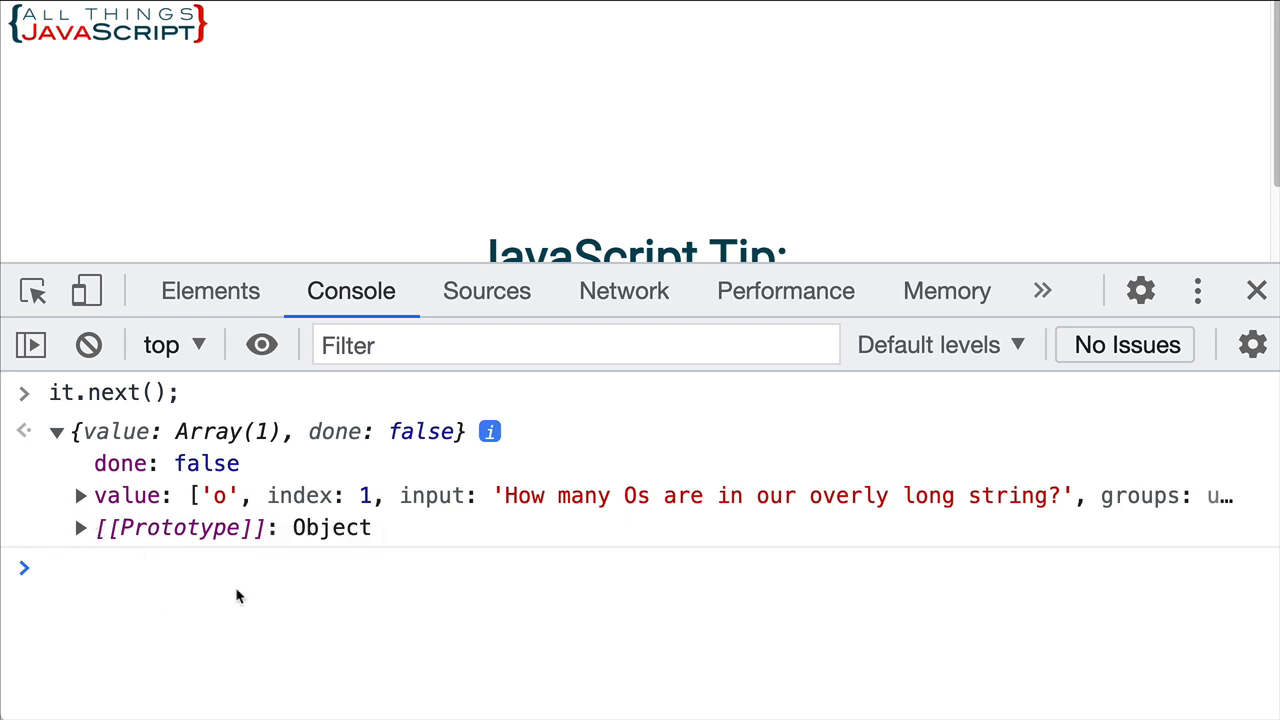
Run it.next() again, returning the 'O' match at index 9 with done false.
type("it.next();")
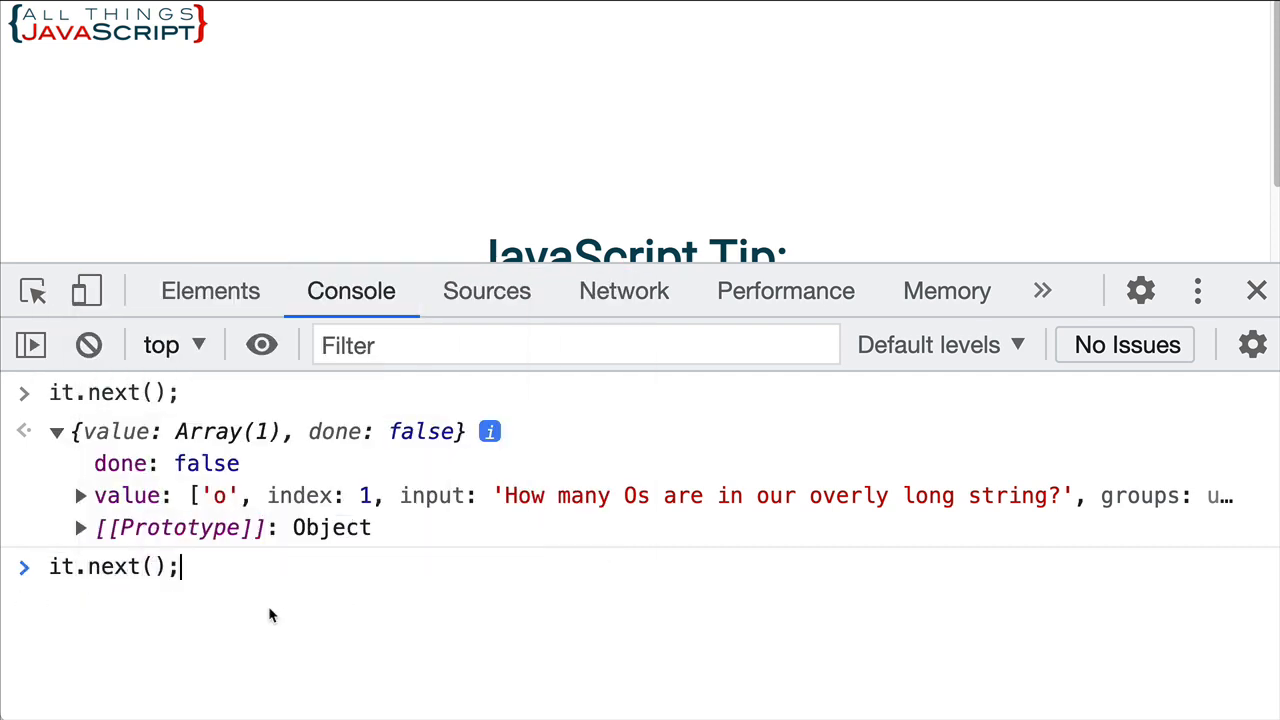
key("Enter")
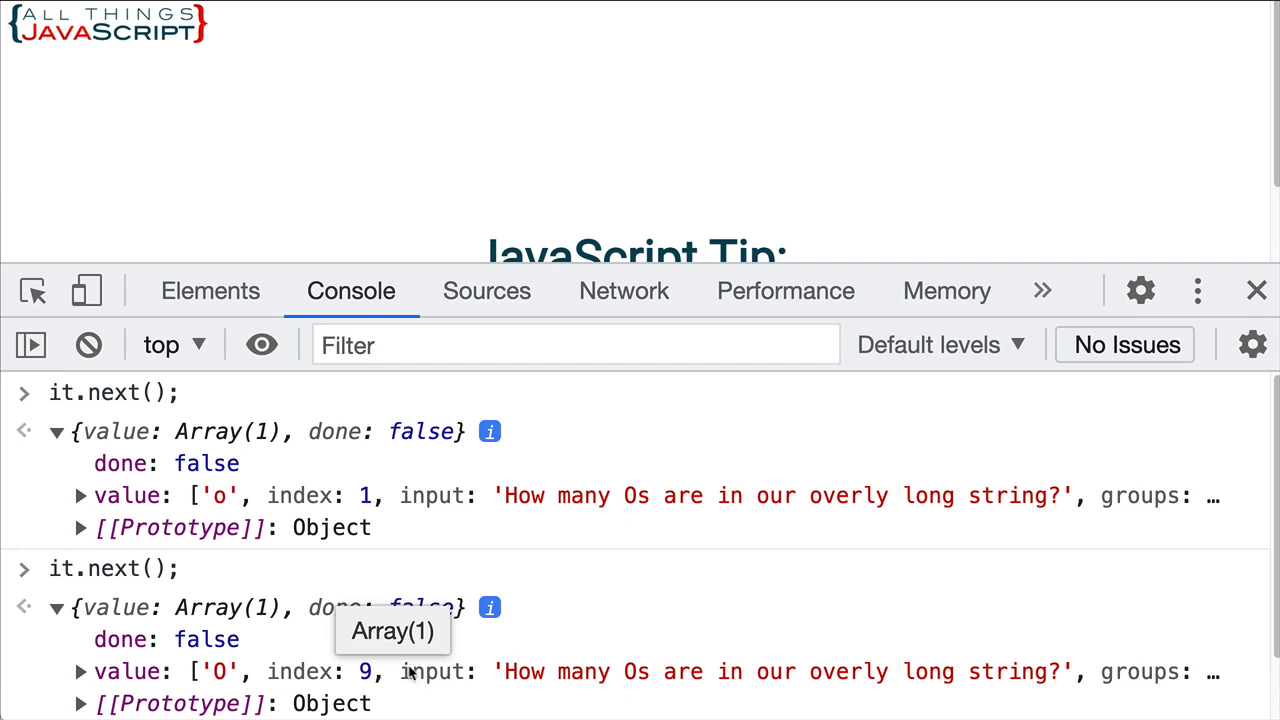
mouse_move(540, 700)
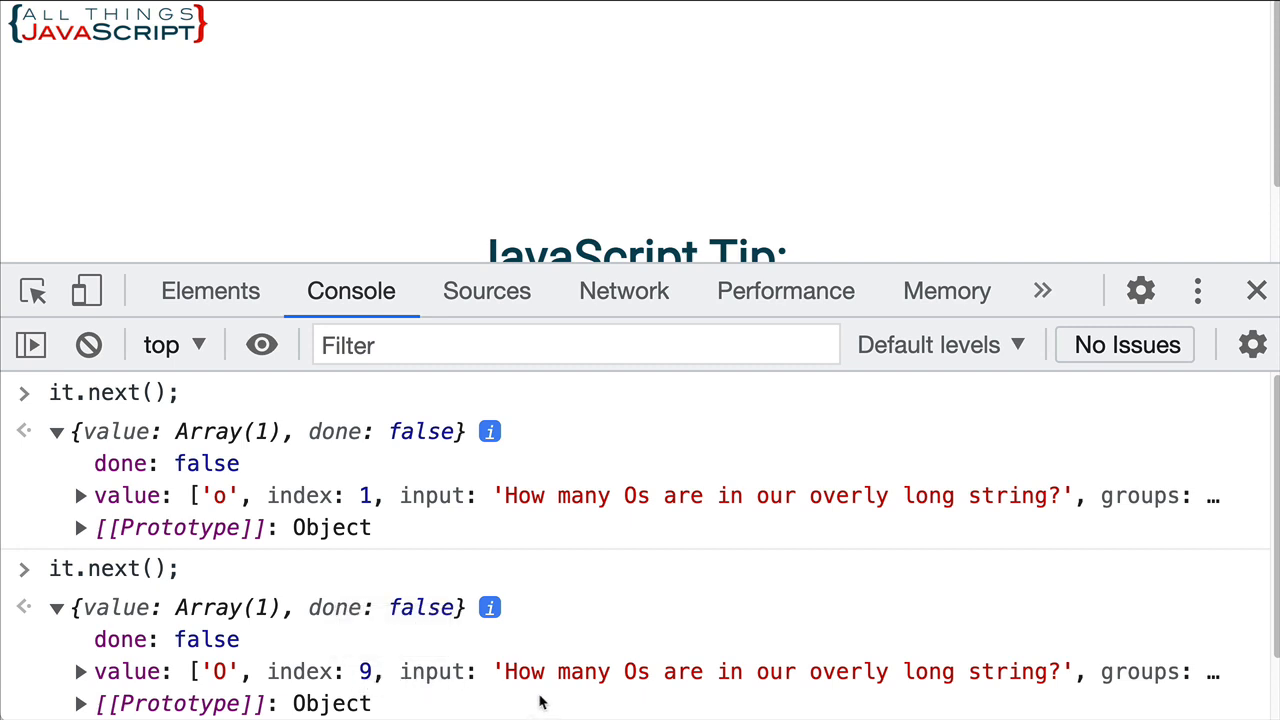
mouse_move(290, 552)
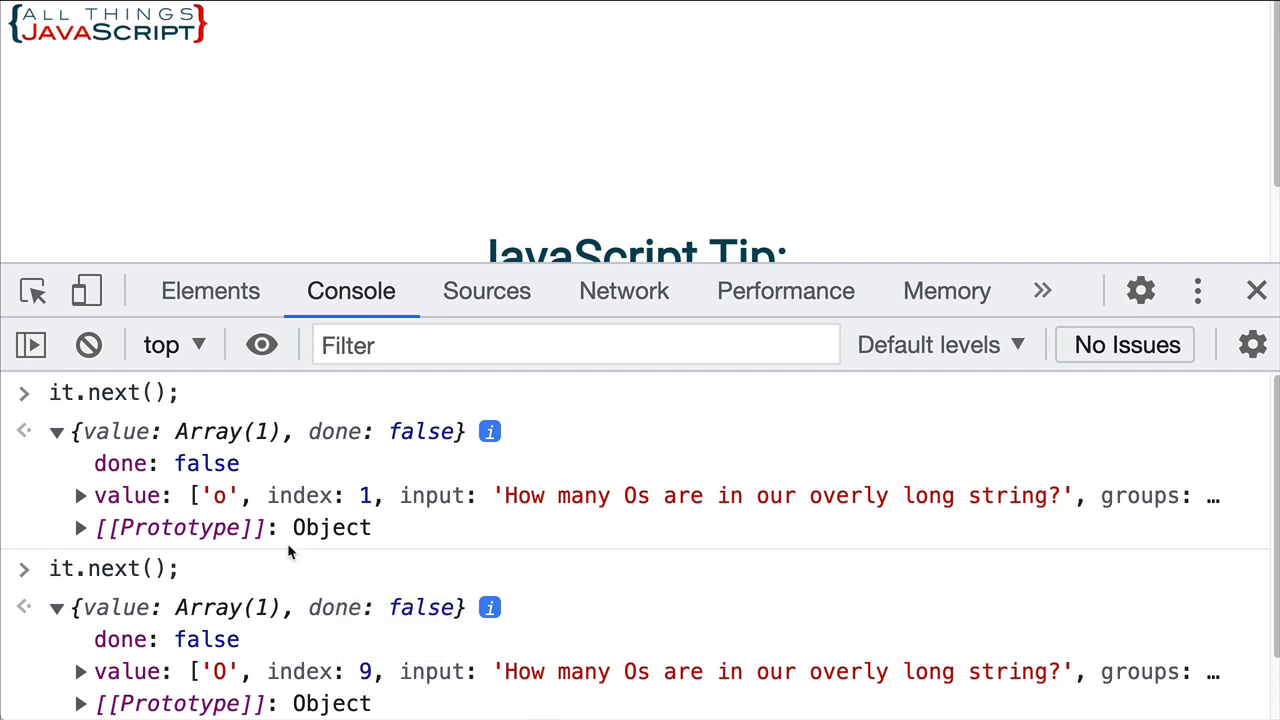
mouse_move(120, 572)
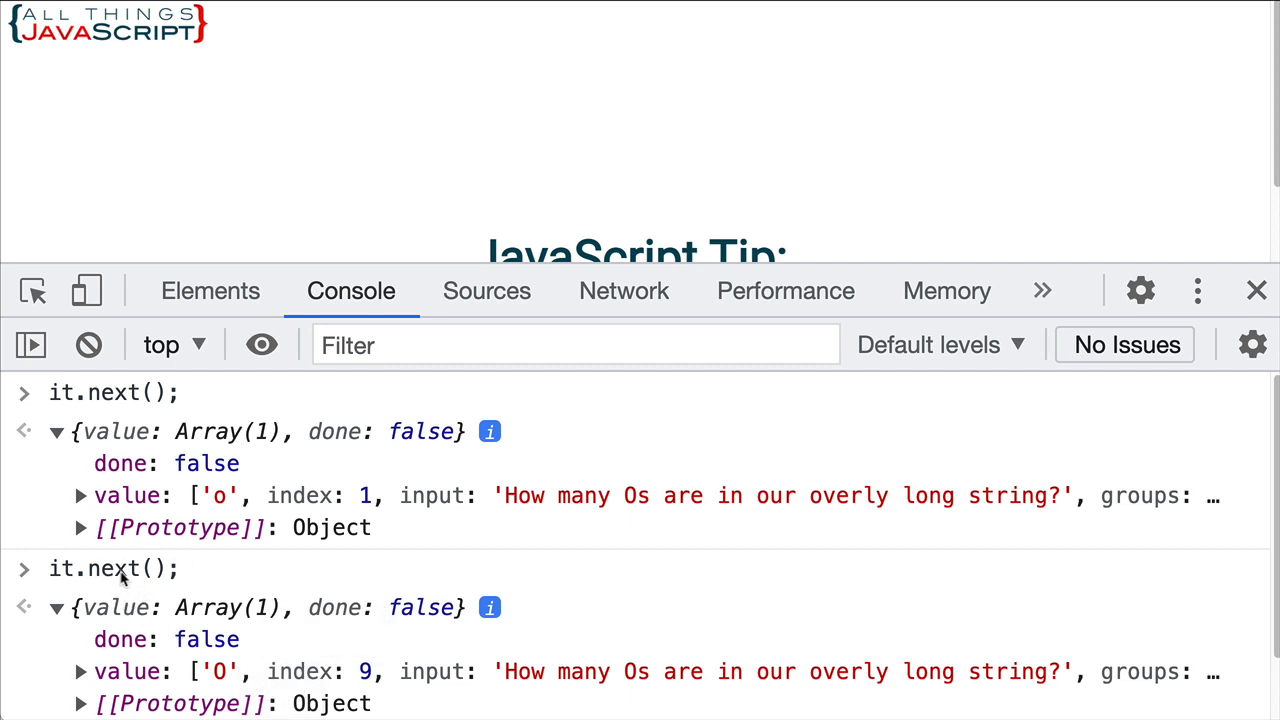
mouse_move(42, 536)
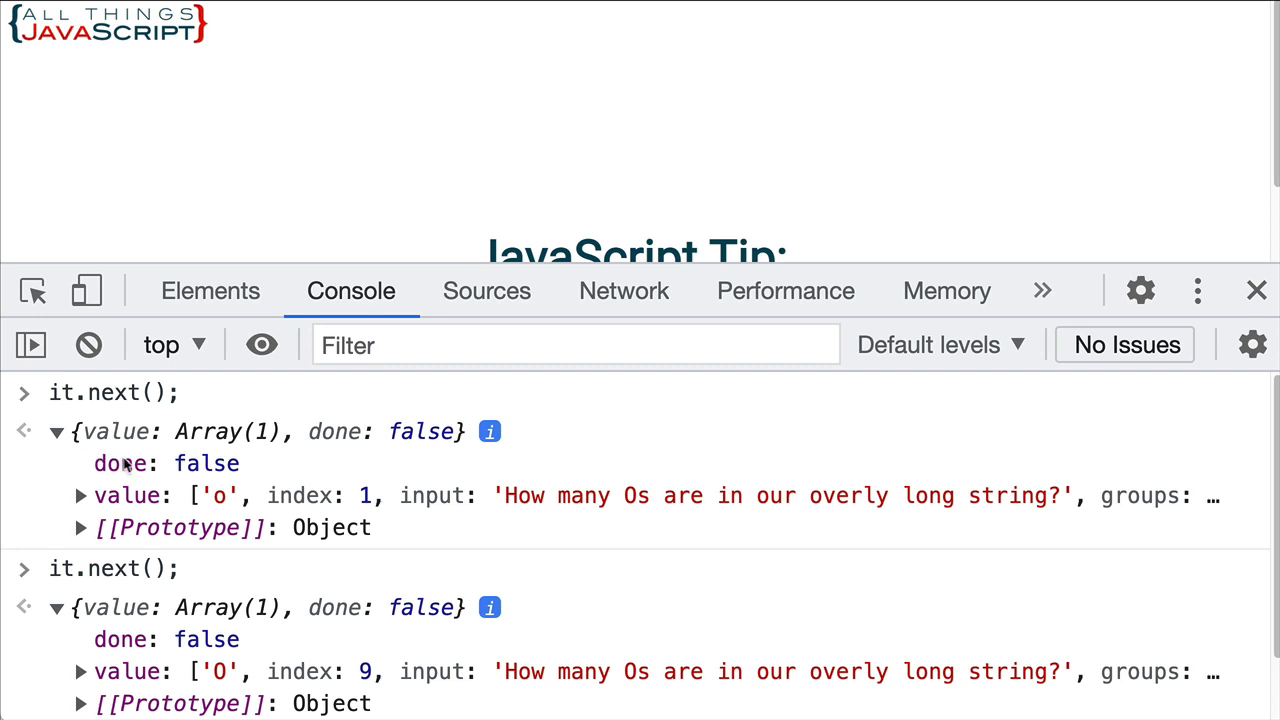
mouse_move(156, 476)
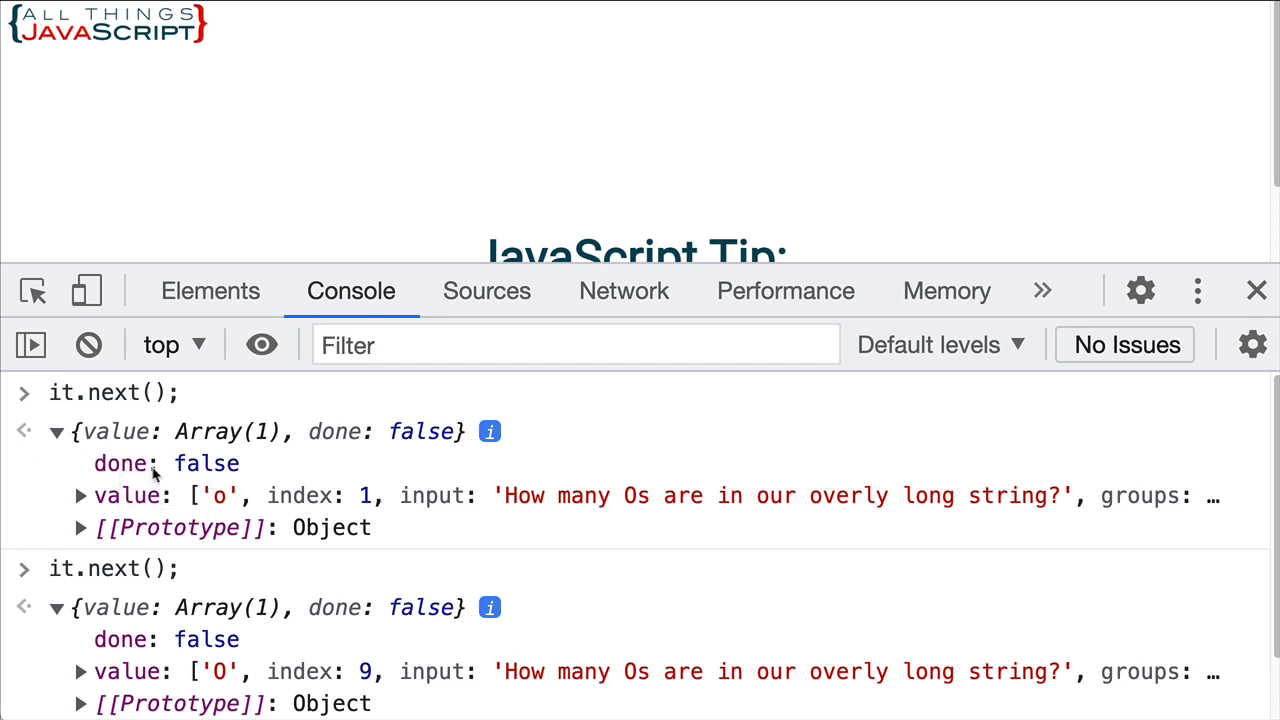